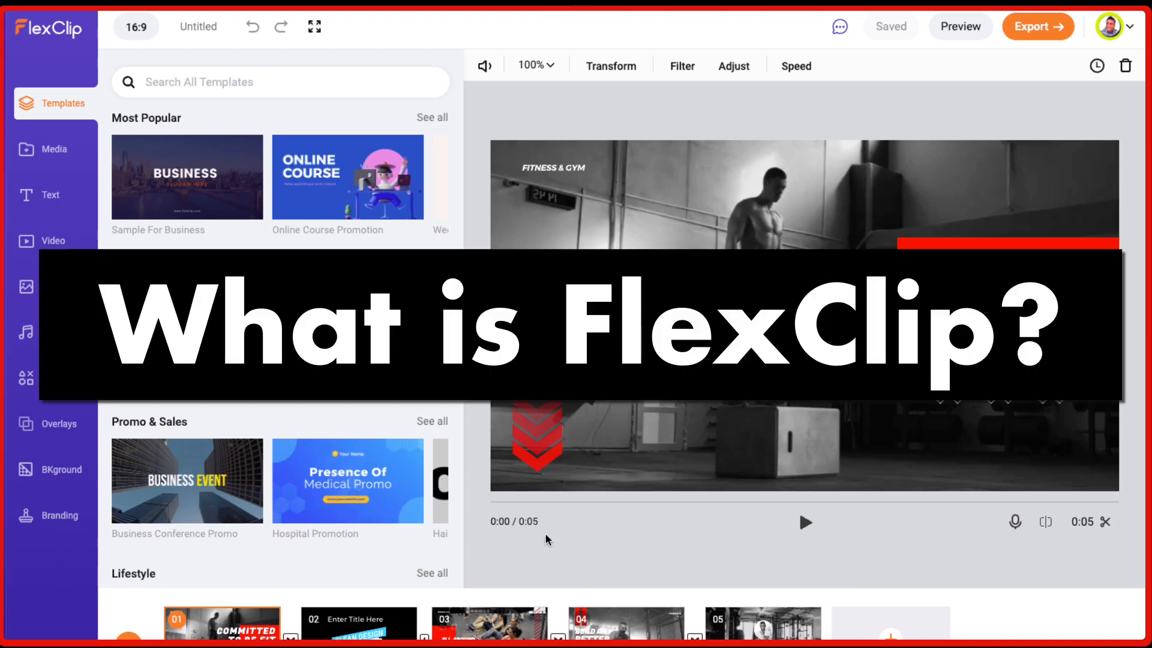
- Apply the six Sample For Business pages, add a scene, and preview the blue tech background clip
left_click(186, 177)
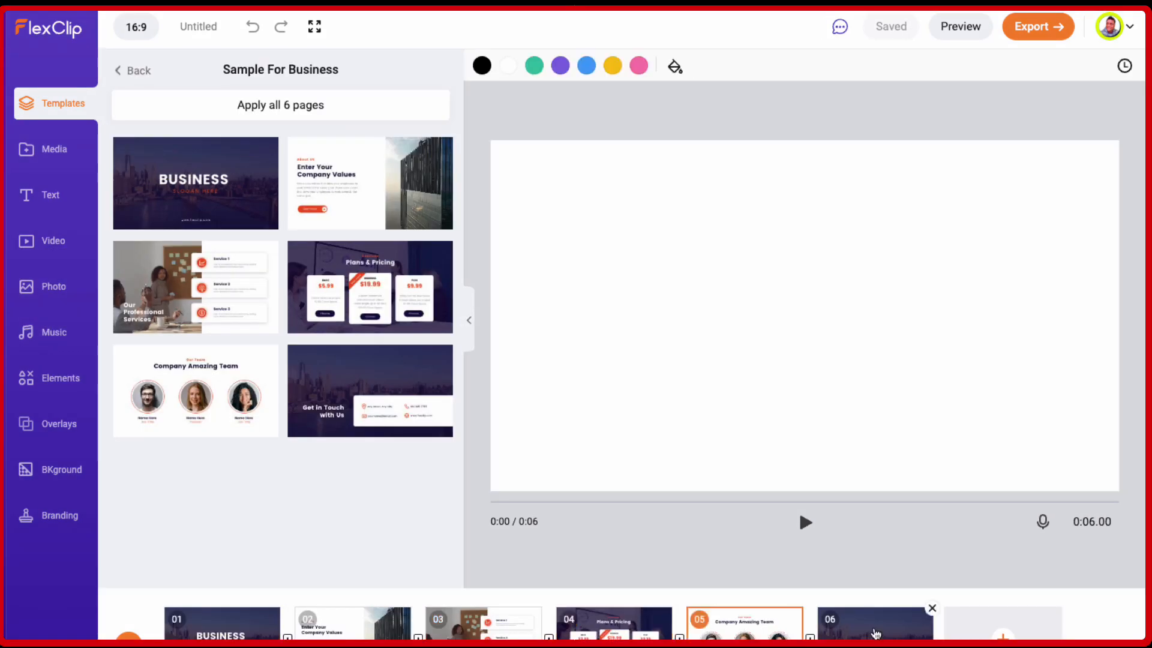
left_click(874, 623)
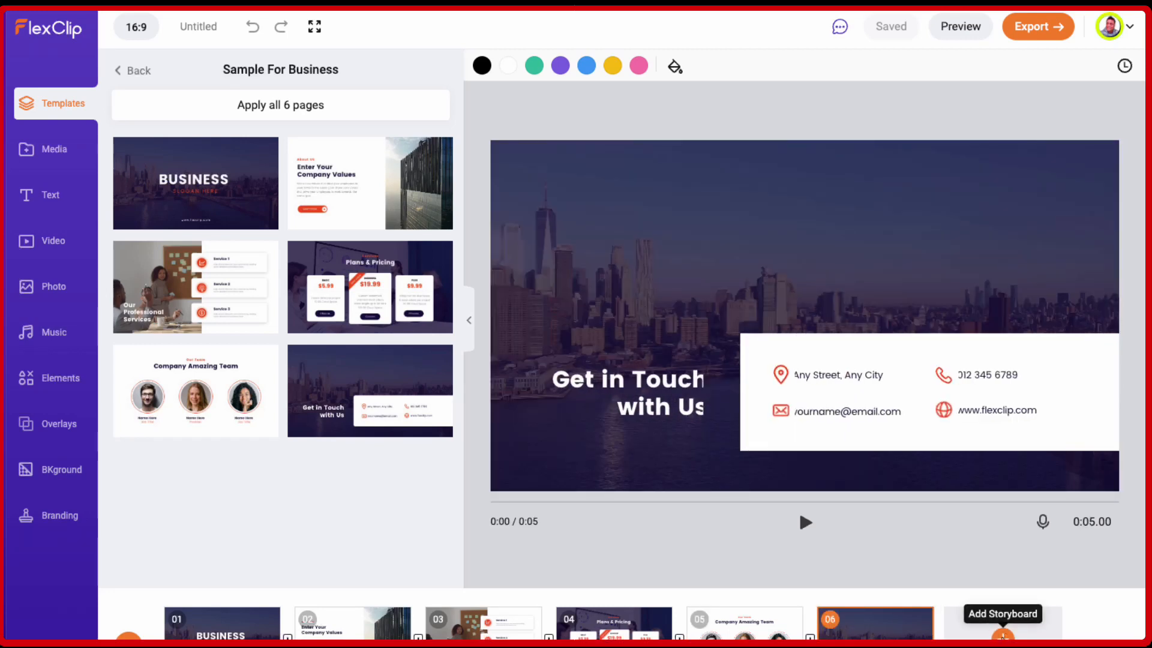
left_click(1002, 635)
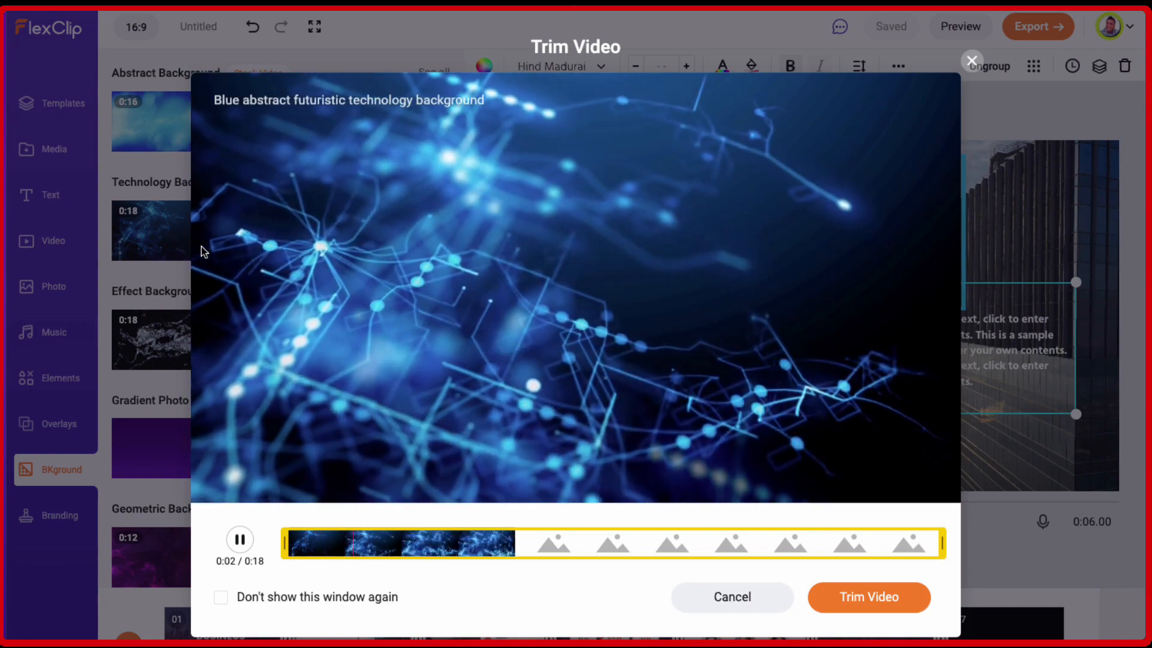
left_click(732, 596)
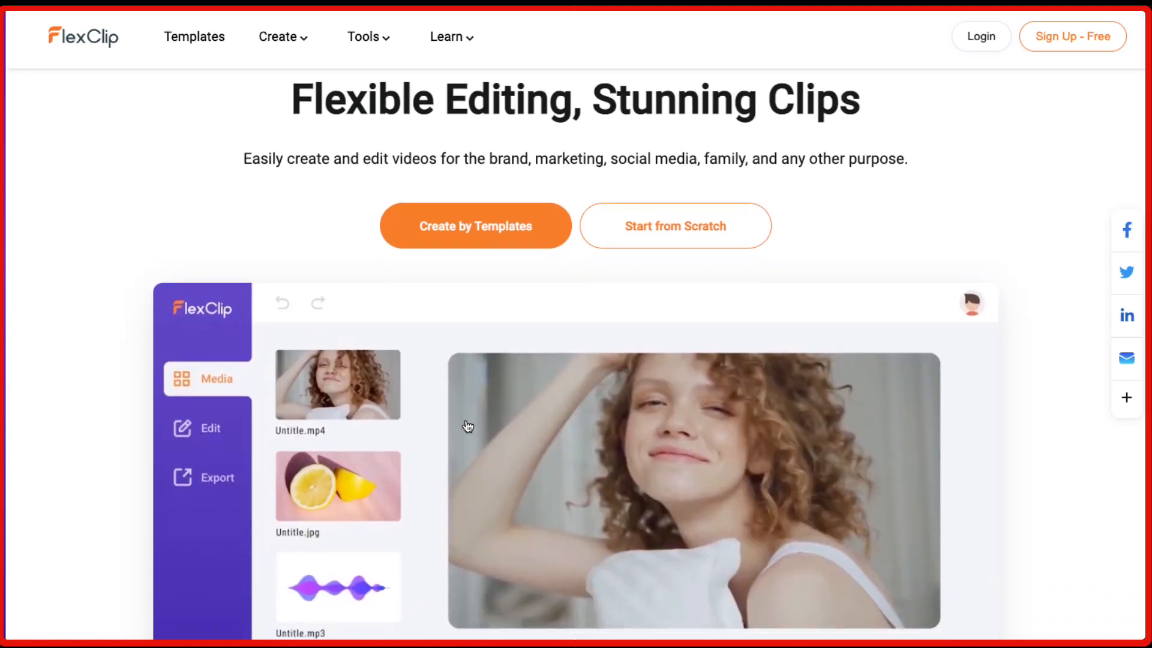
- Scroll the homepage past built-in resources and stock assets to Create and Share Videos Seamlessly
scroll("down", 3)
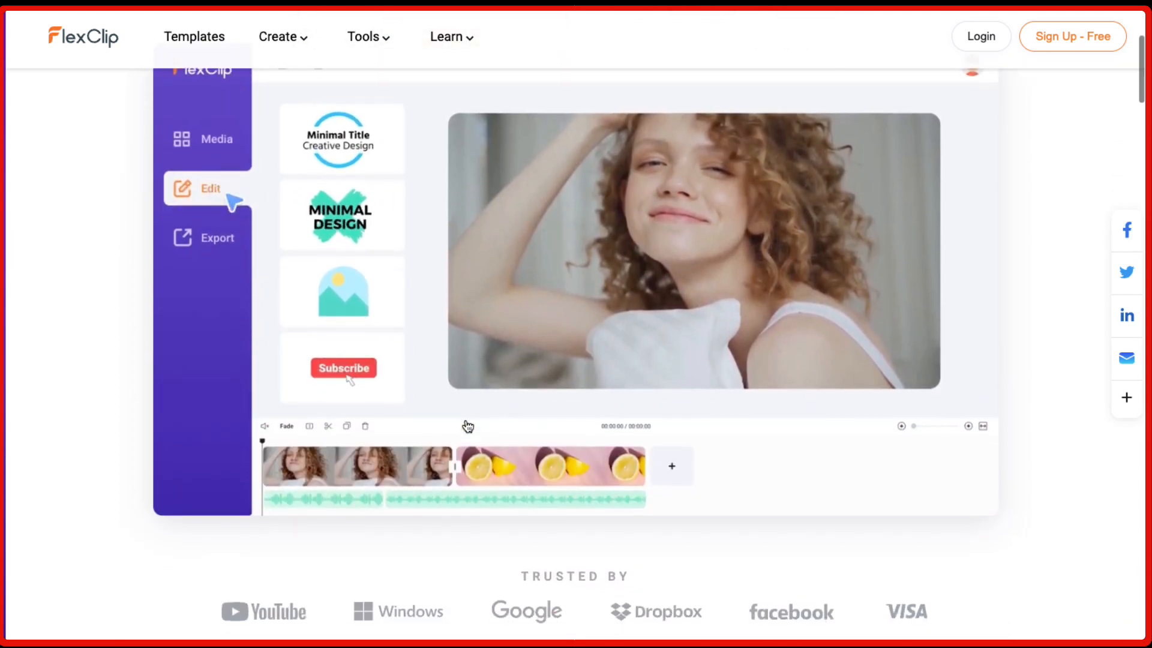
scroll("down", 3)
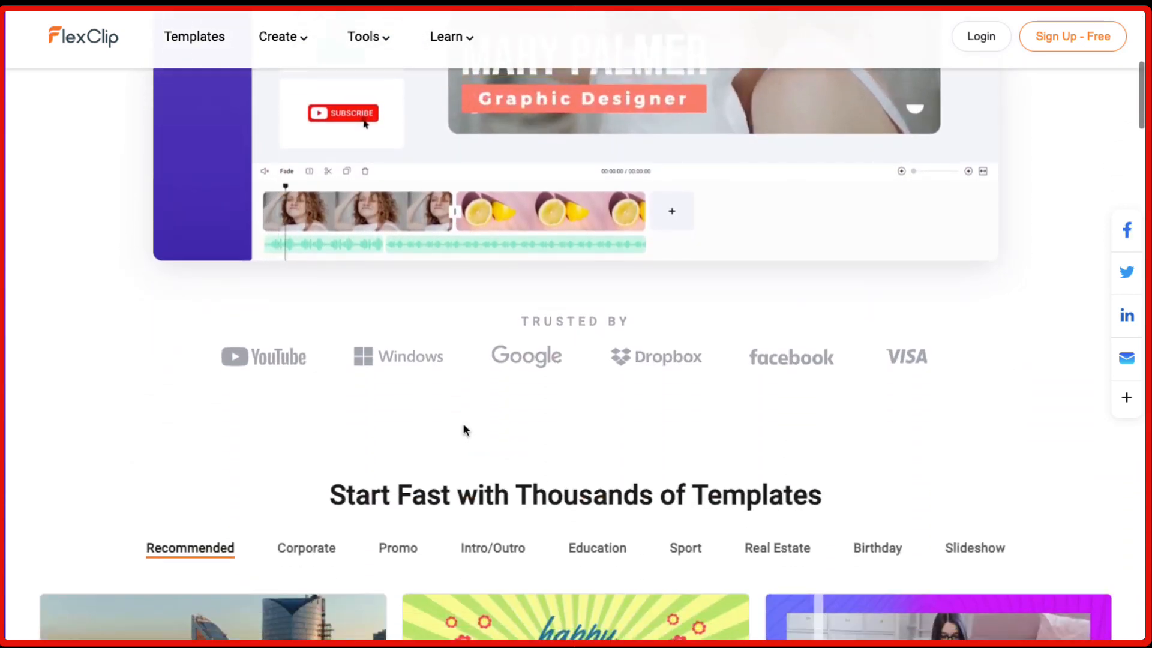
scroll("down", 3)
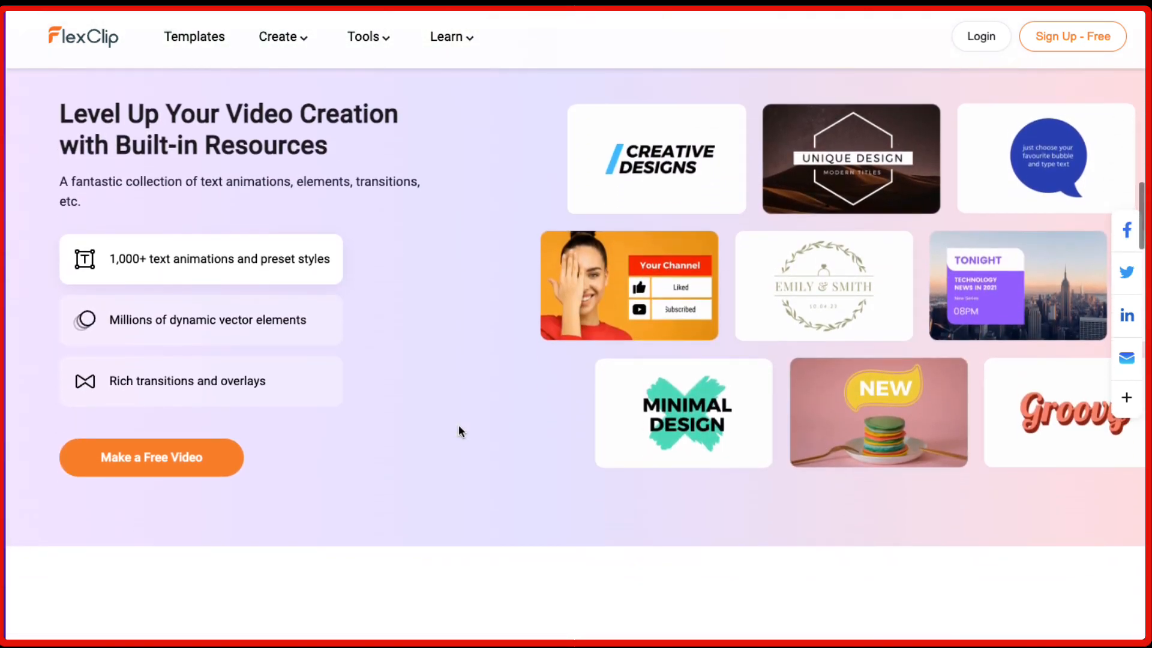
scroll("down", 3)
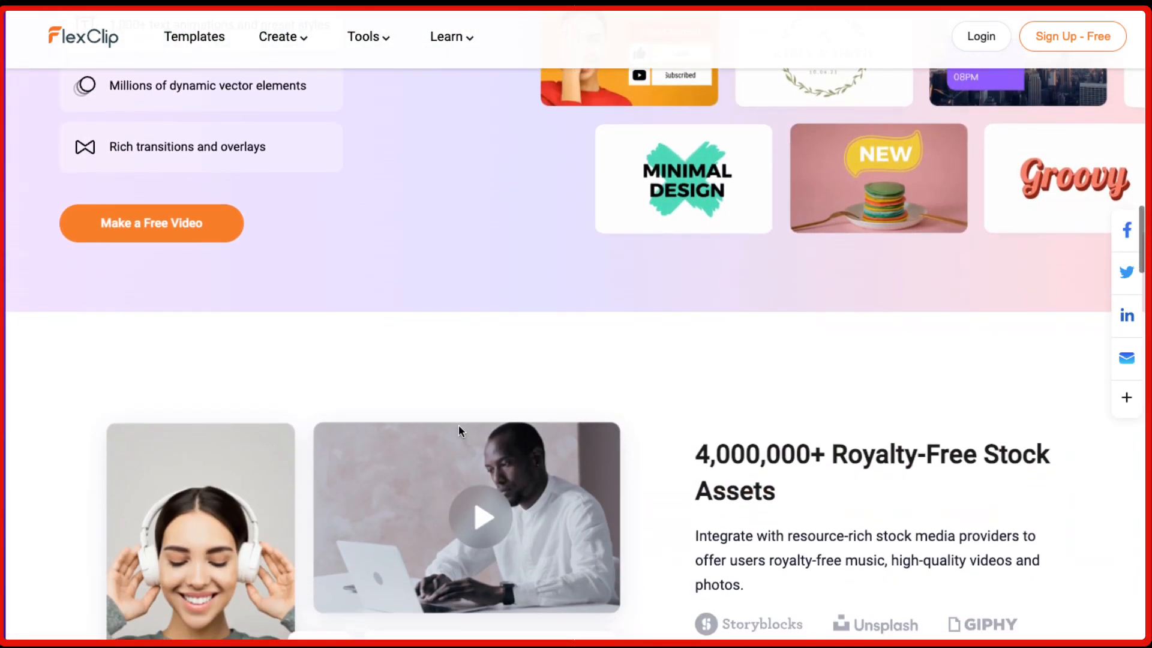
scroll("up", 3)
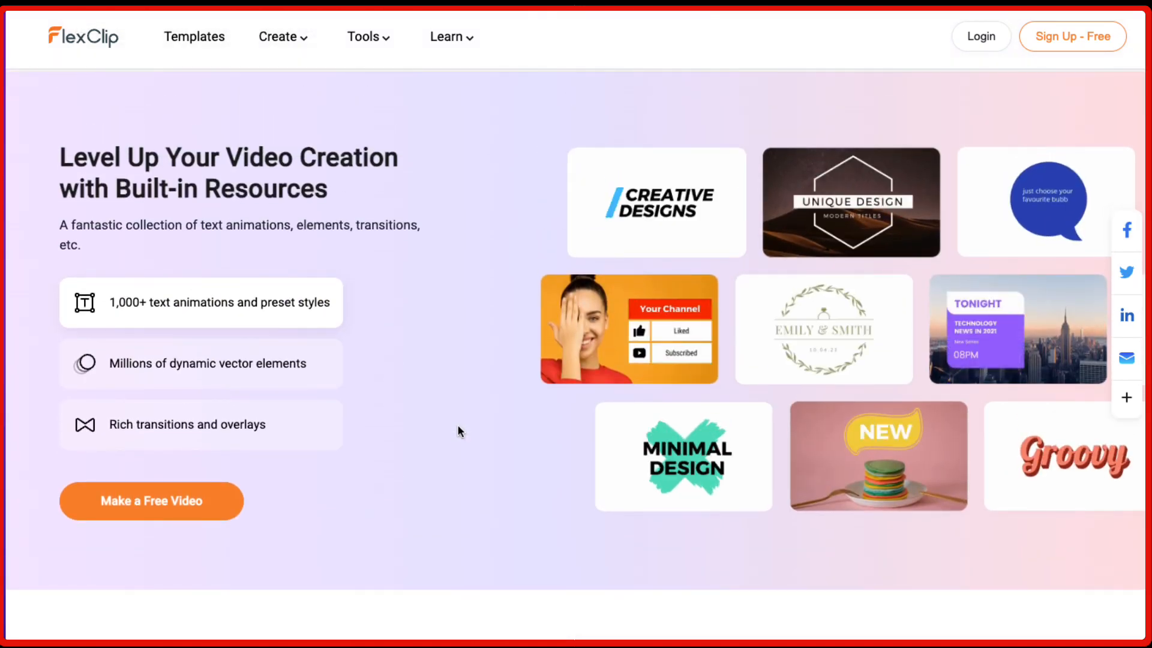
scroll("down", 3)
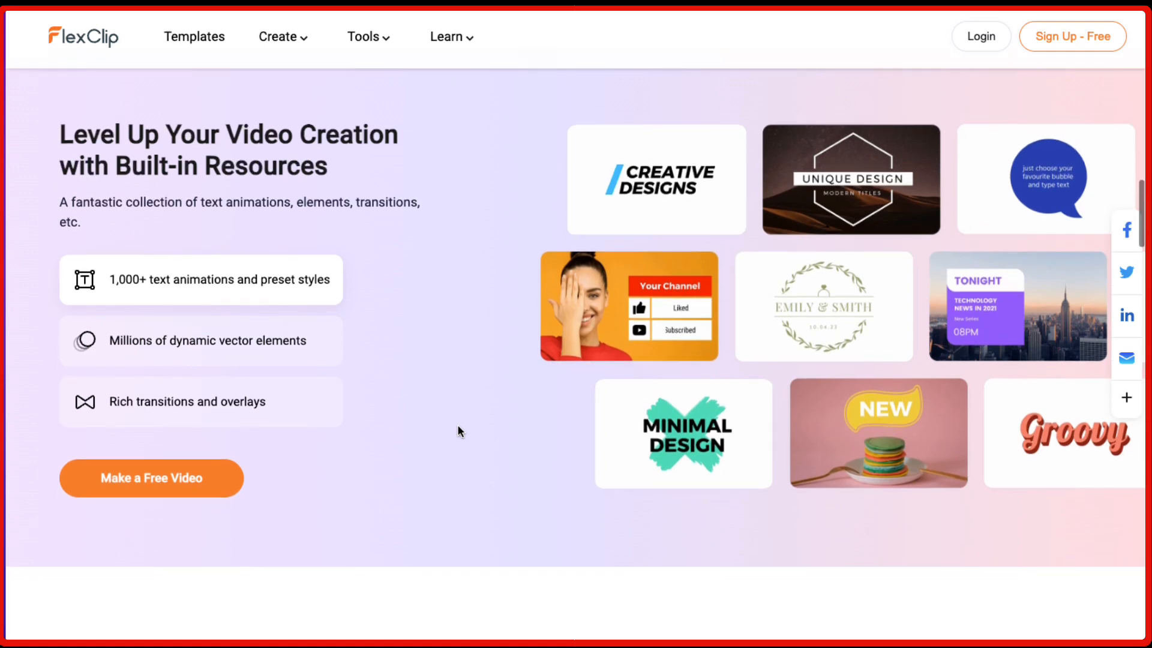
scroll("down", 3)
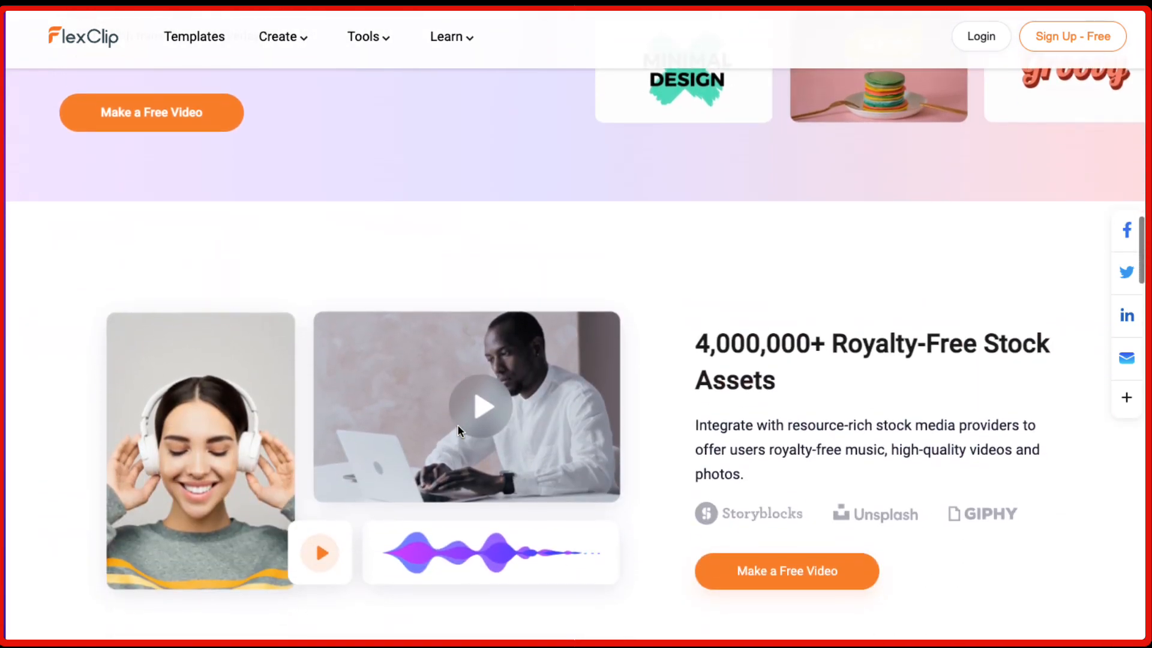
scroll("down", 3)
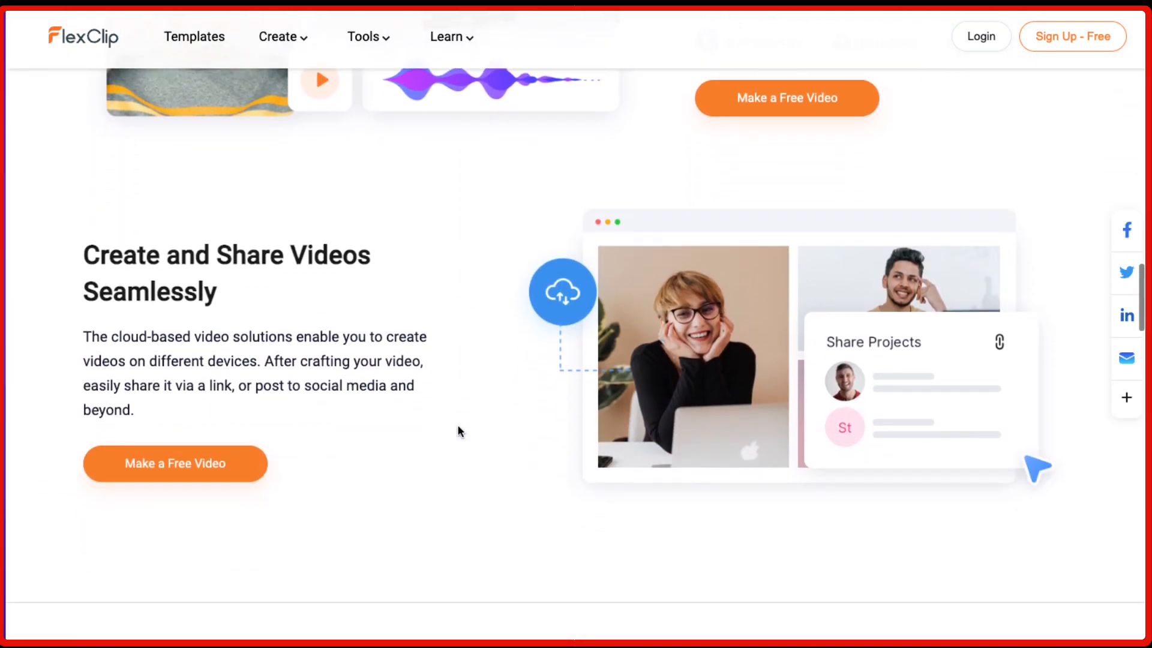
scroll("down", 3)
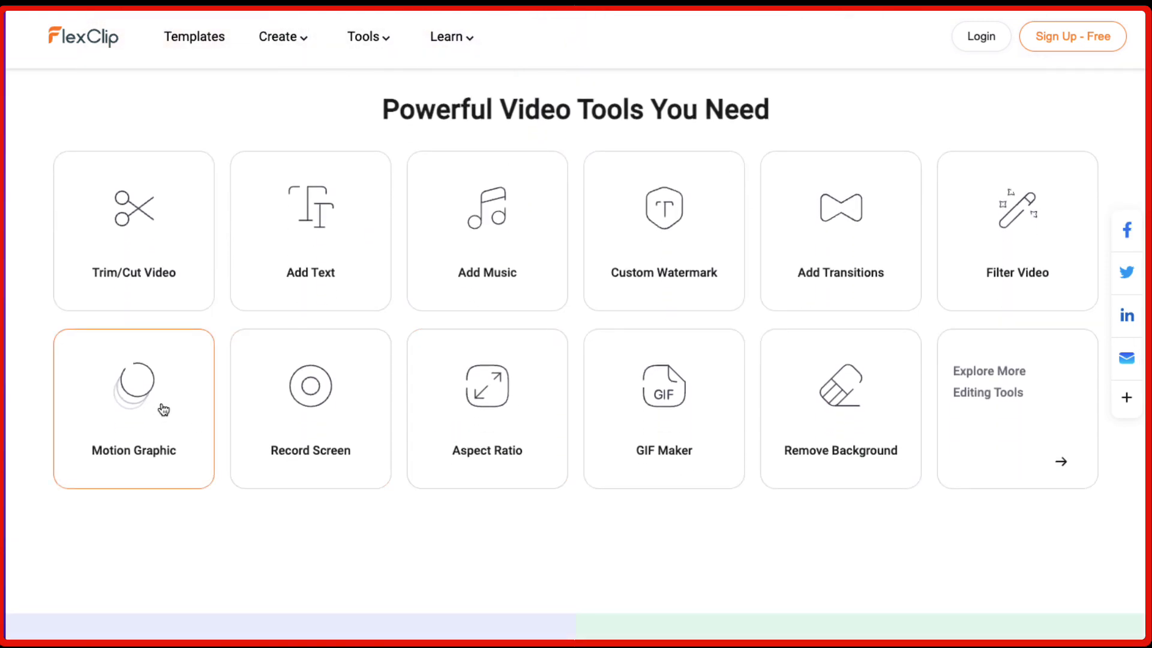
mouse_move(644, 324)
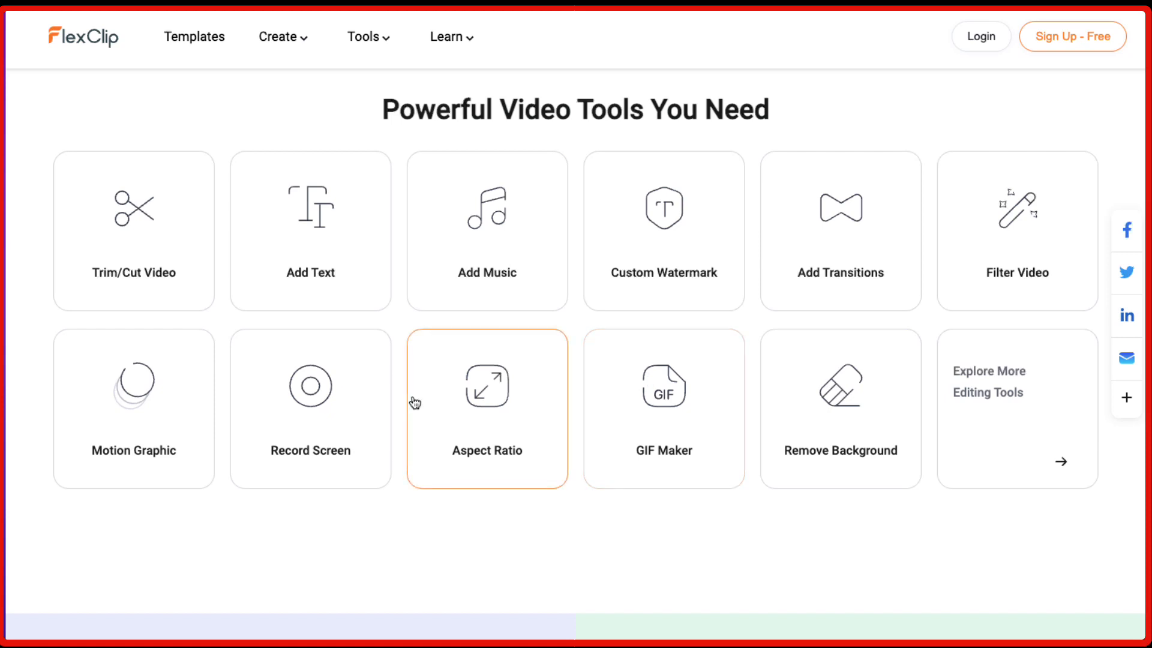
mouse_move(337, 486)
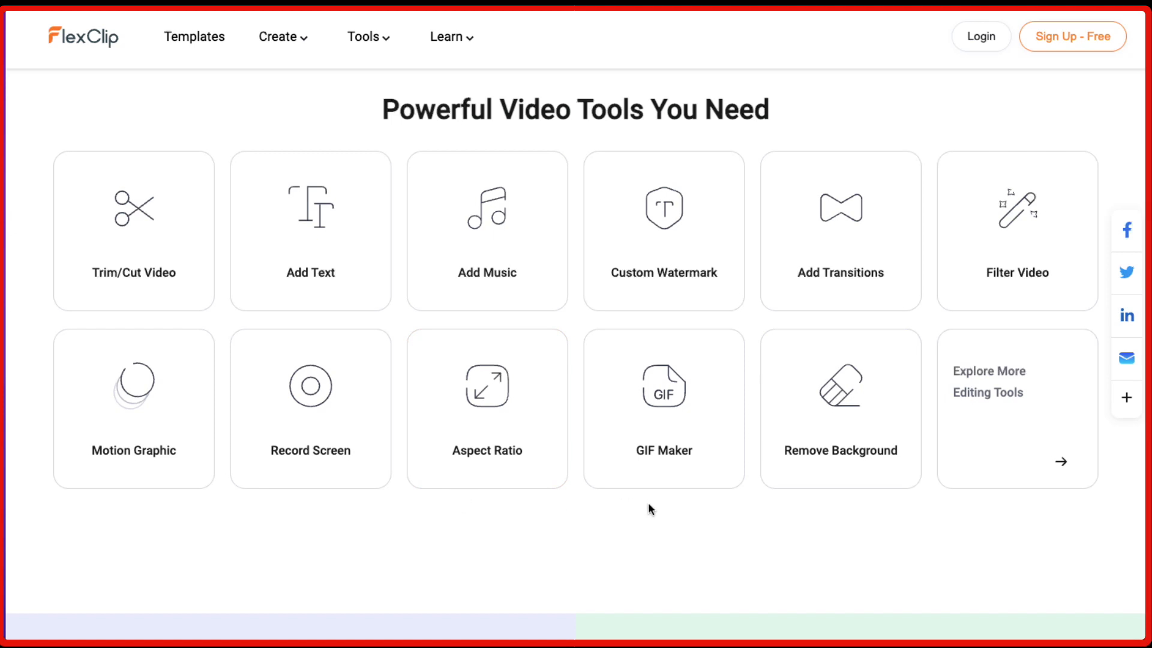
mouse_move(655, 512)
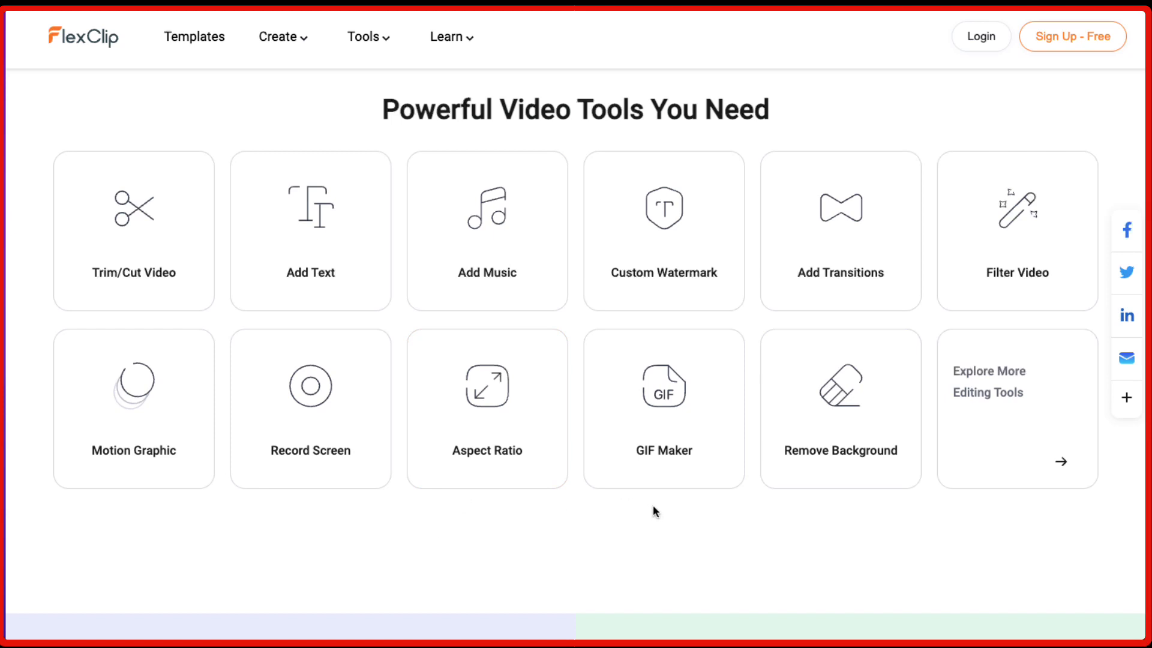
mouse_move(792, 518)
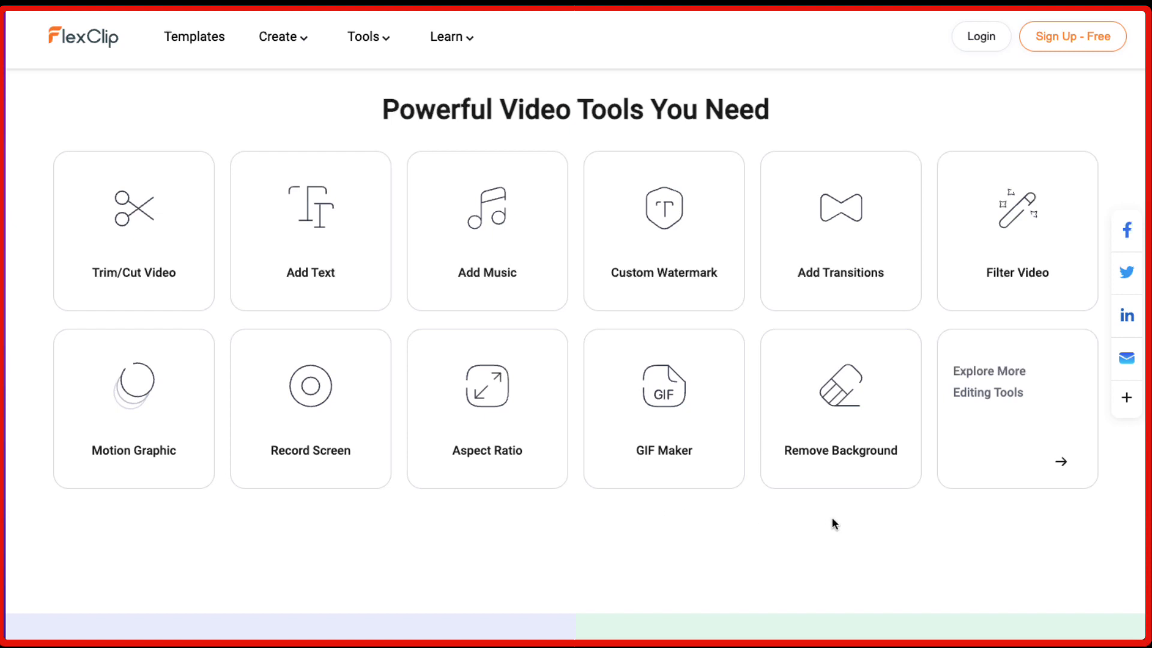
- Scroll past the Video Editor and How to Make a Video in 3 Steps to What Our Clients Say
scroll("down", 3)
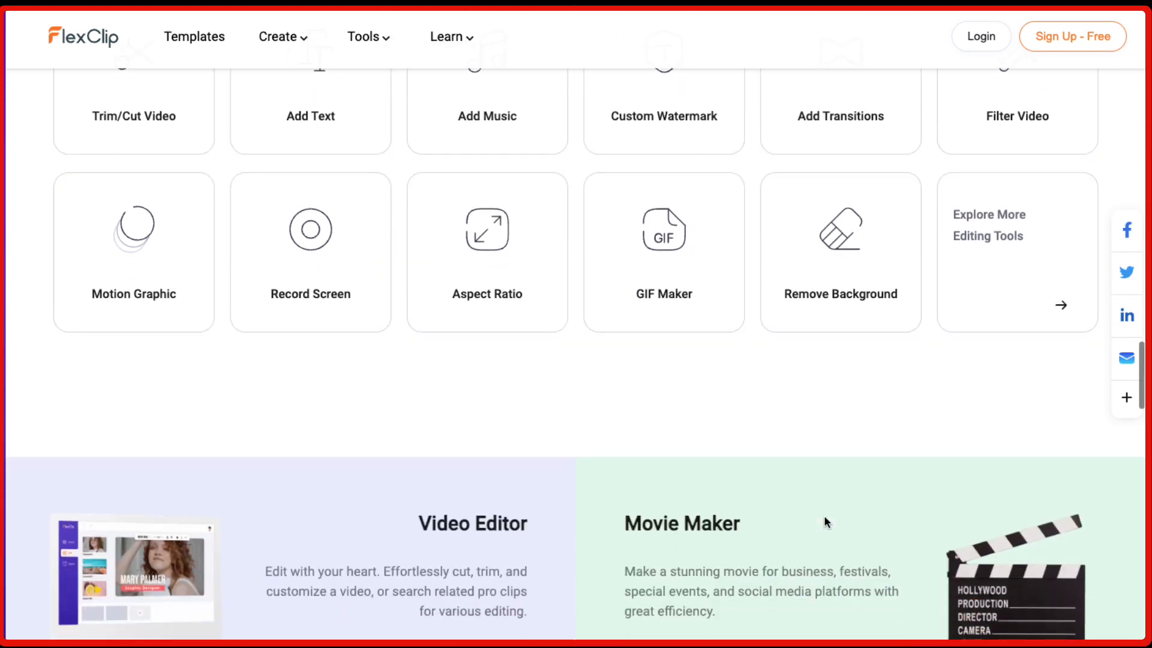
scroll("down", 3)
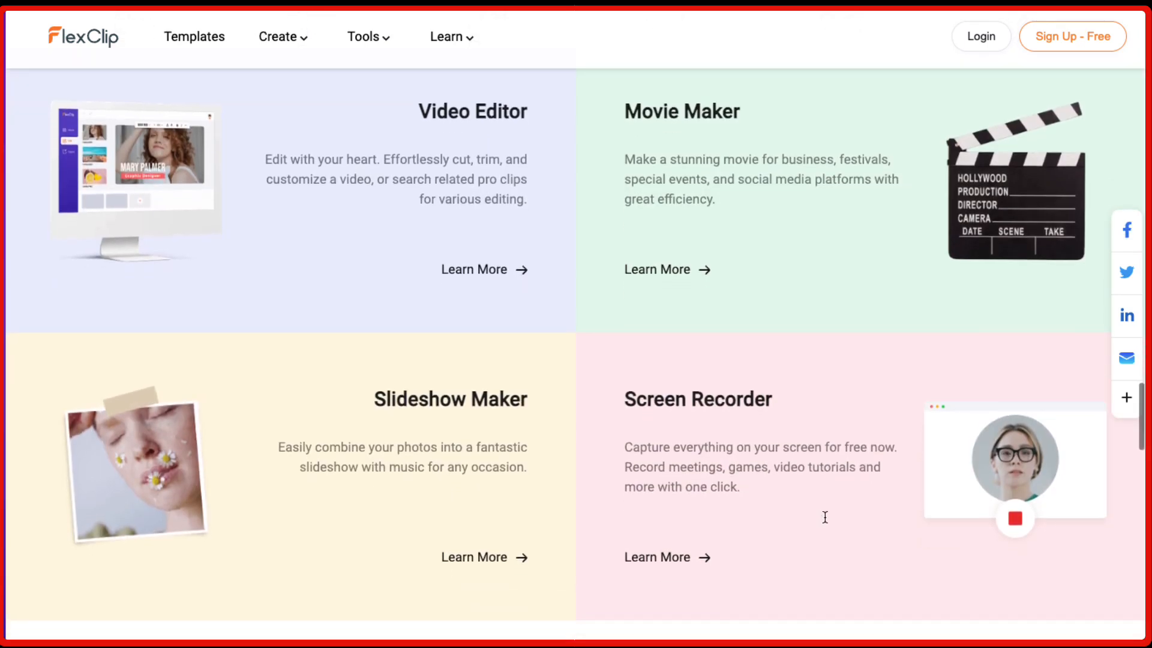
scroll("down", 3)
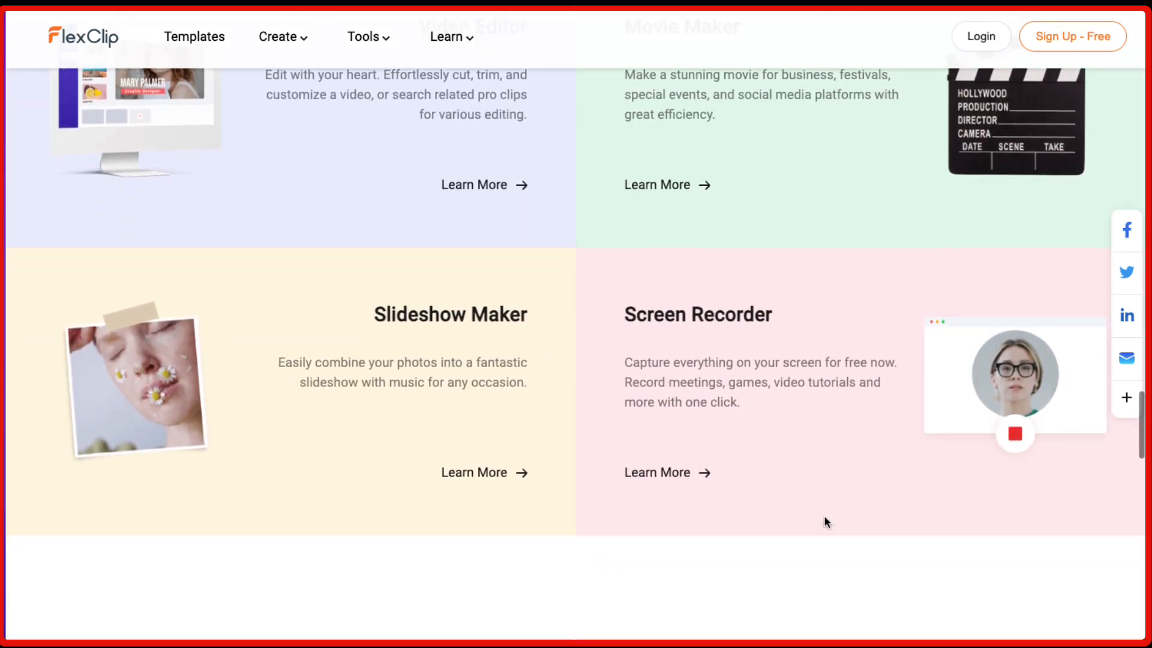
scroll("down", 3)
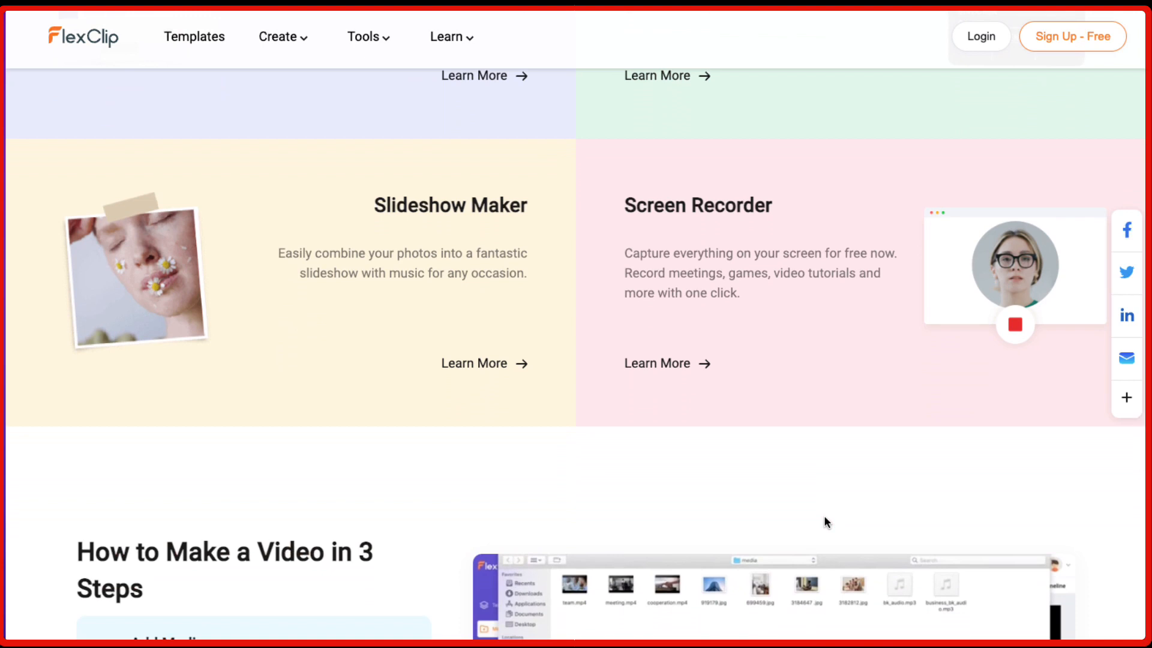
scroll("down", 3)
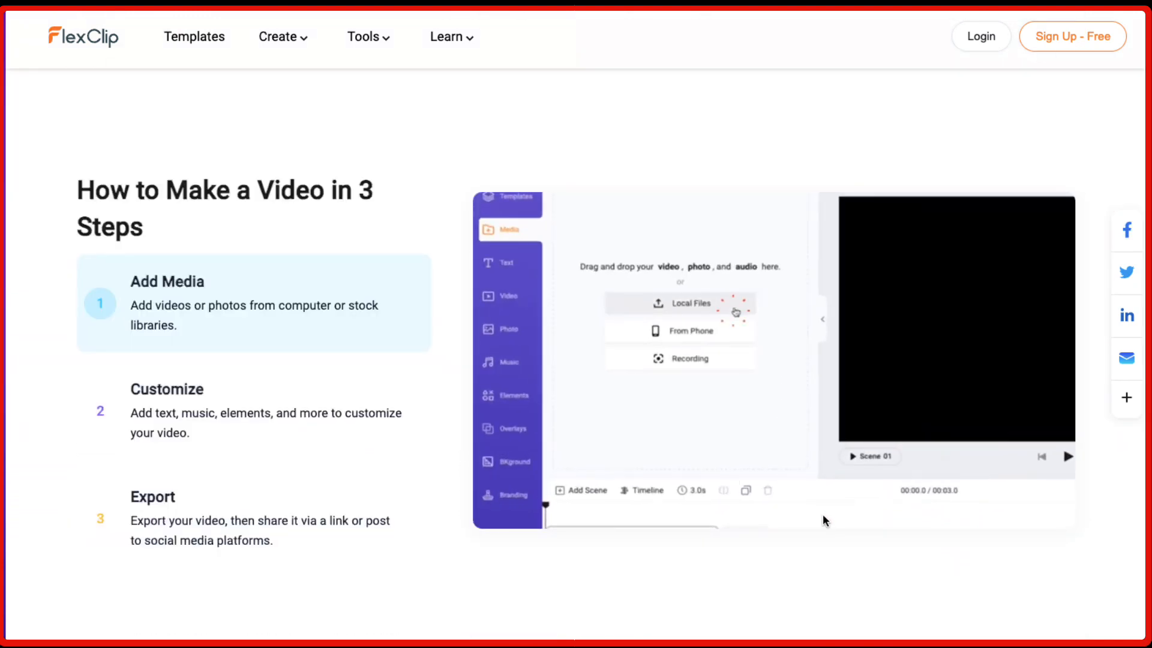
left_click(689, 303)
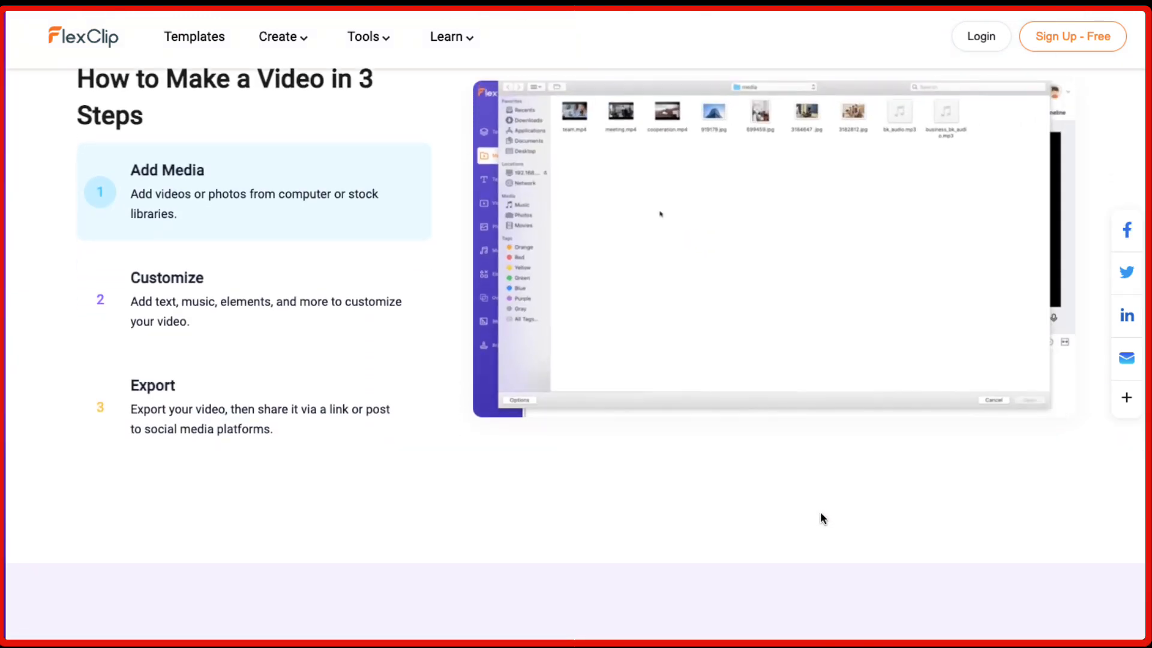
scroll("down", 3)
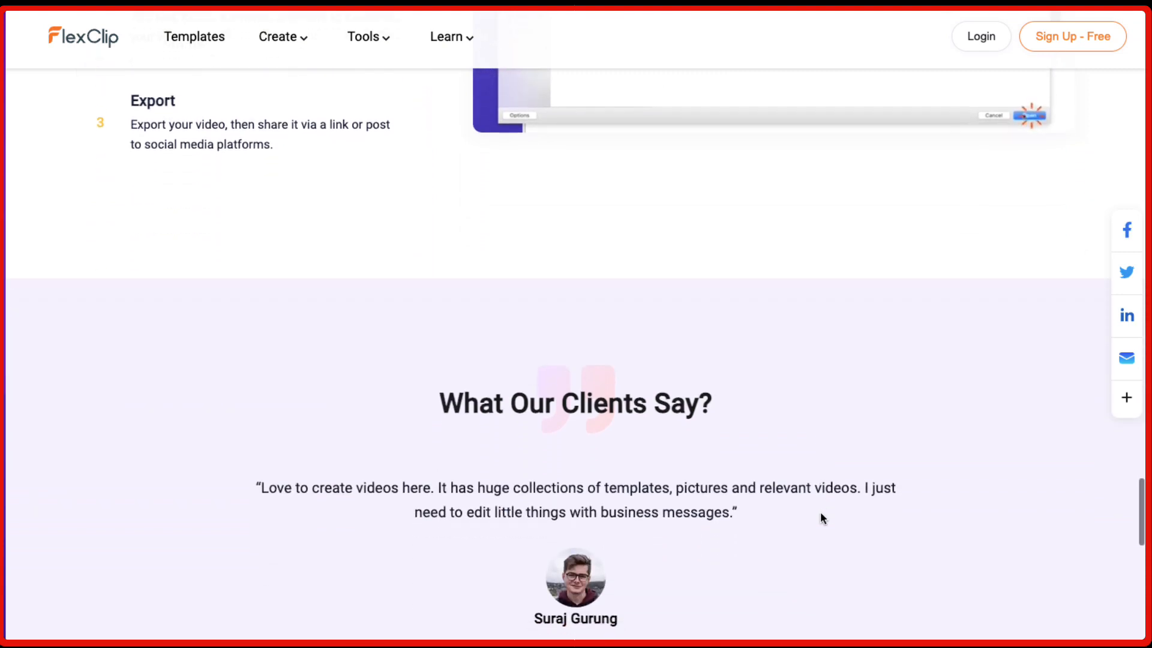
scroll("up", 3)
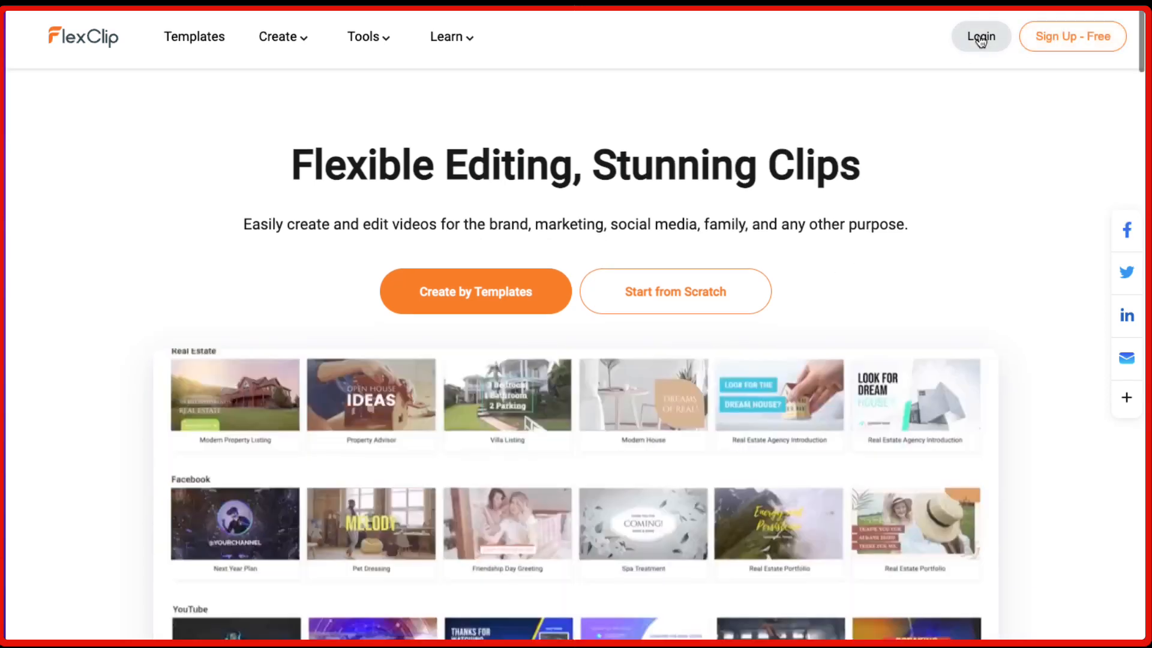
- Sign in through the Login or Sign Up page using Continue with Google
left_click(979, 36)
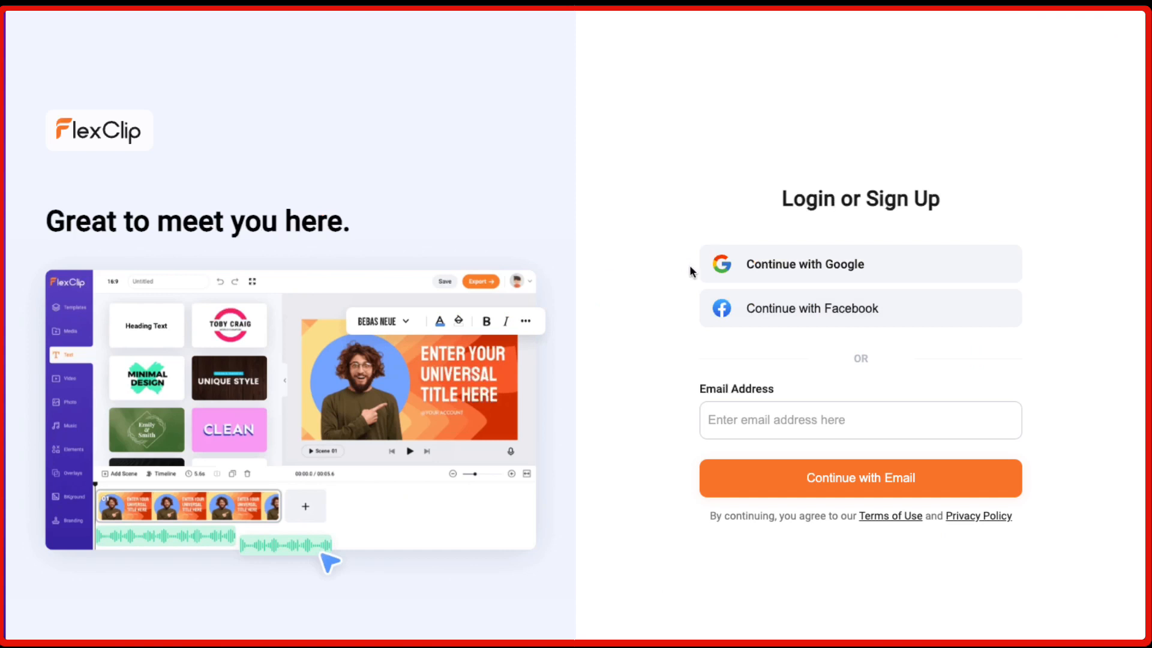
mouse_move(761, 275)
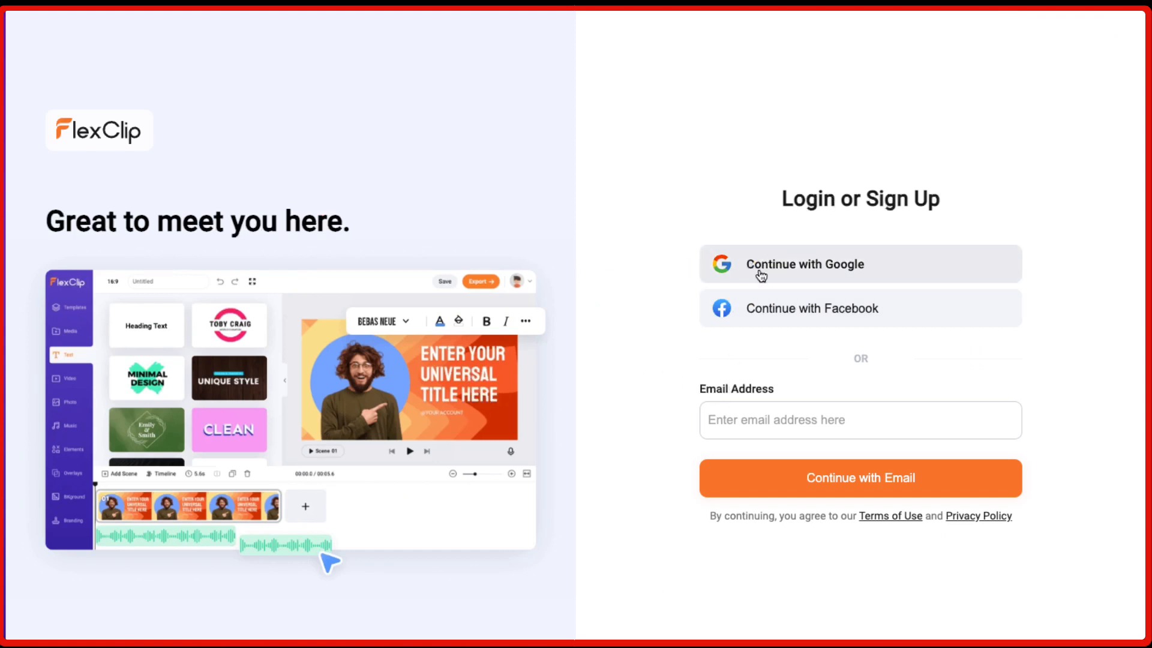
left_click(804, 264)
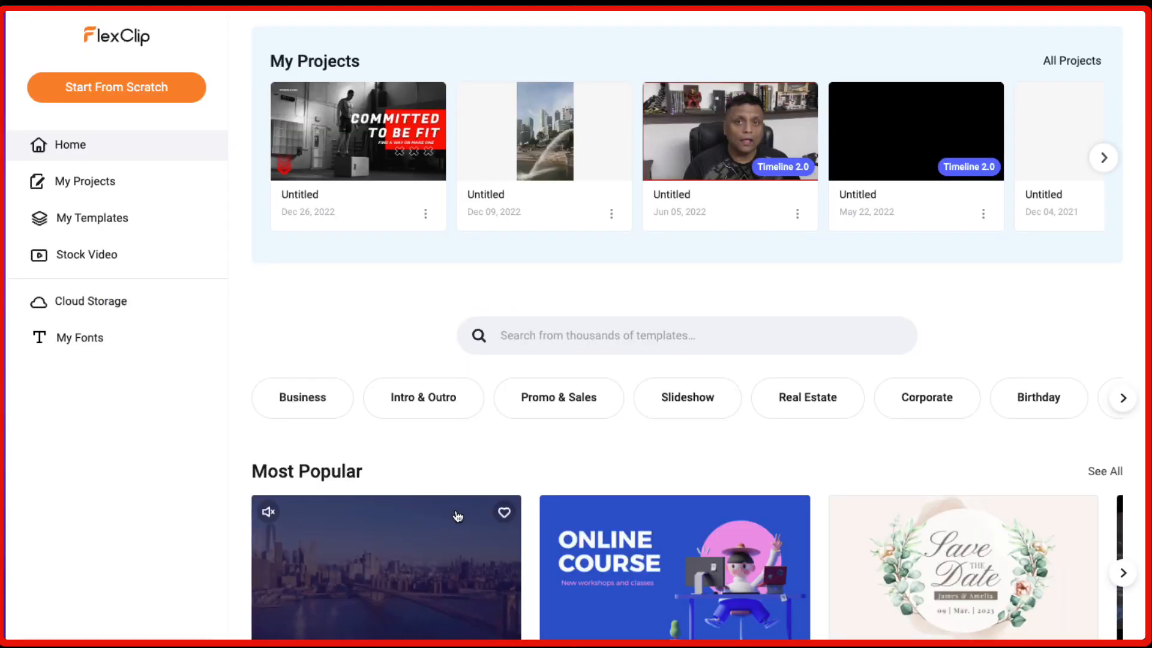
- Scroll the dashboard and advance the category row to Art & Culture, YouTube, Facebook and Instagram
scroll("down", 3)
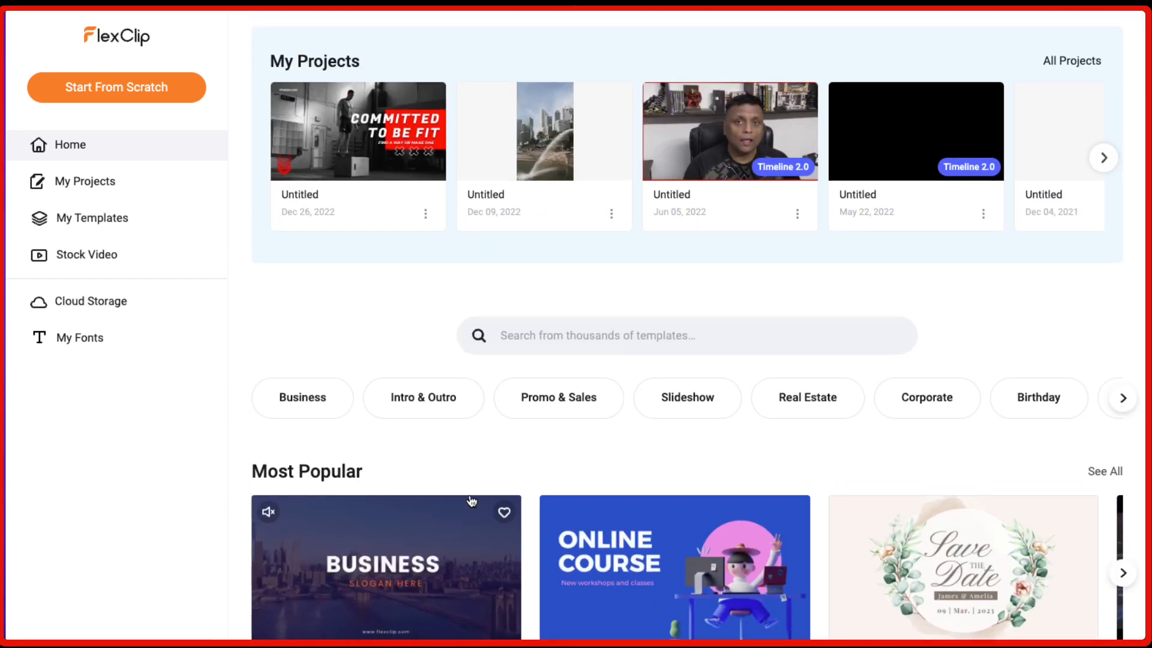
mouse_move(282, 251)
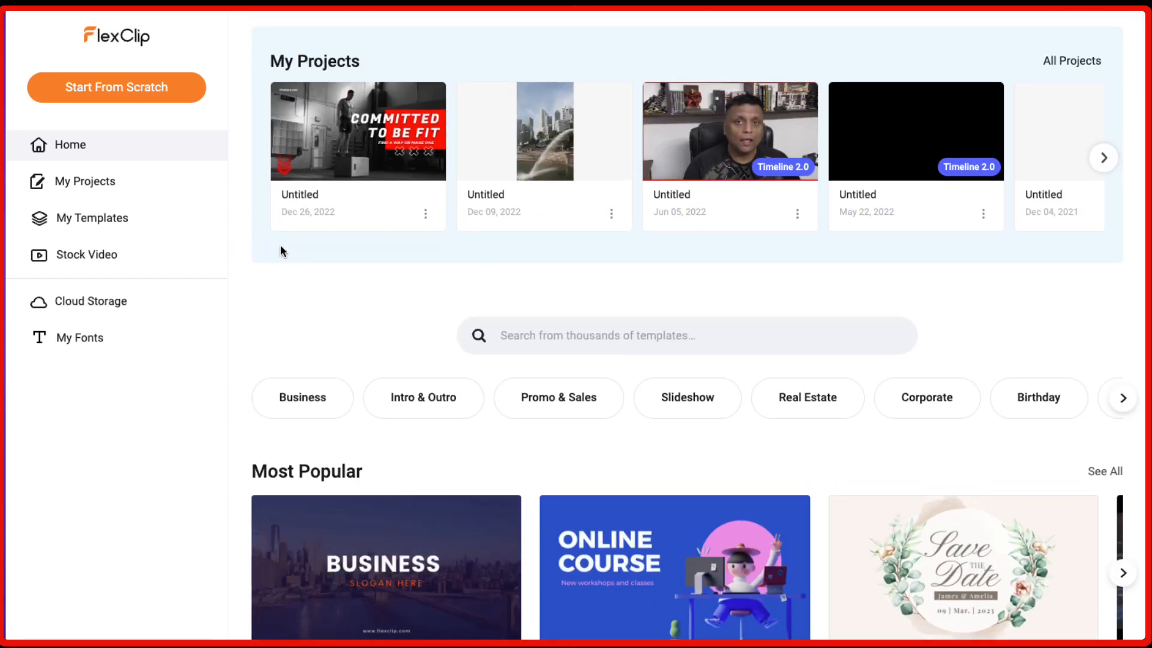
scroll("down", 3)
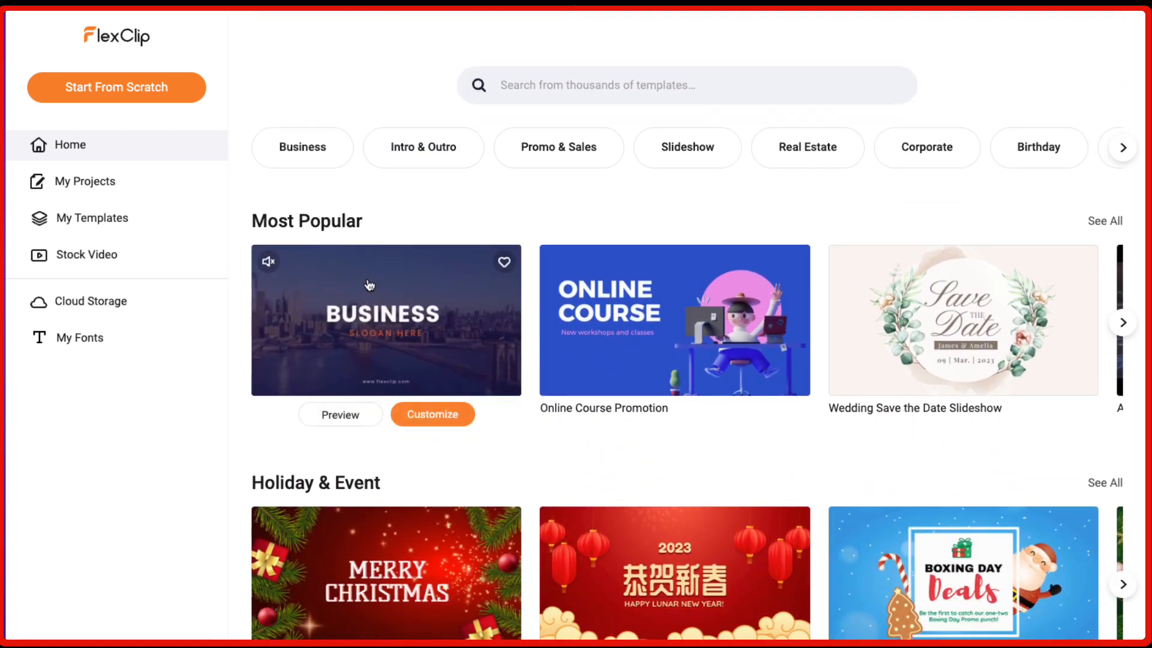
scroll("down", 3)
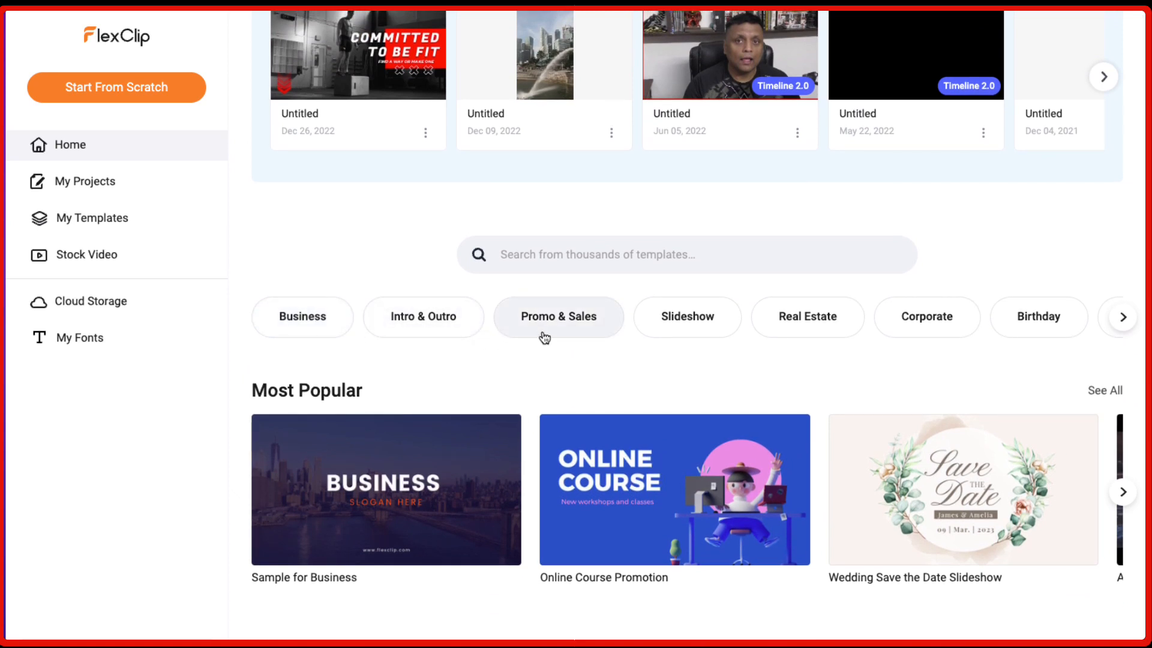
mouse_move(932, 351)
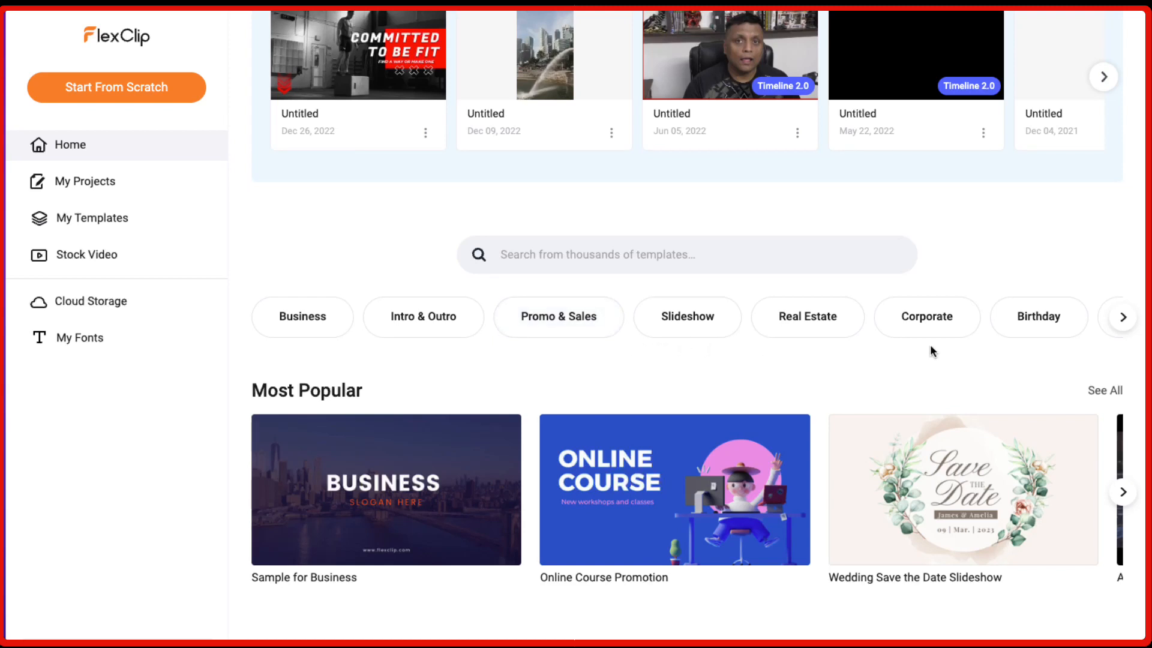
left_click(1121, 317)
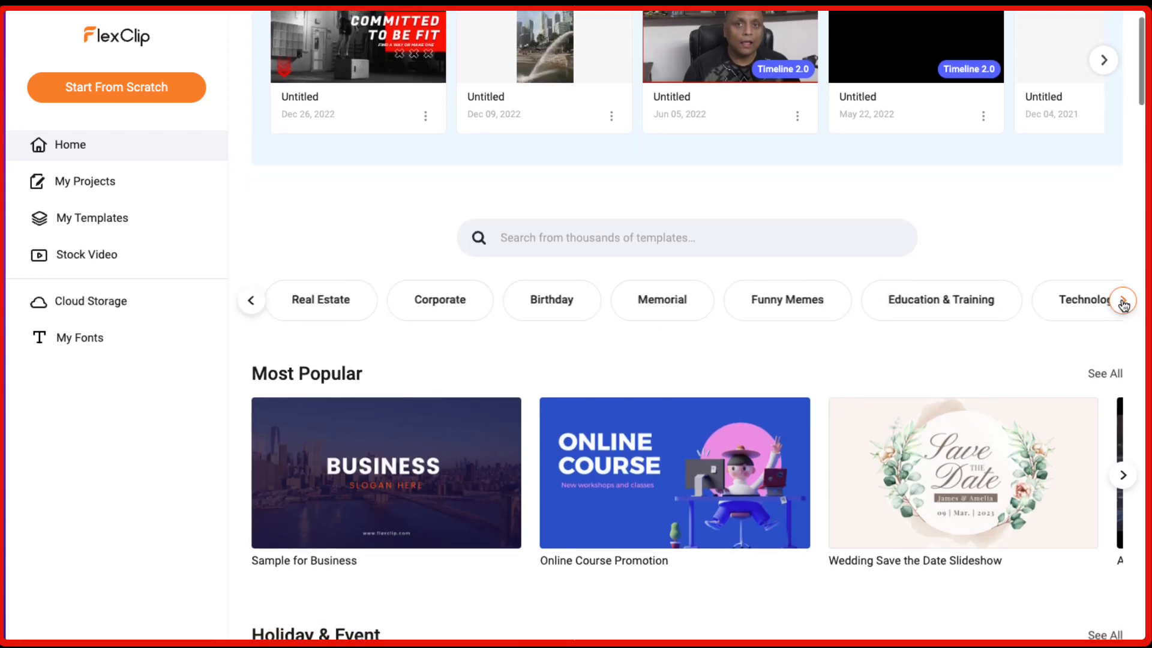
left_click(1121, 300)
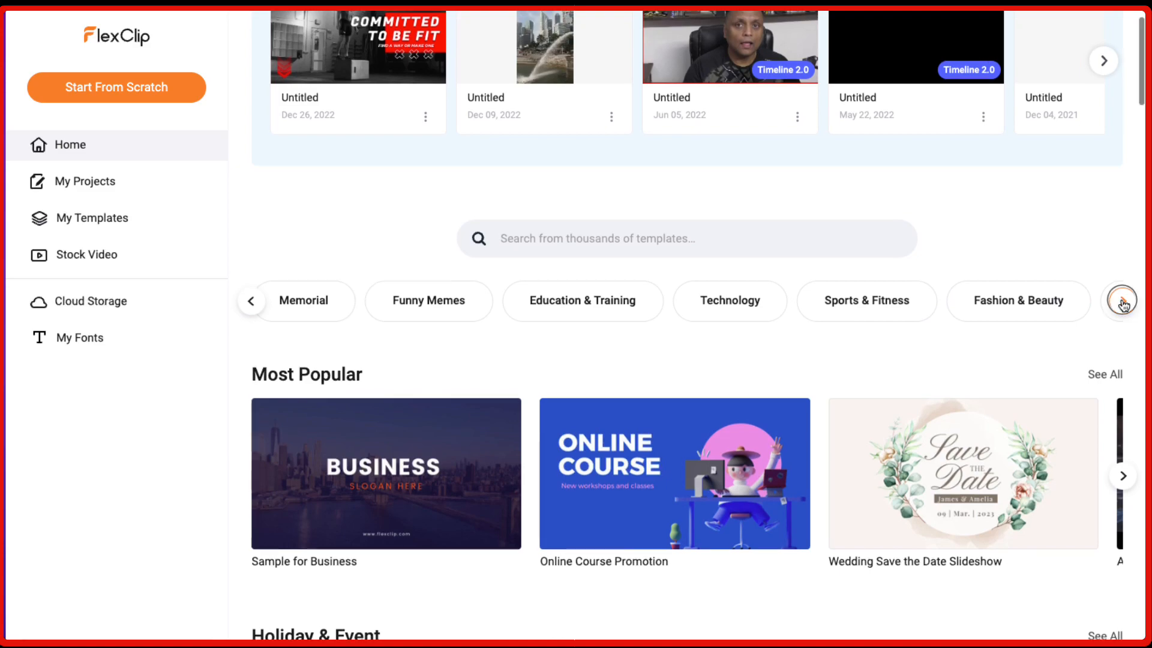
left_click(1124, 300)
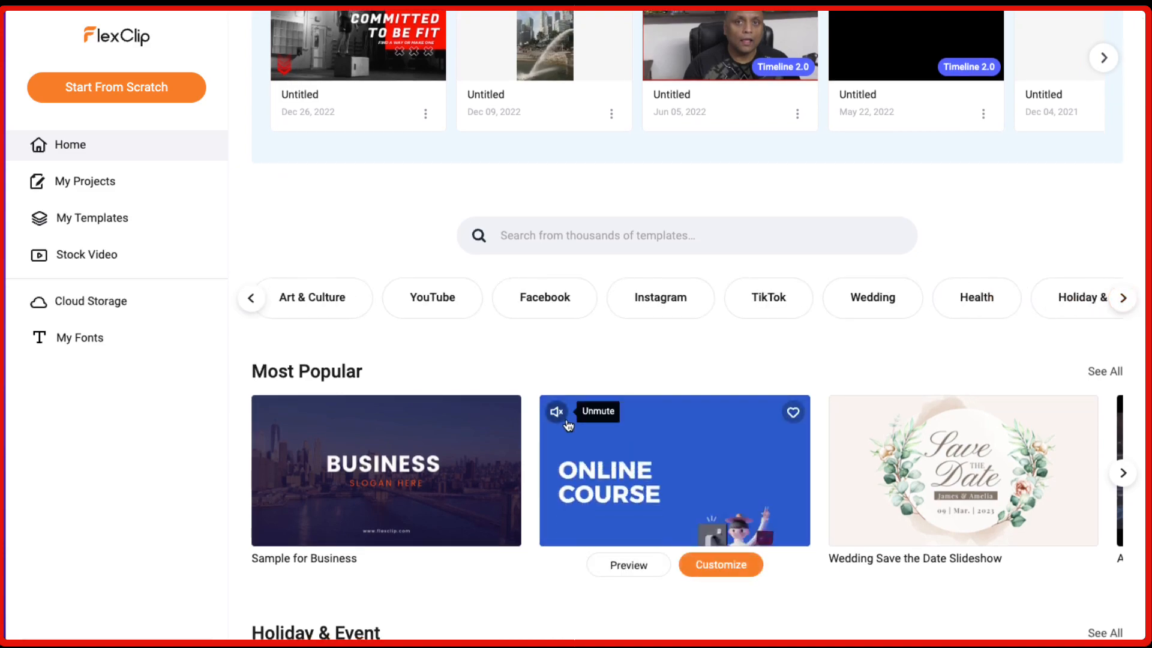
scroll("down", 3)
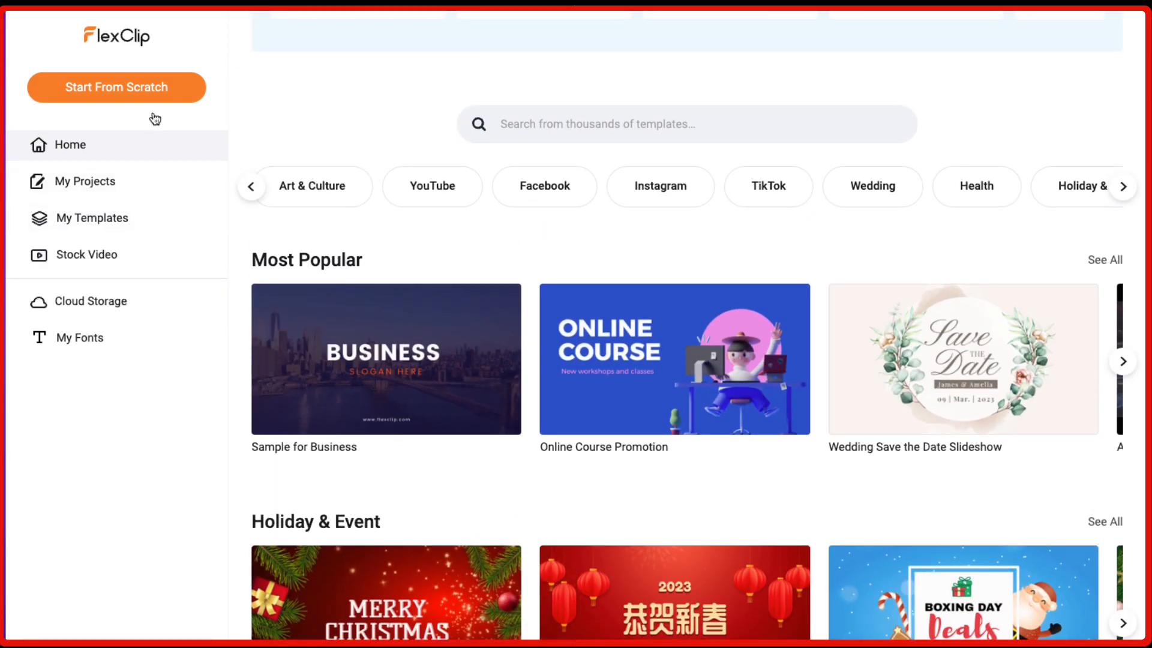
mouse_move(110, 121)
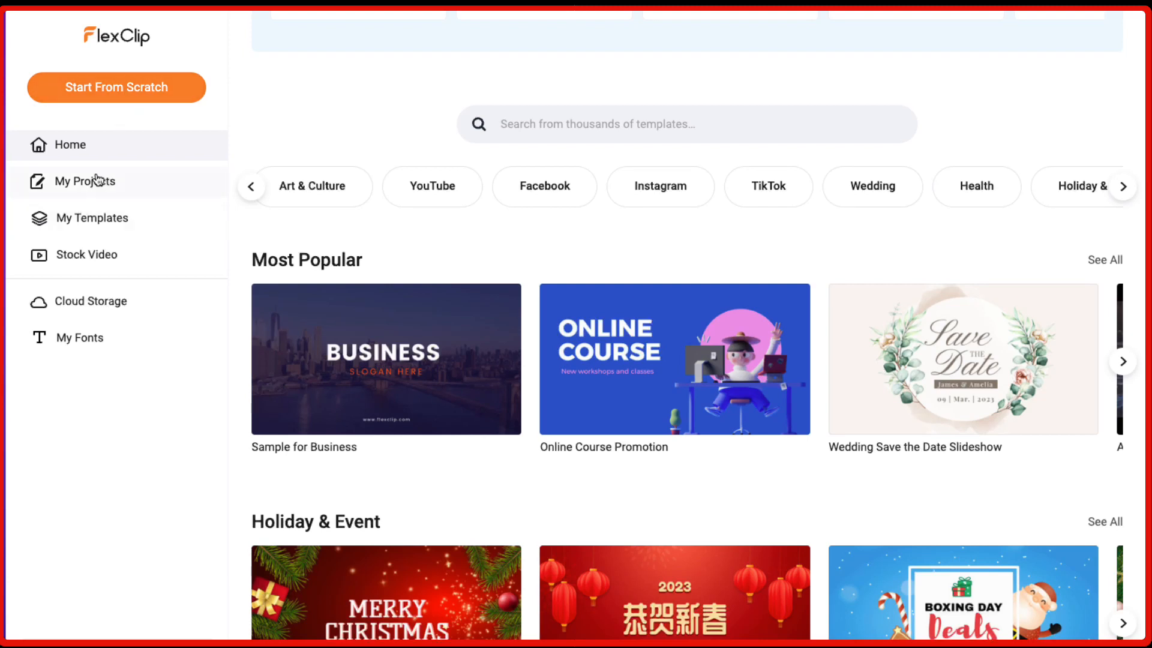
mouse_move(101, 185)
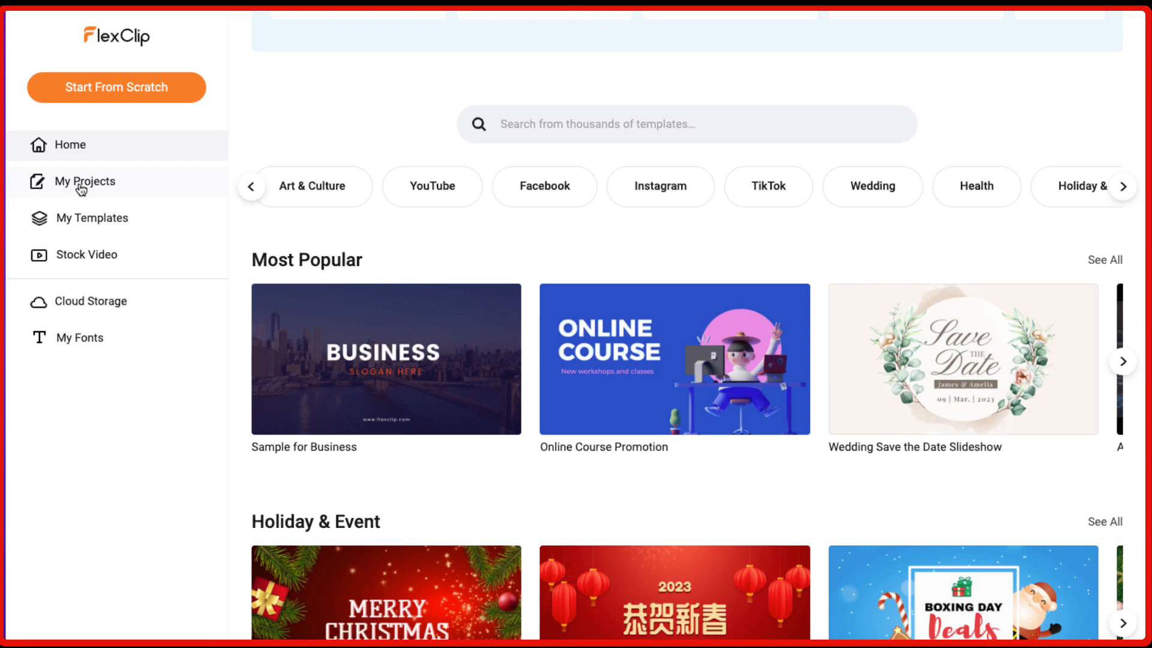
- Check My Projects and the empty My Templates page, then open the Stock Video library
left_click(85, 181)
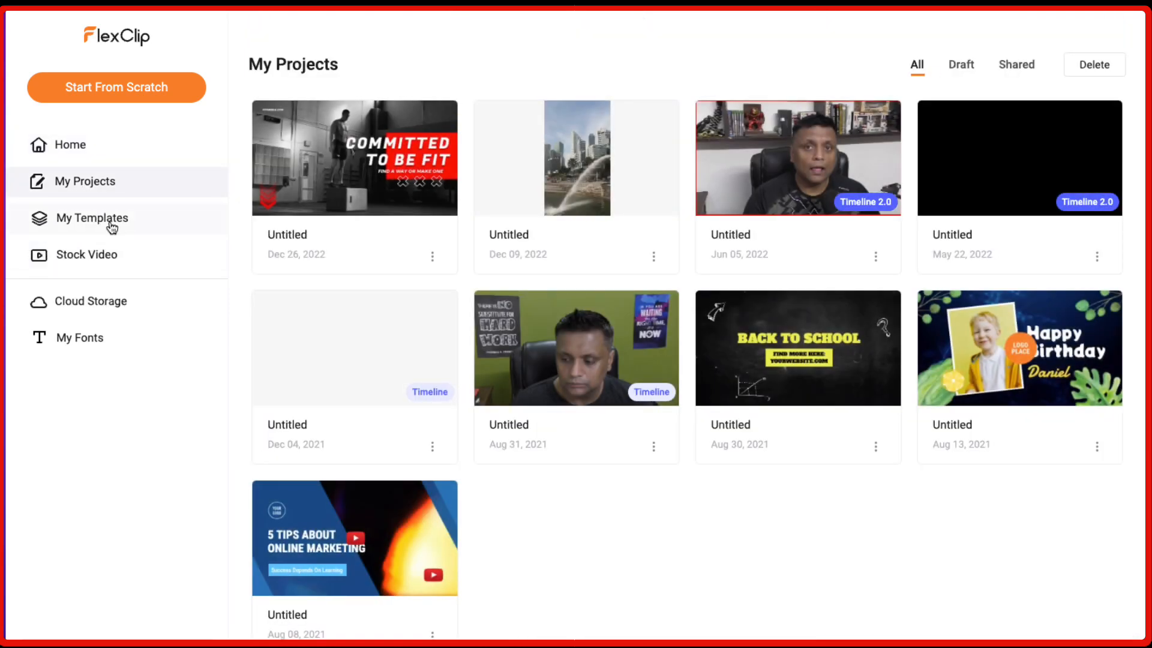
left_click(92, 217)
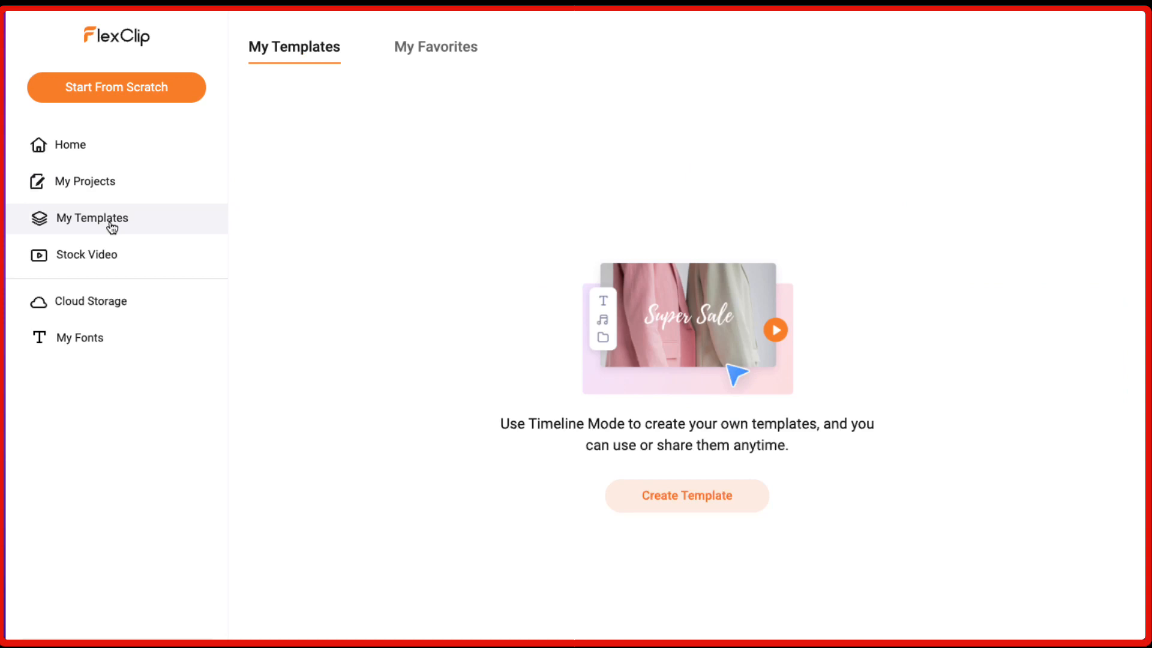
left_click(85, 255)
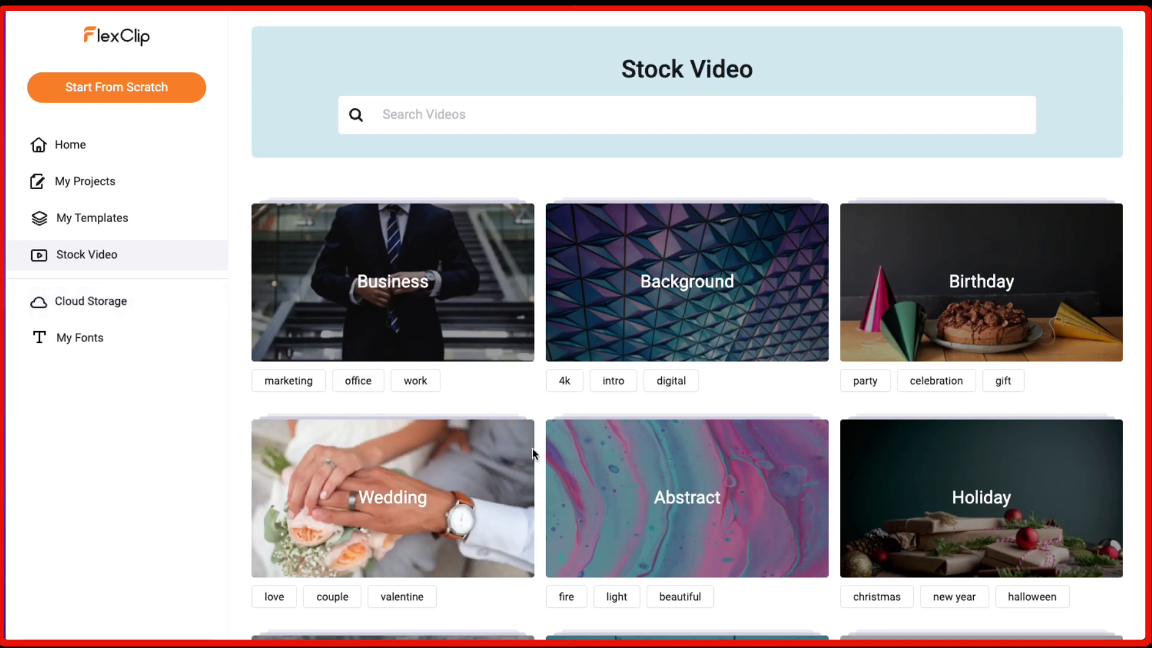
- Search stock videos for 'fitness' and scroll through the 10,000 results
scroll("down", 3)
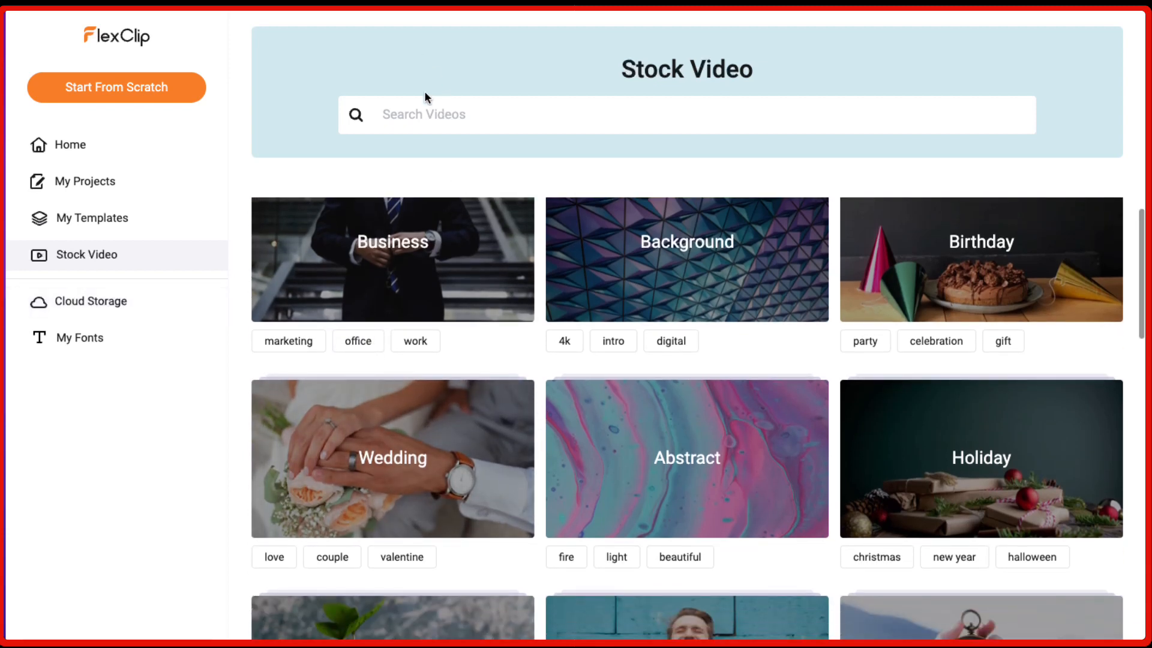
type("fitness")
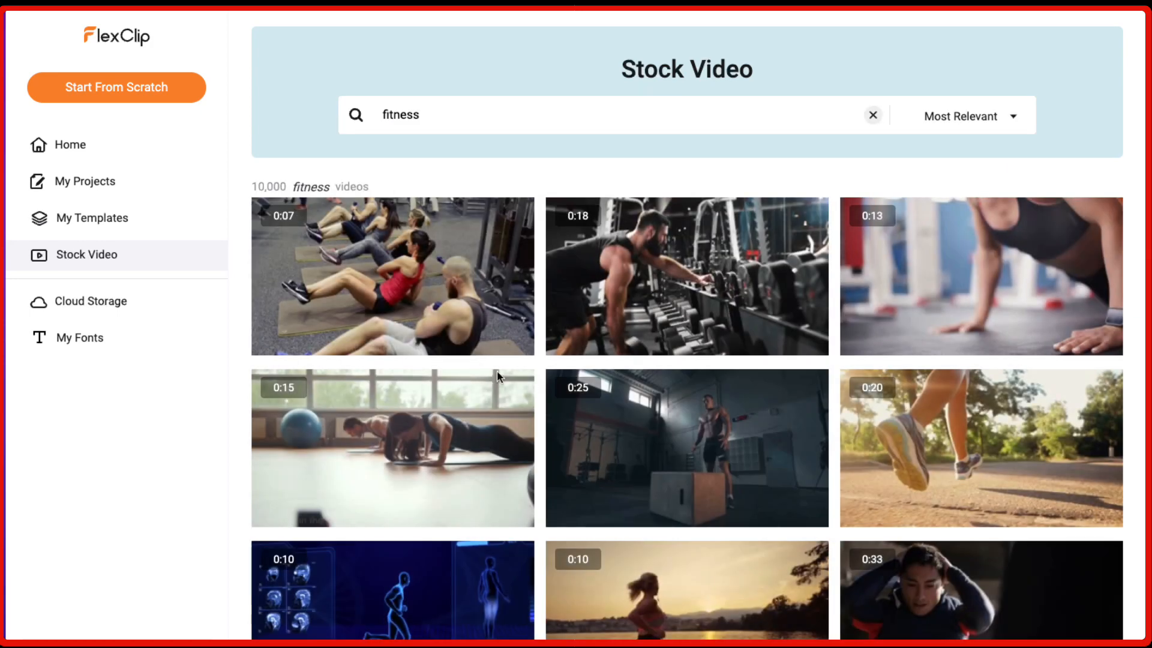
scroll("down", 3)
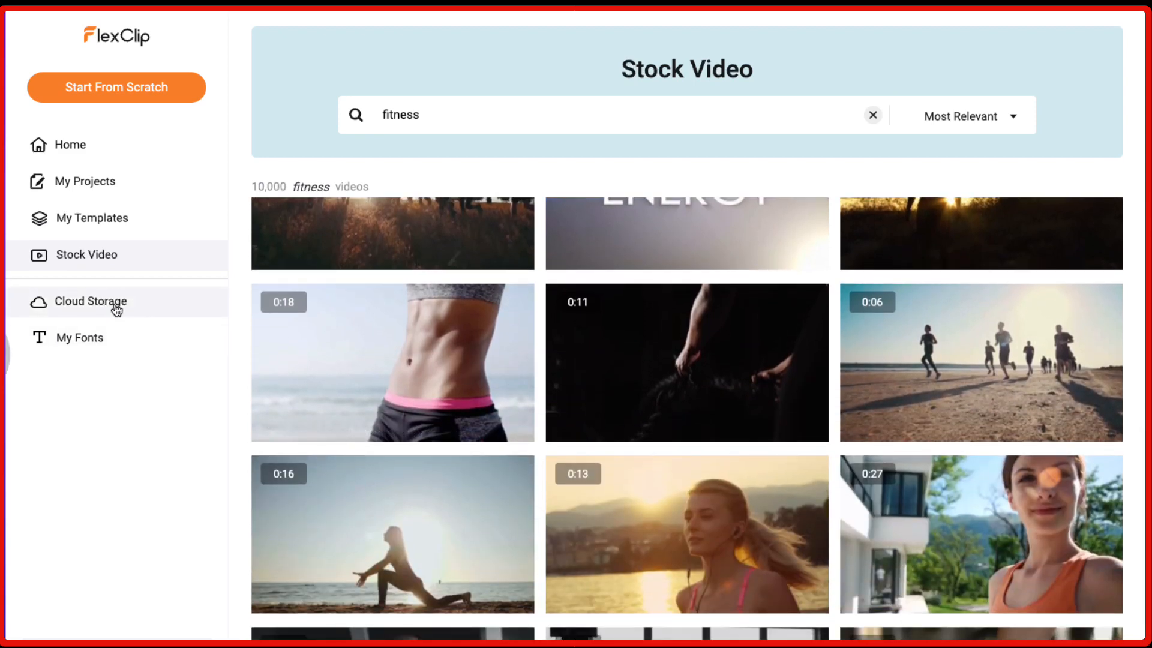
- Review Cloud Storage's four files (1.0GB of 100GB), then open the empty My Fonts page
left_click(92, 301)
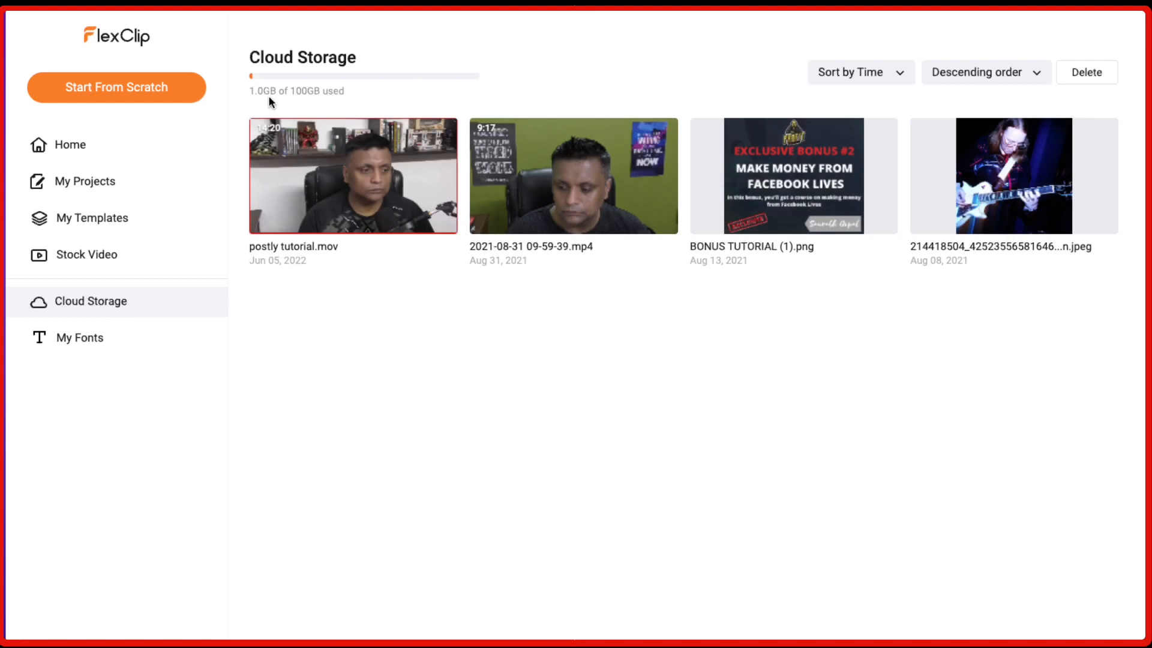
mouse_move(310, 102)
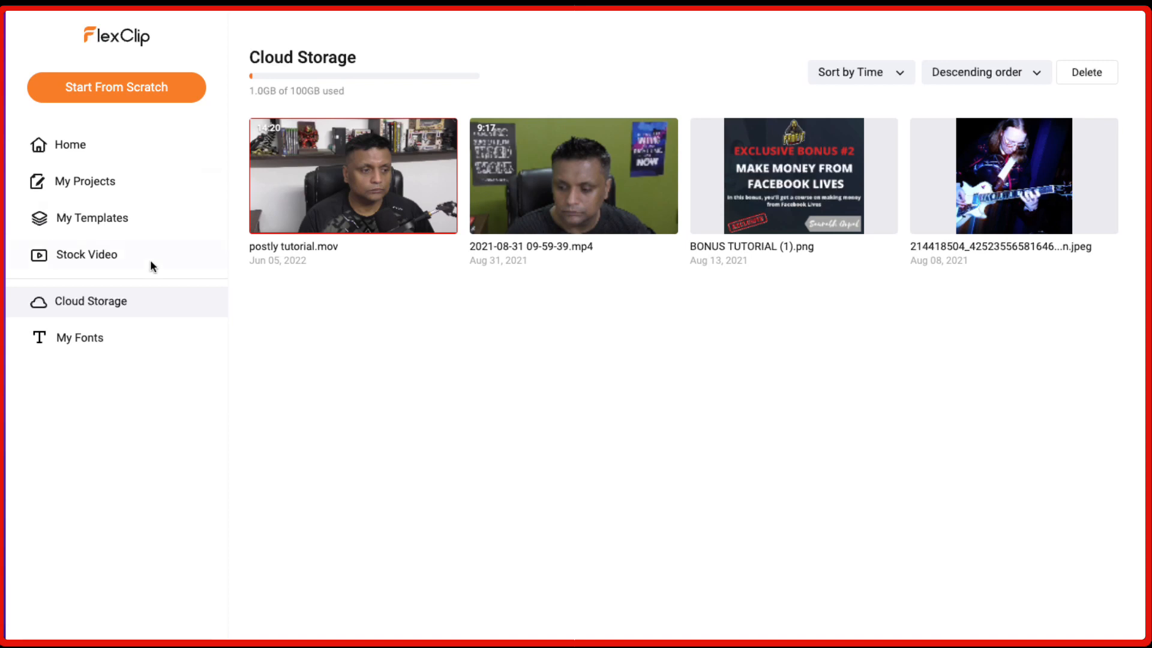
left_click(81, 337)
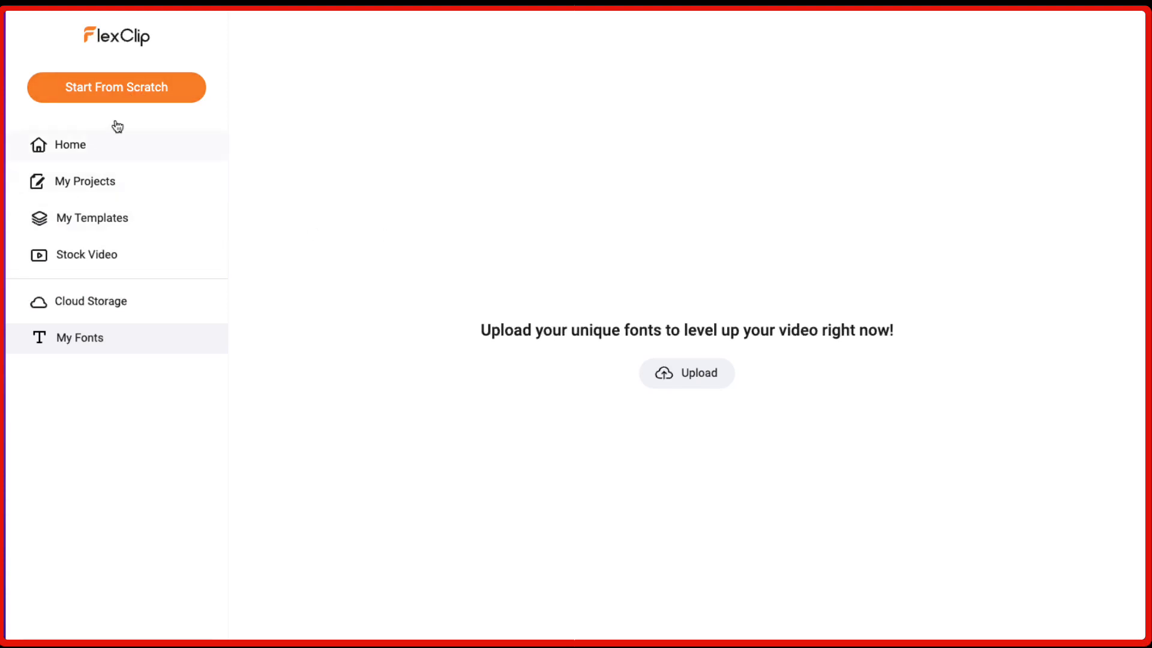
mouse_move(140, 95)
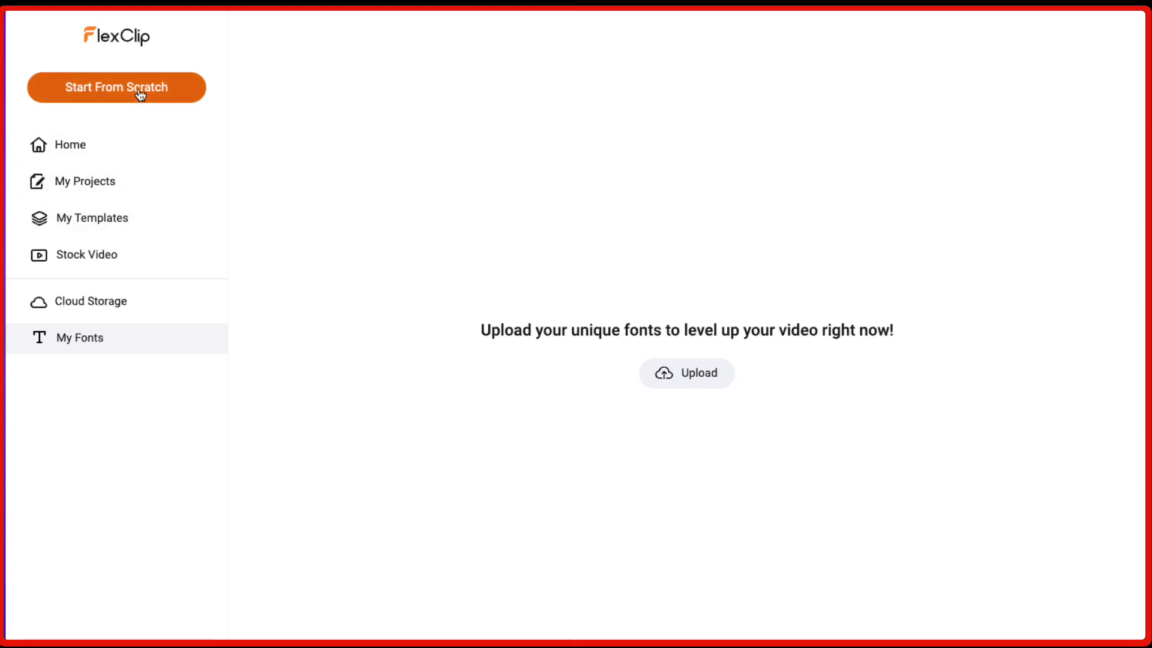
- Start a blank video from scratch, trying 9:16 before settling on 16:9
left_click(115, 86)
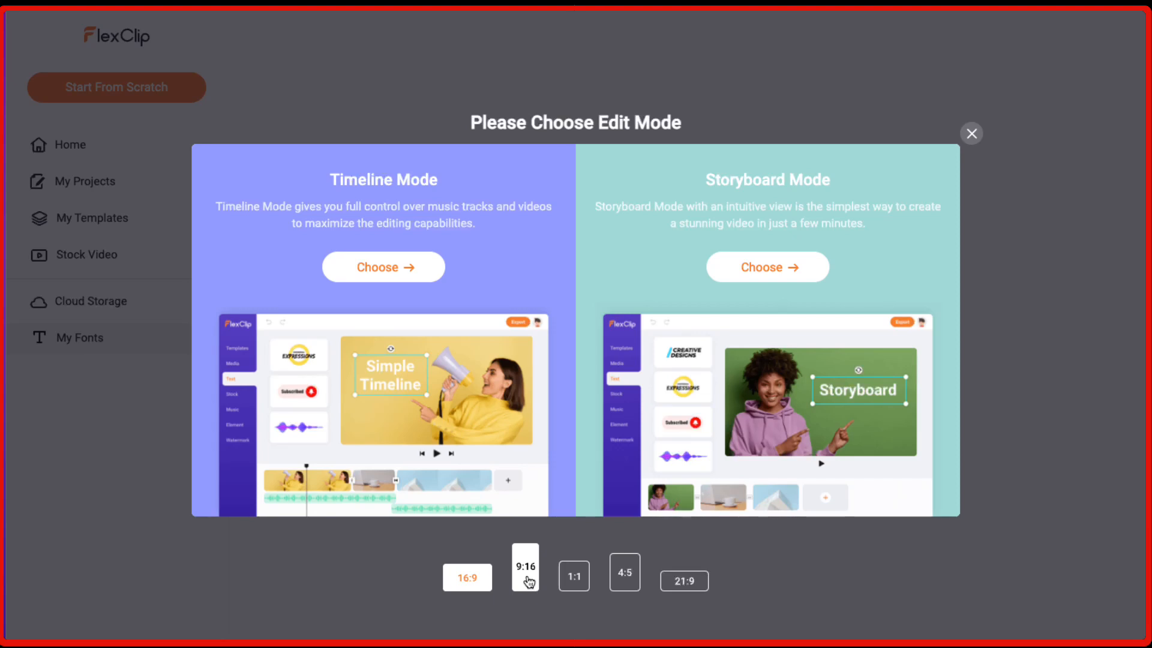
left_click(524, 566)
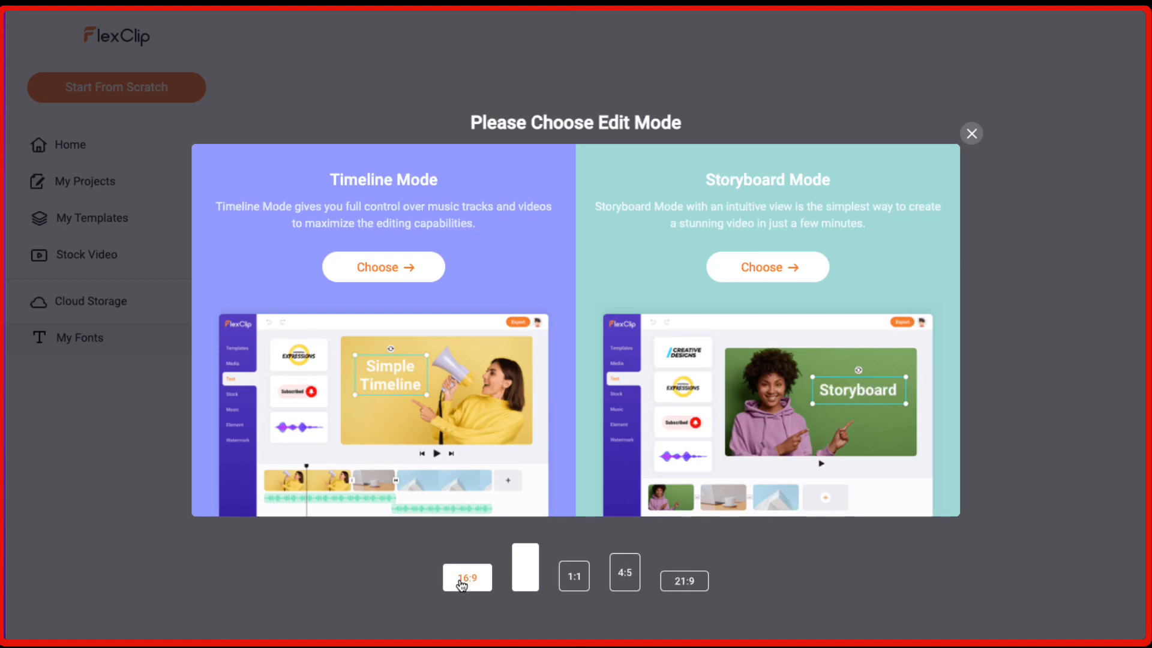
left_click(524, 566)
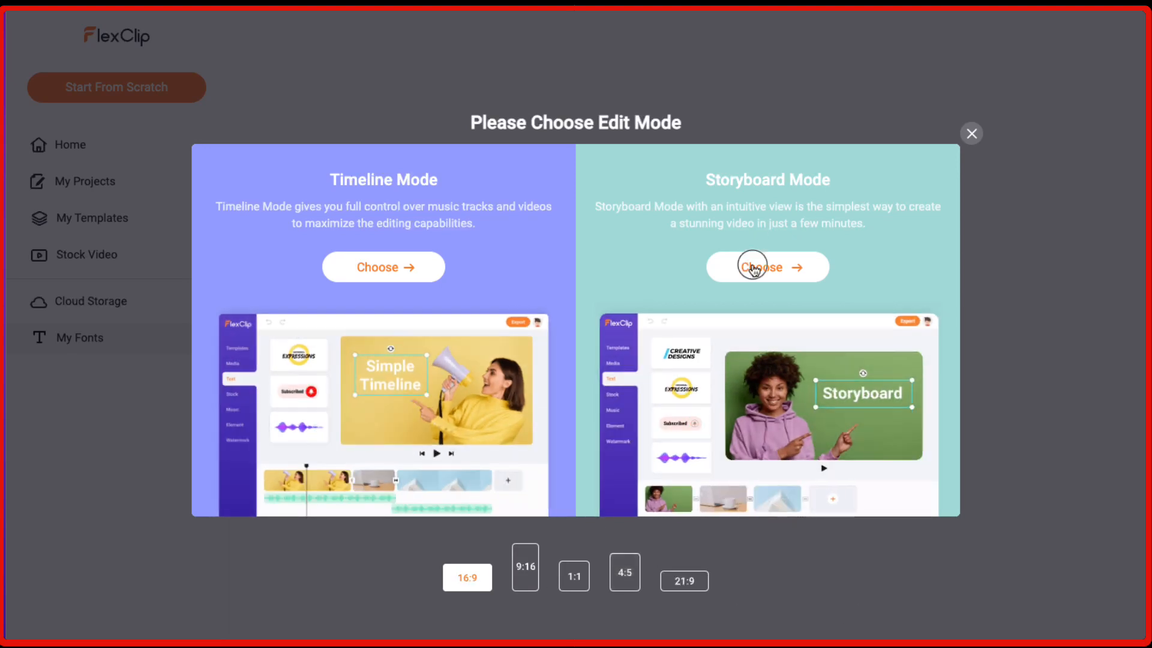
- Choose Storyboard Mode, then view the Sample For Business template's six pages
left_click(766, 266)
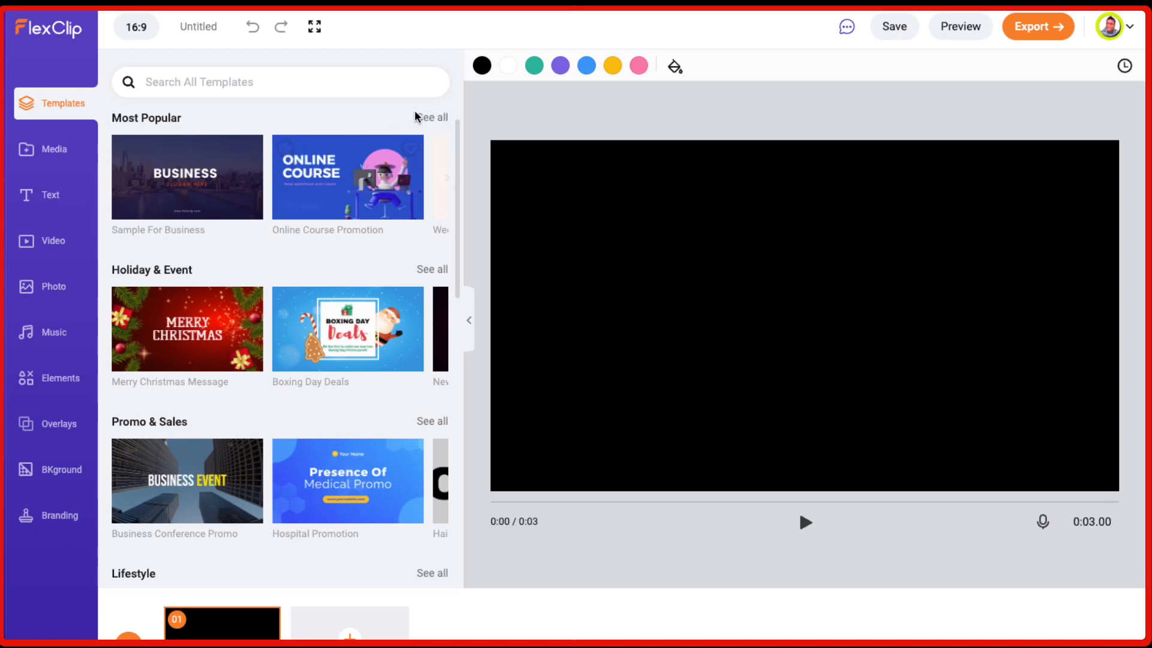
left_click(431, 117)
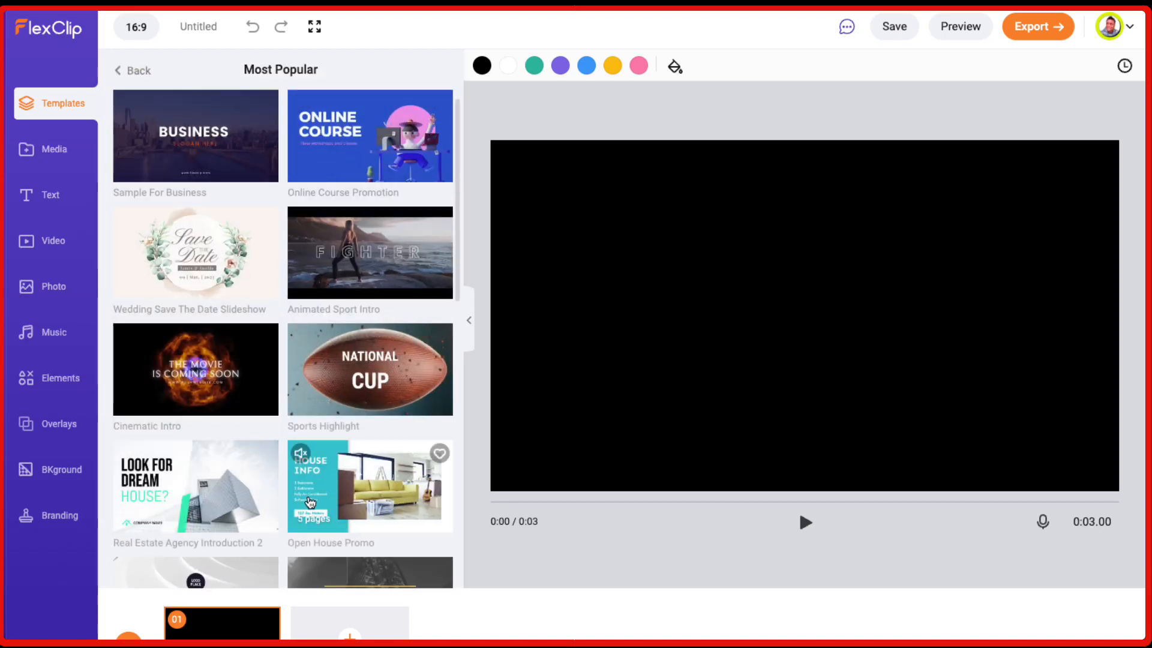
scroll("down", 3)
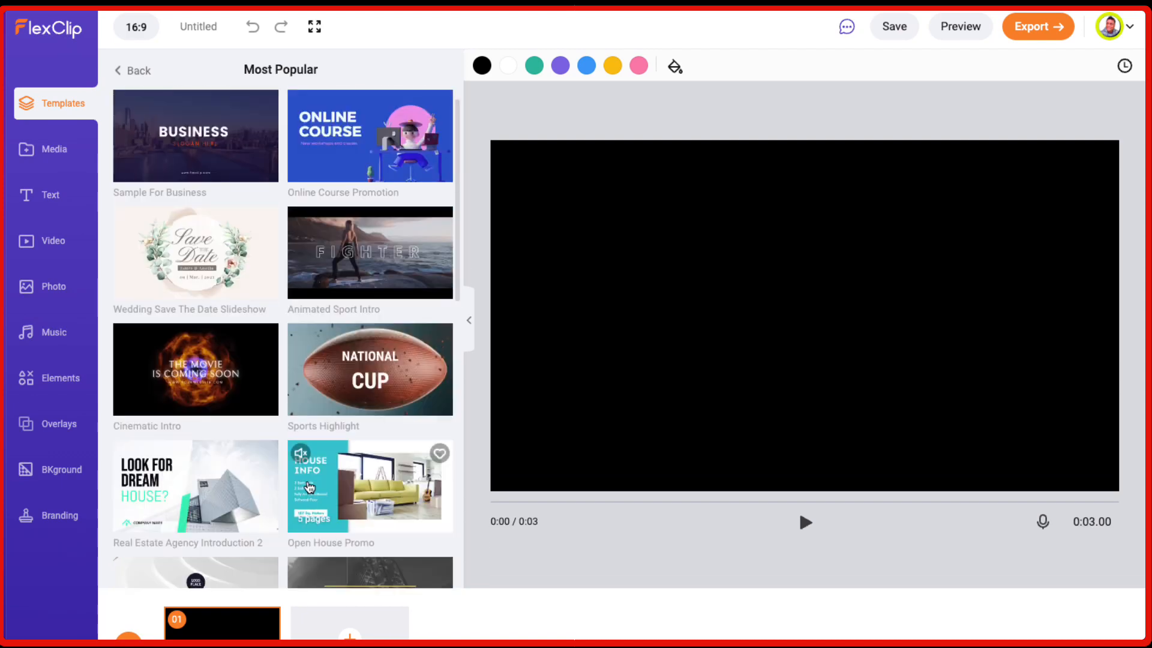
left_click(195, 135)
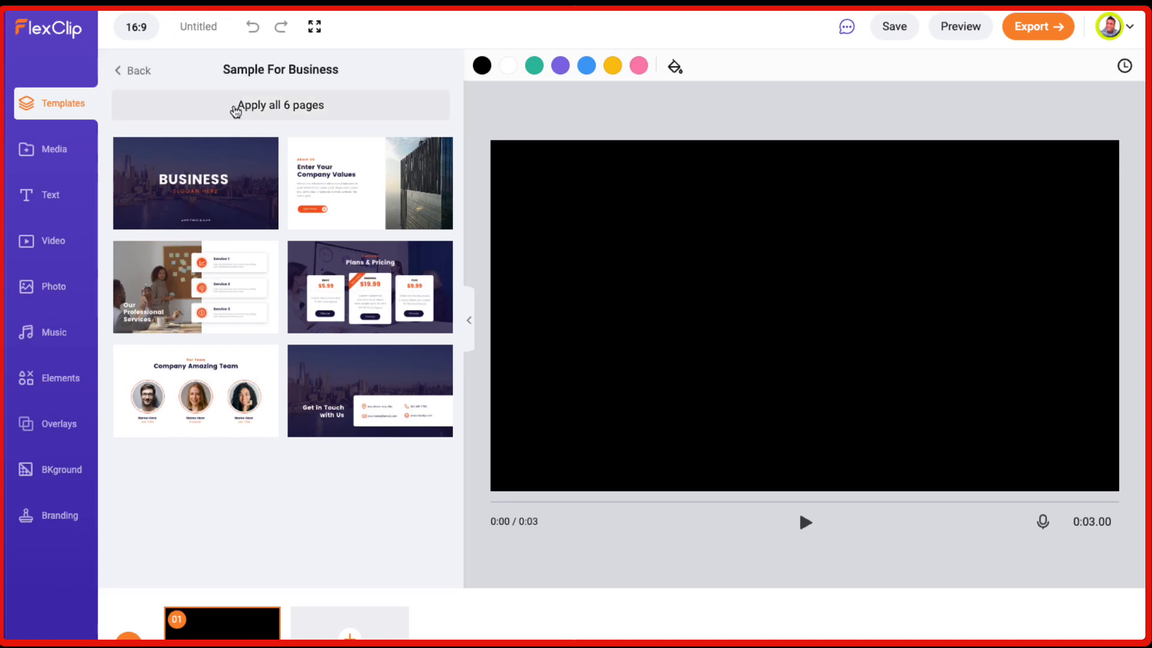
mouse_move(233, 111)
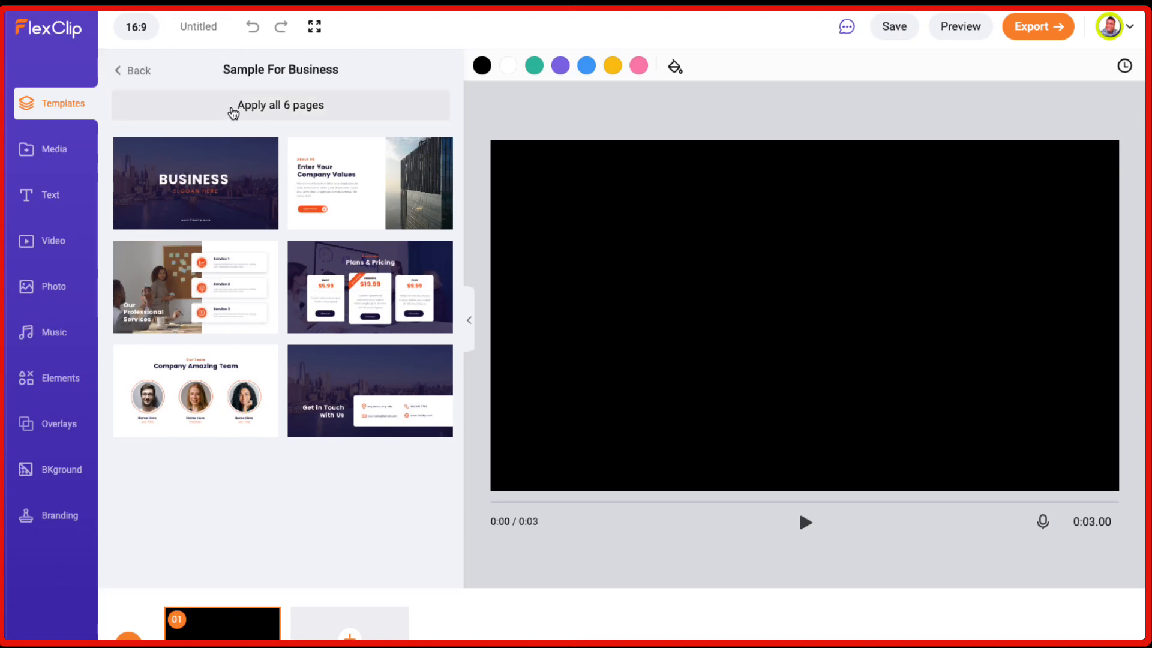
- Apply all six Sample For Business pages, replacing the blank scene
left_click(280, 104)
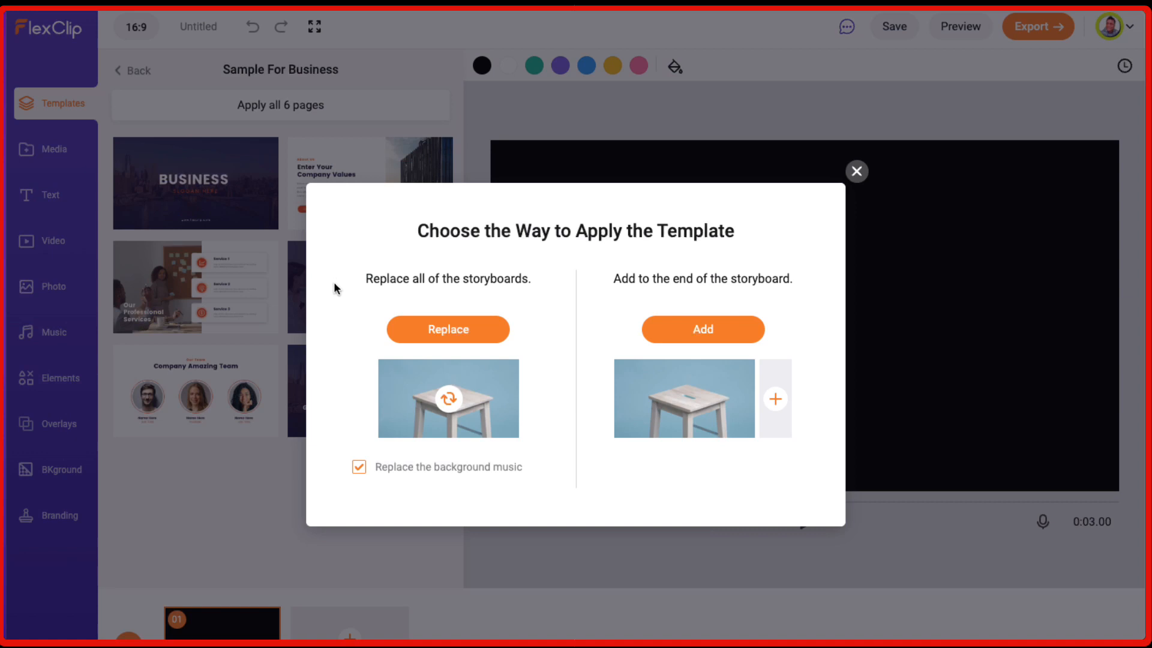
mouse_move(436, 290)
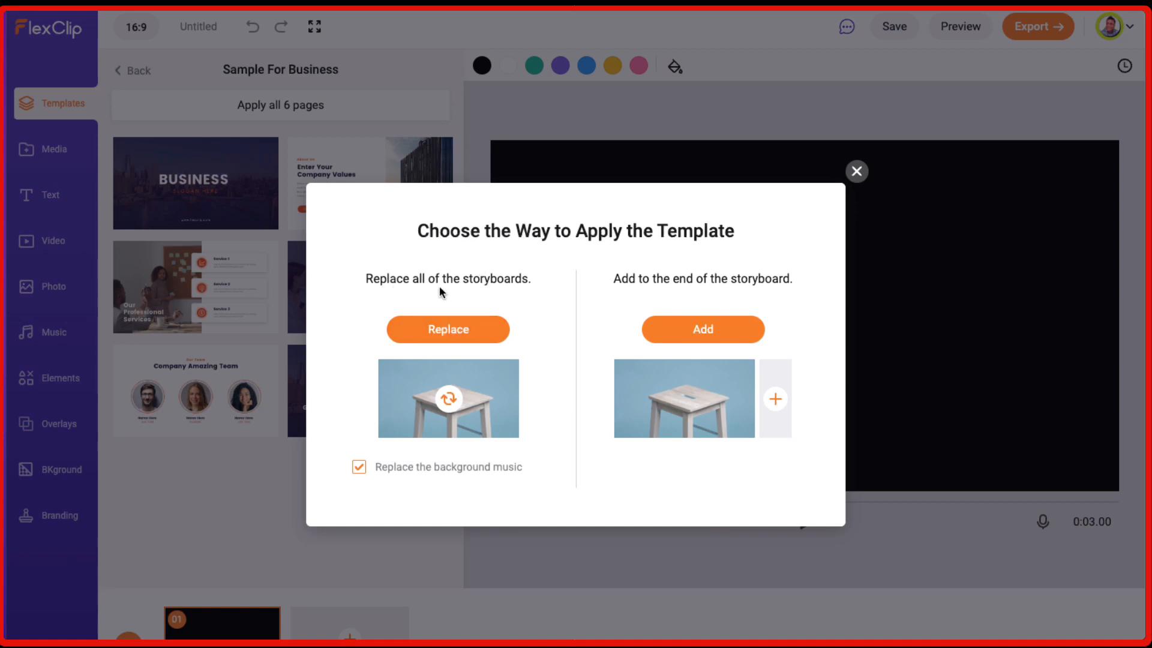
mouse_move(701, 337)
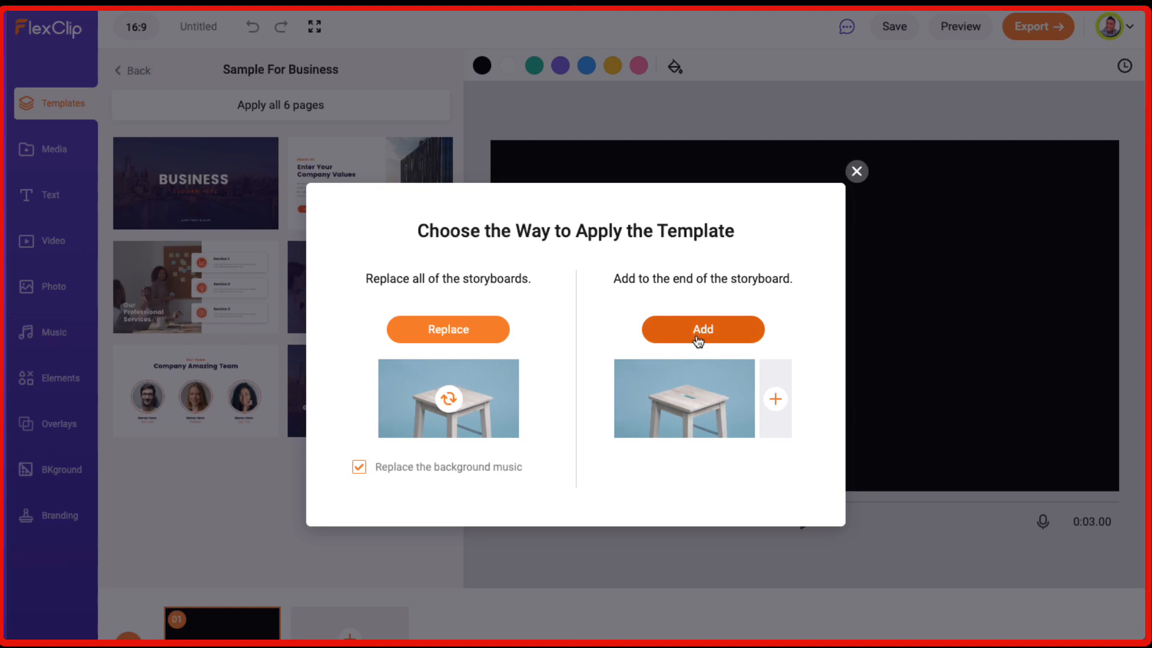
mouse_move(361, 360)
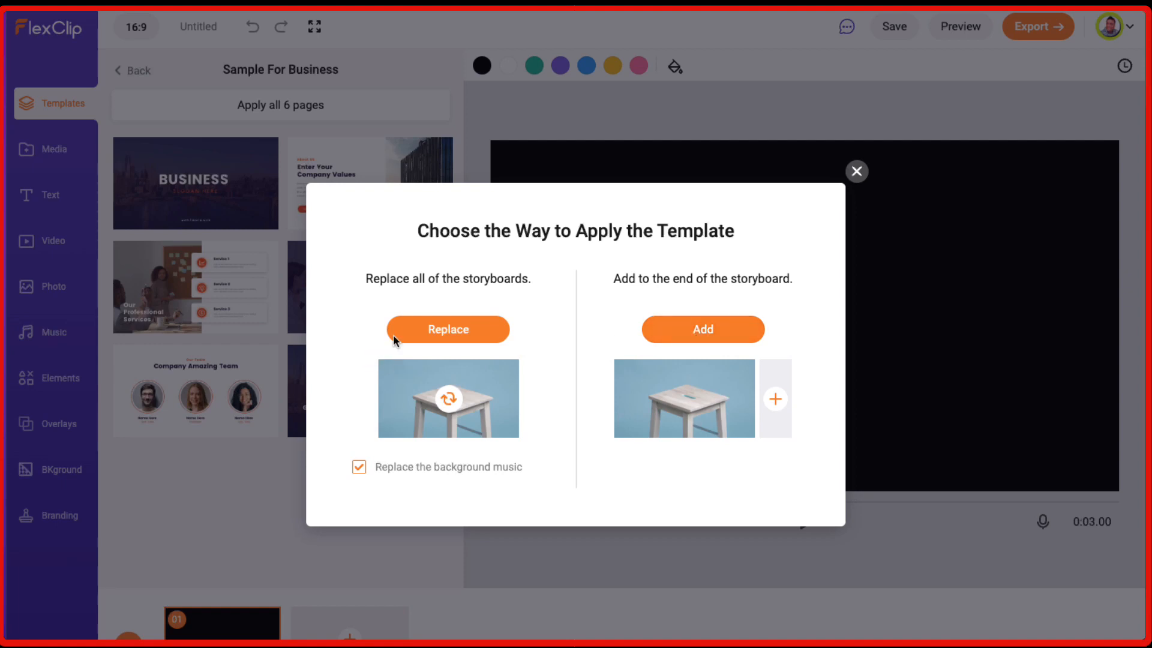
left_click(447, 328)
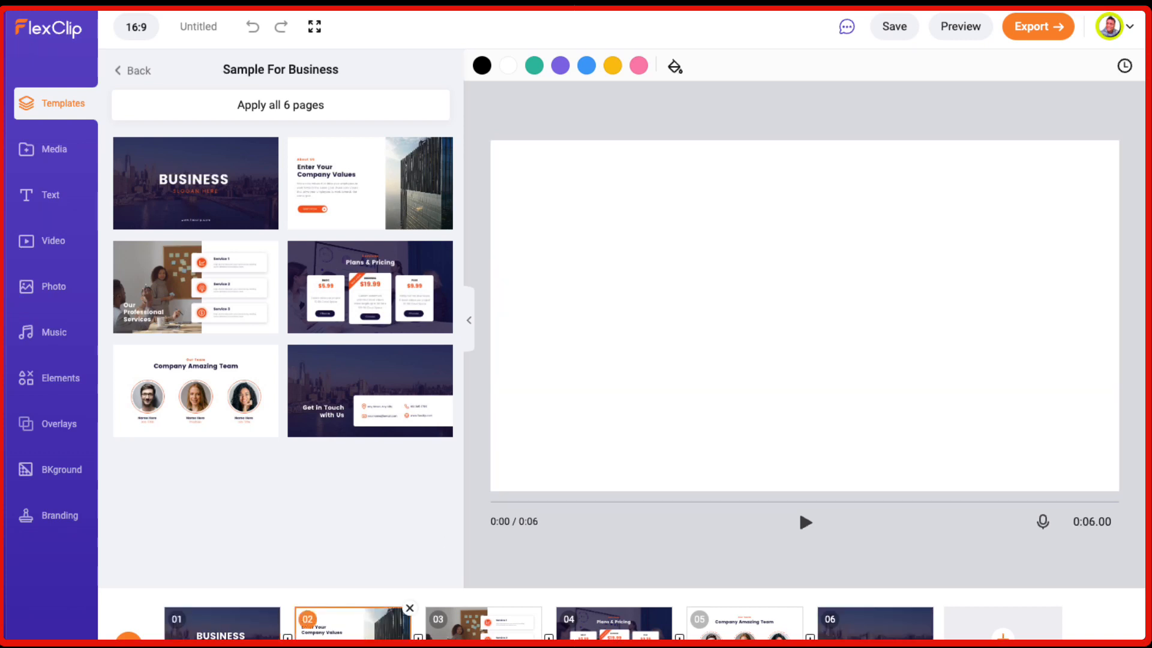
- Preview pages 3, 4 and 6, add a blank seventh page, then return to page 2
left_click(369, 182)
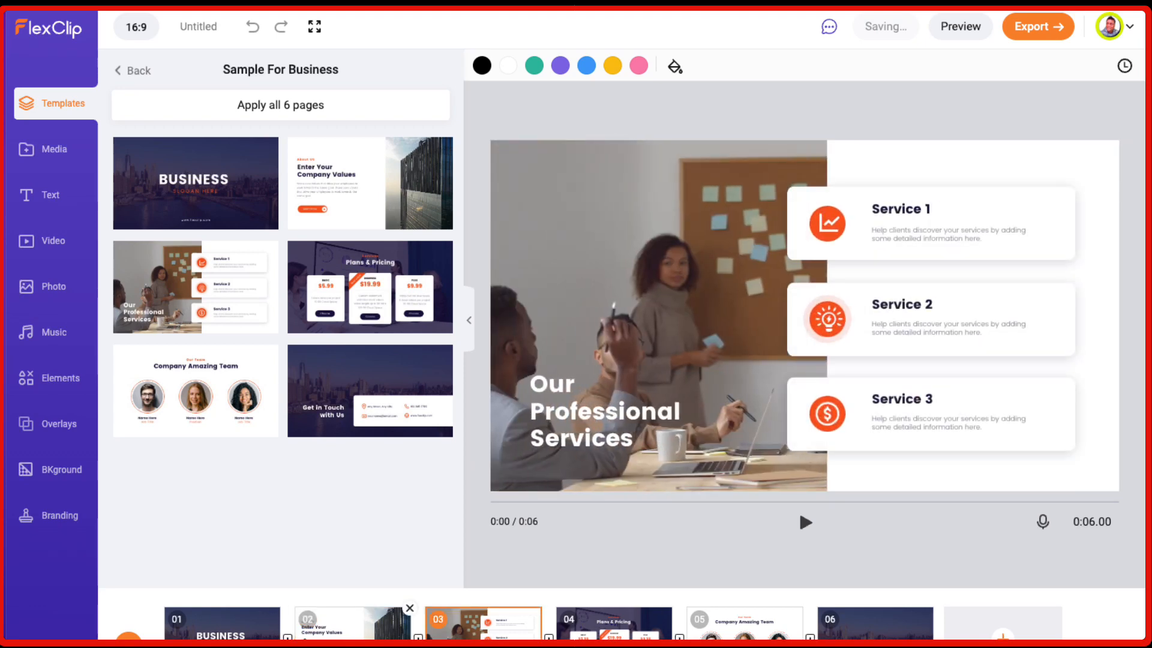
left_click(614, 624)
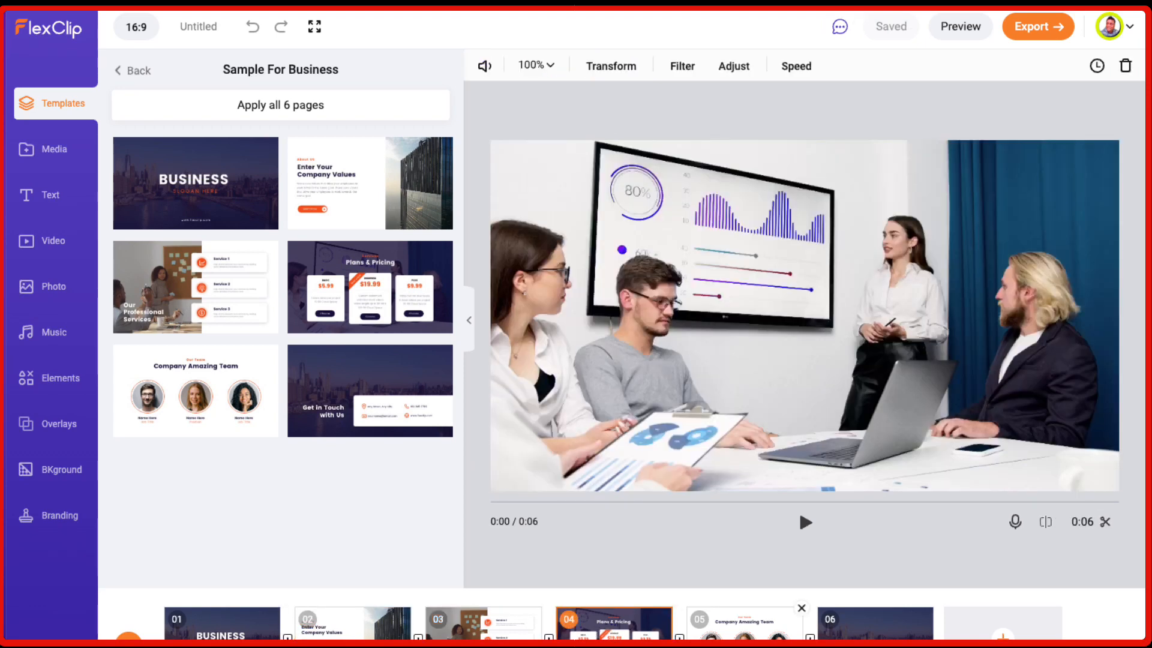
left_click(1002, 633)
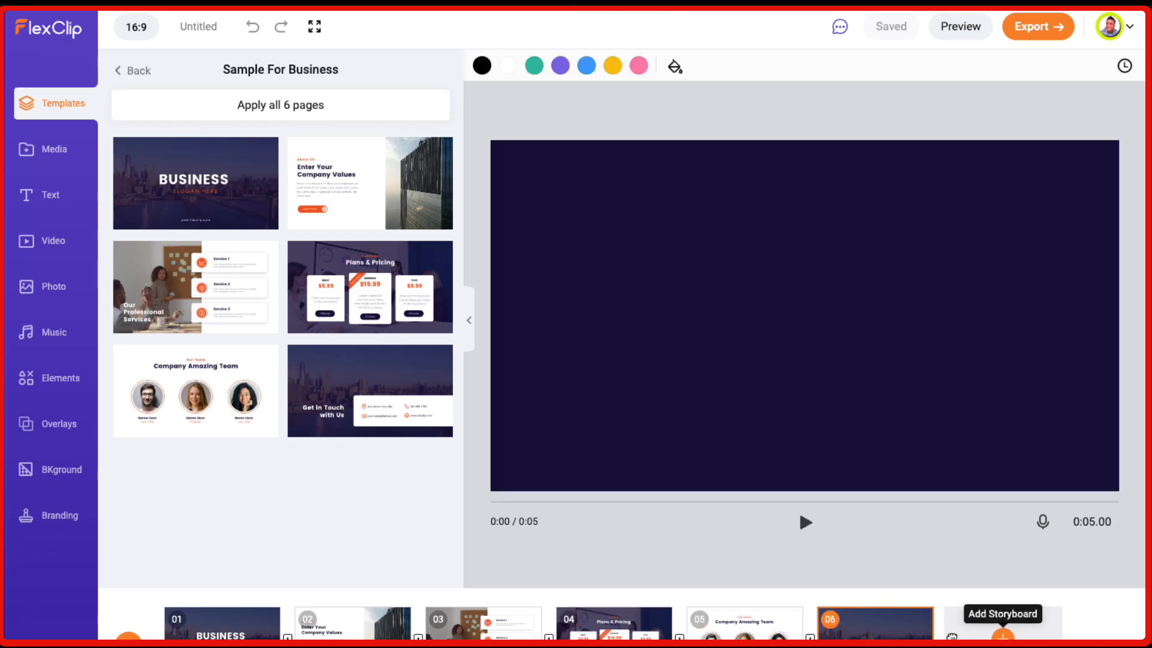
left_click(1002, 622)
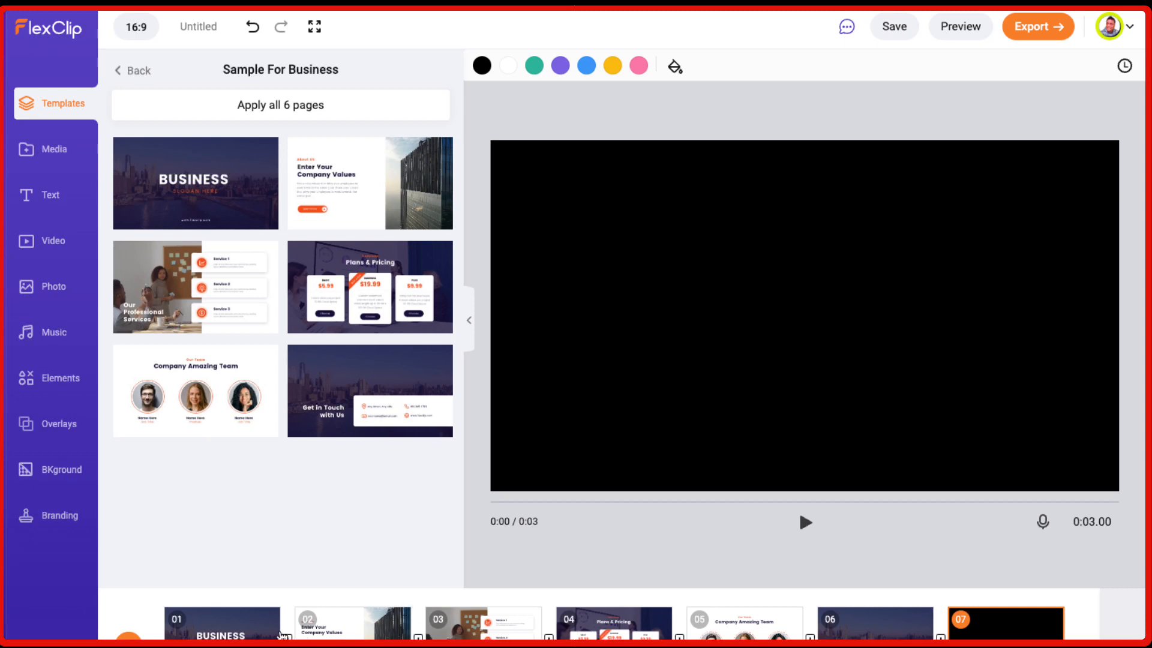
left_click(353, 623)
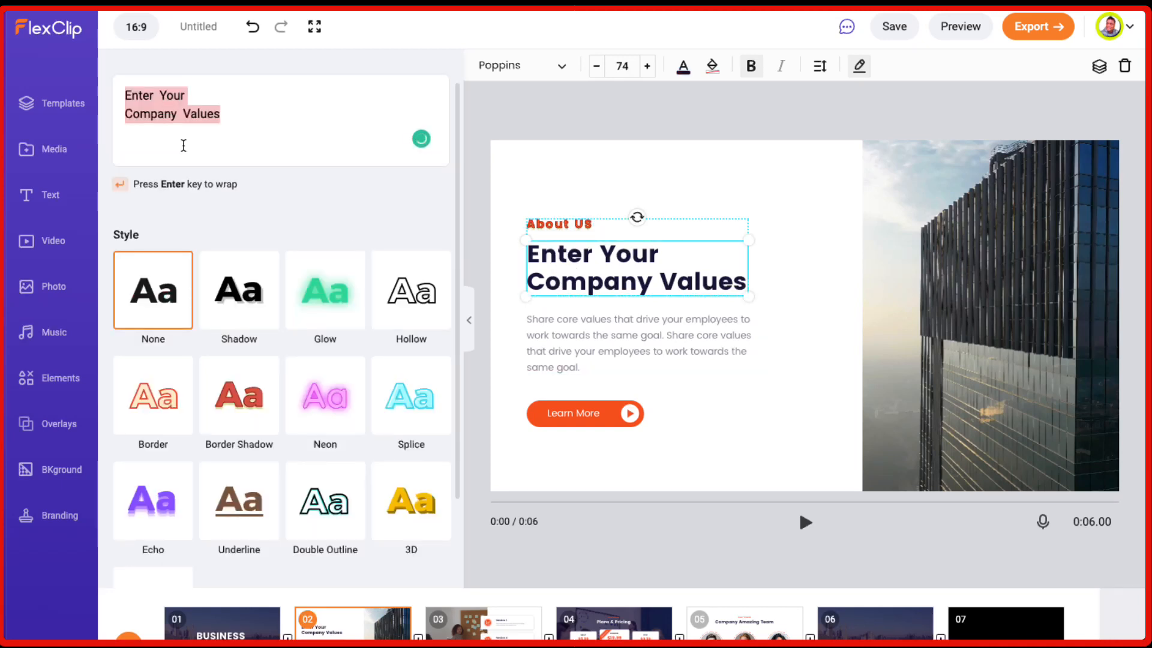
- Retitle page 2's heading 'Saurabh', then select the paragraph below and browse its fonts
type("Saur")
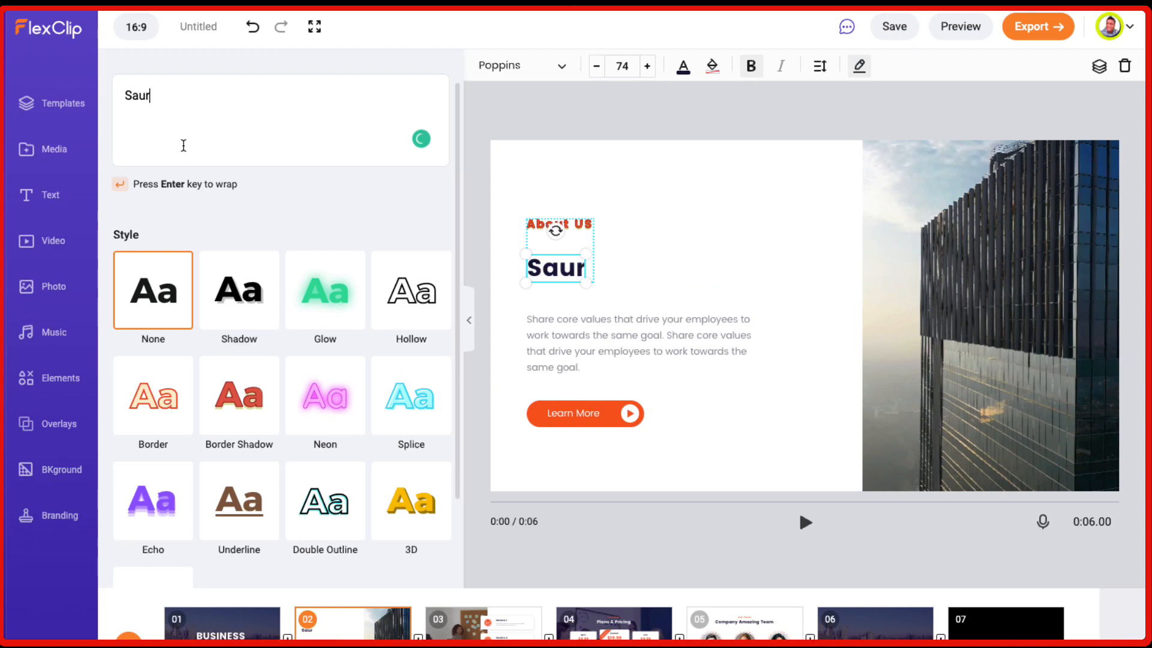
type("abh")
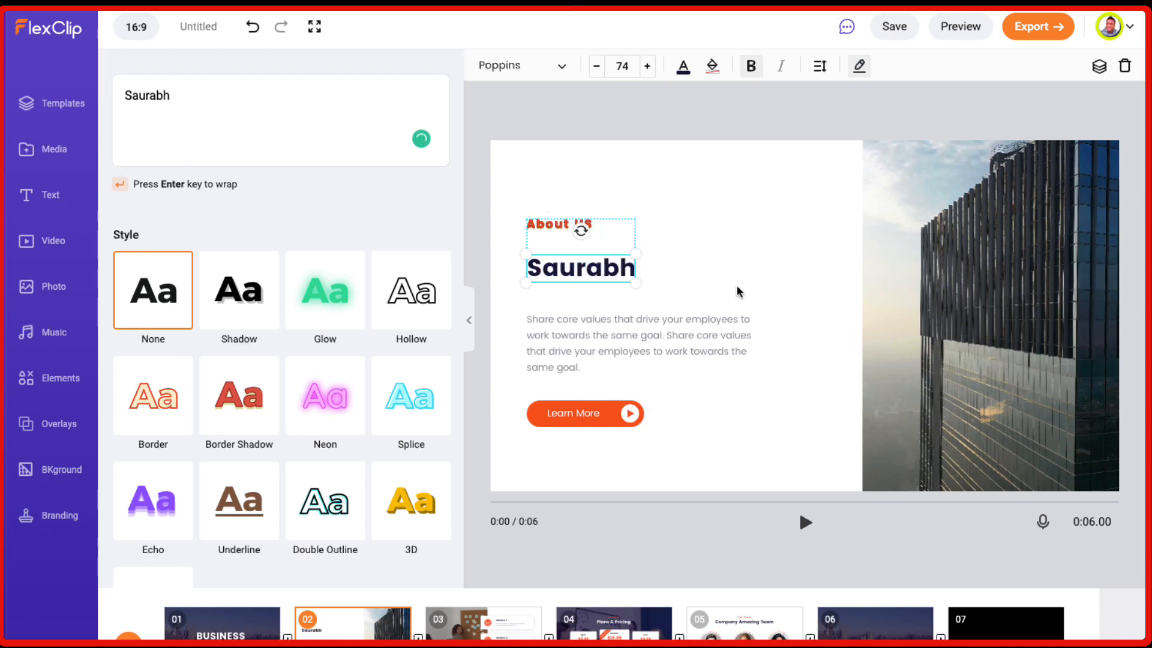
left_click(55, 102)
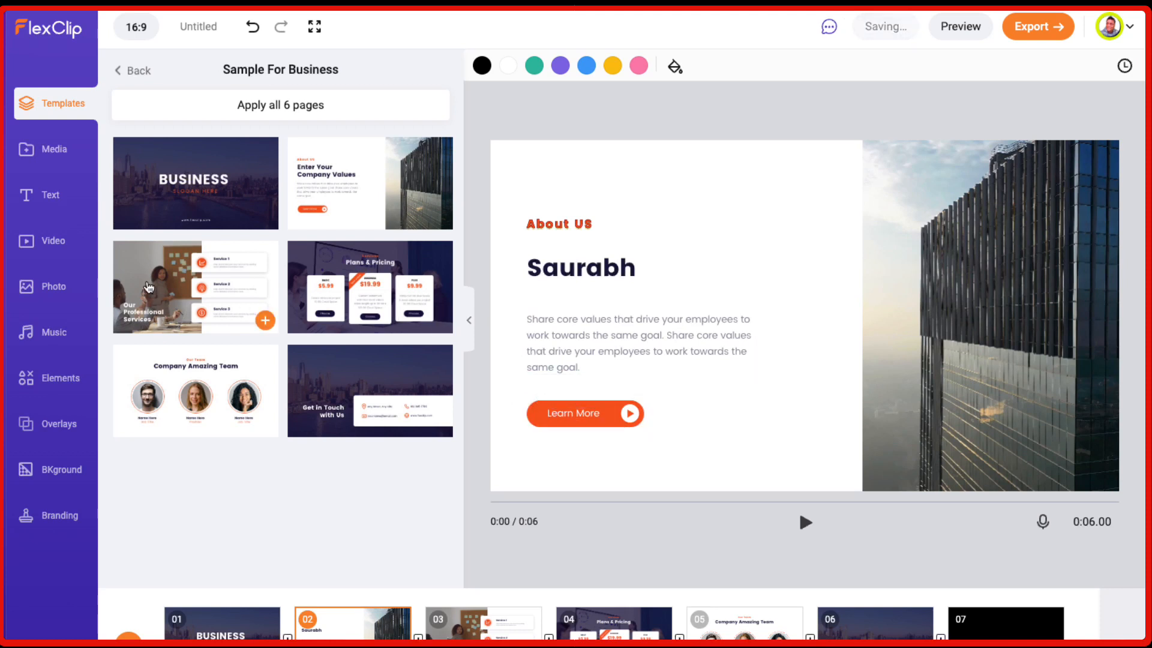
left_click(638, 334)
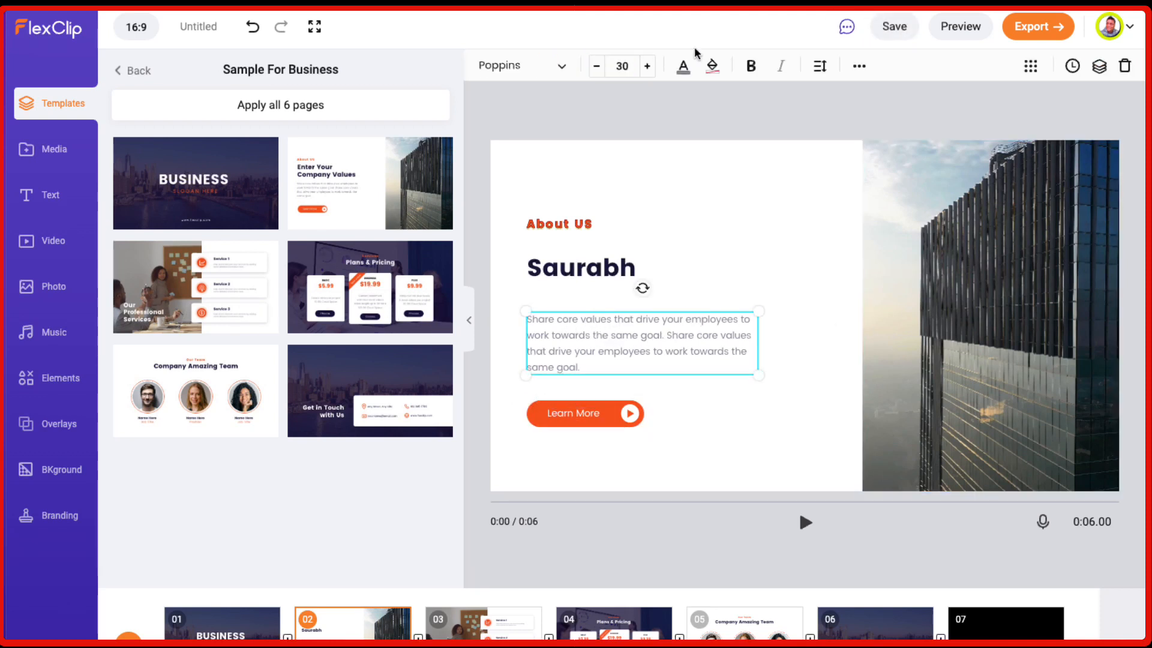
left_click(521, 66)
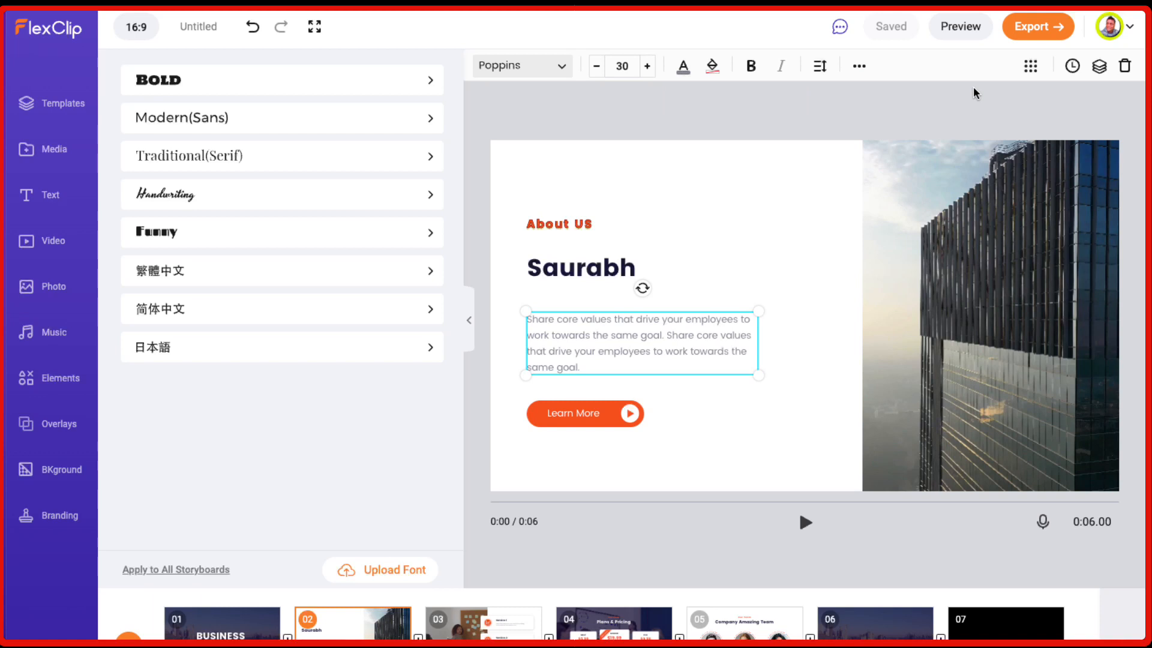
mouse_move(710, 252)
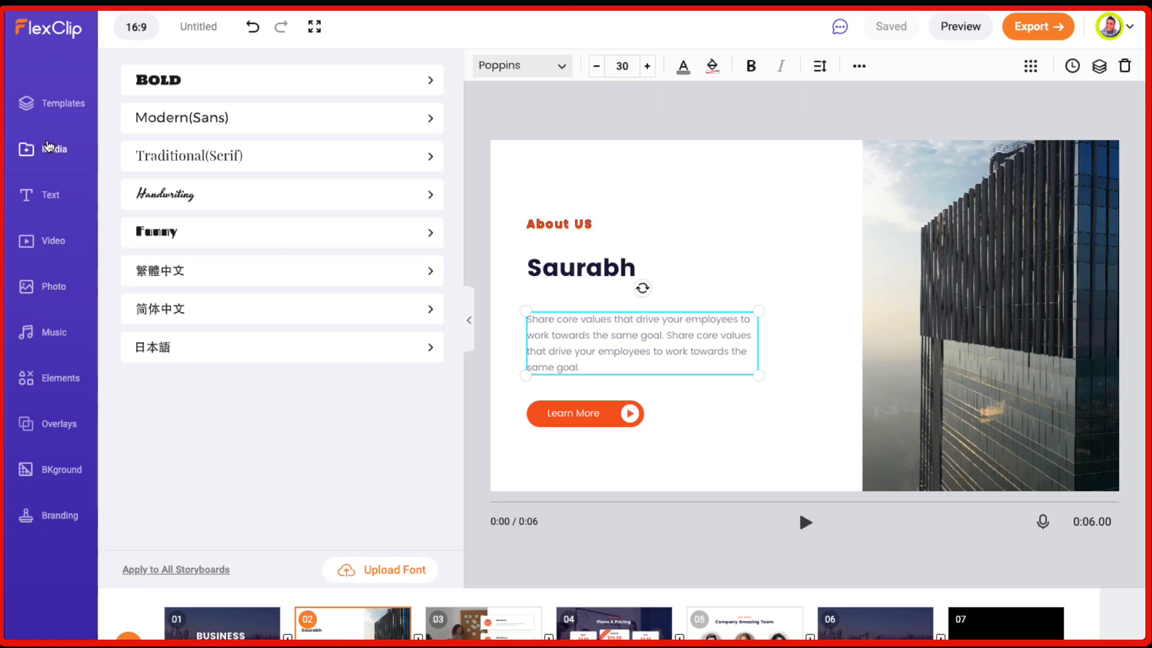
- Add an animated text preset with a subtitle placeholder to page 2
left_click(52, 150)
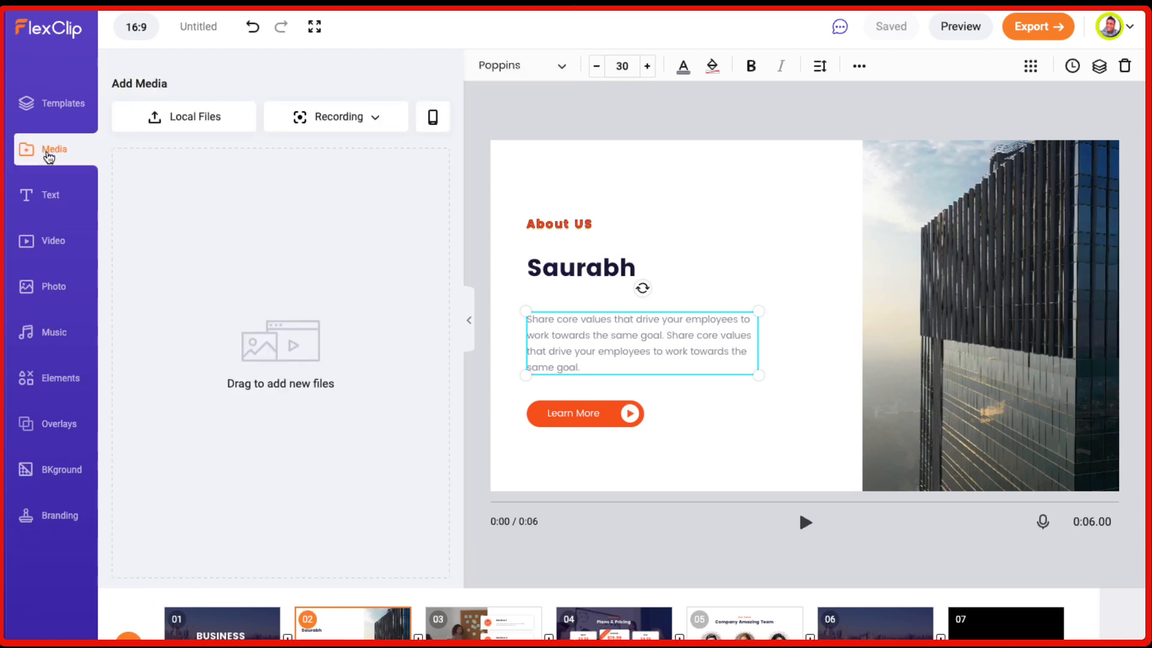
mouse_move(50, 164)
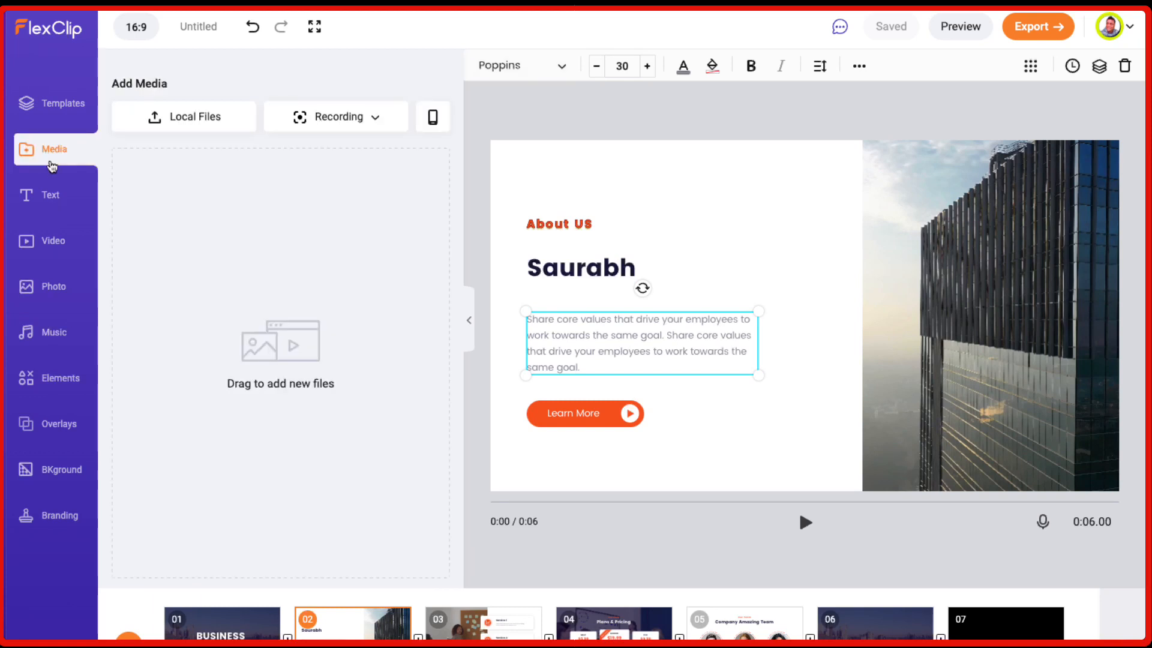
mouse_move(55, 174)
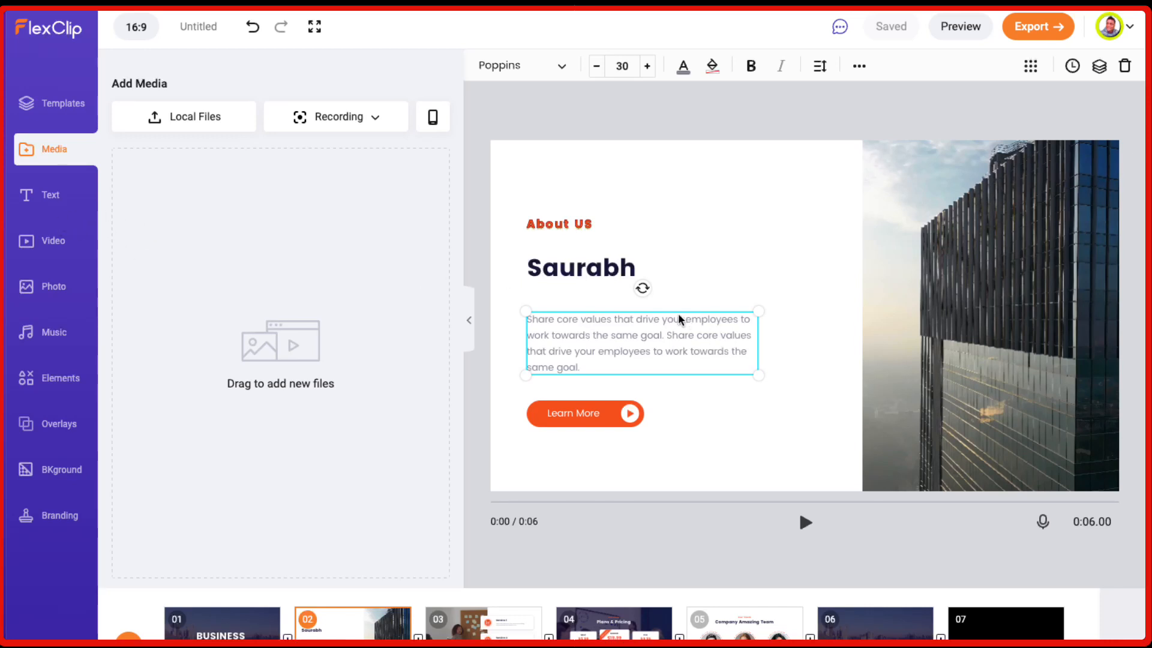
left_click(49, 194)
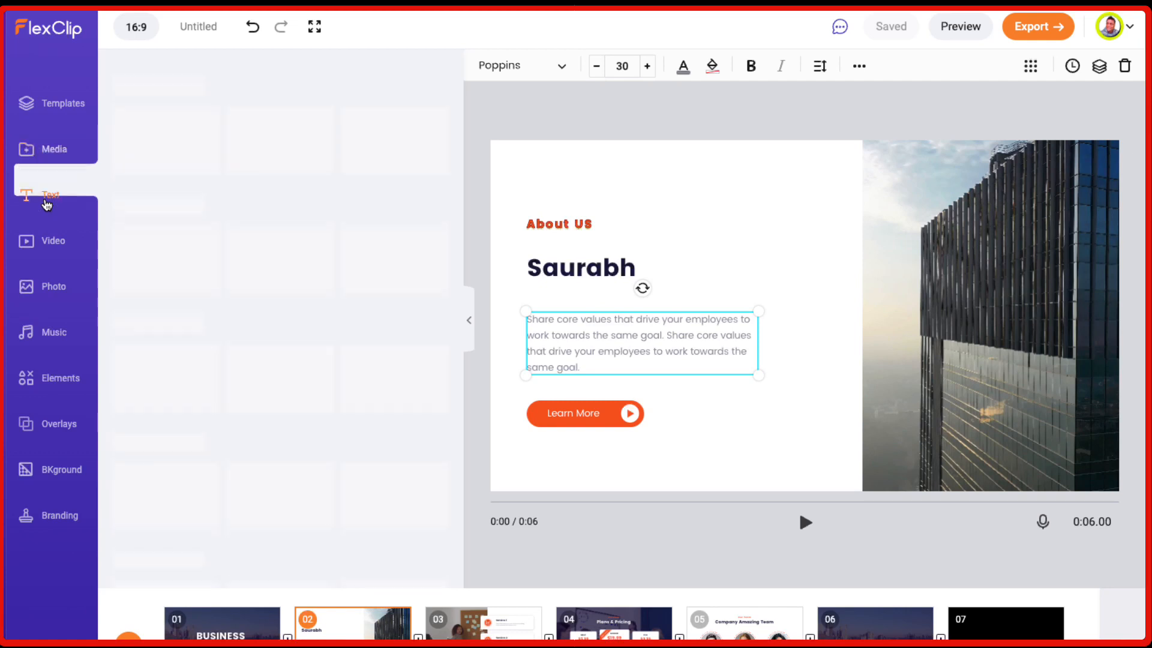
left_click(50, 195)
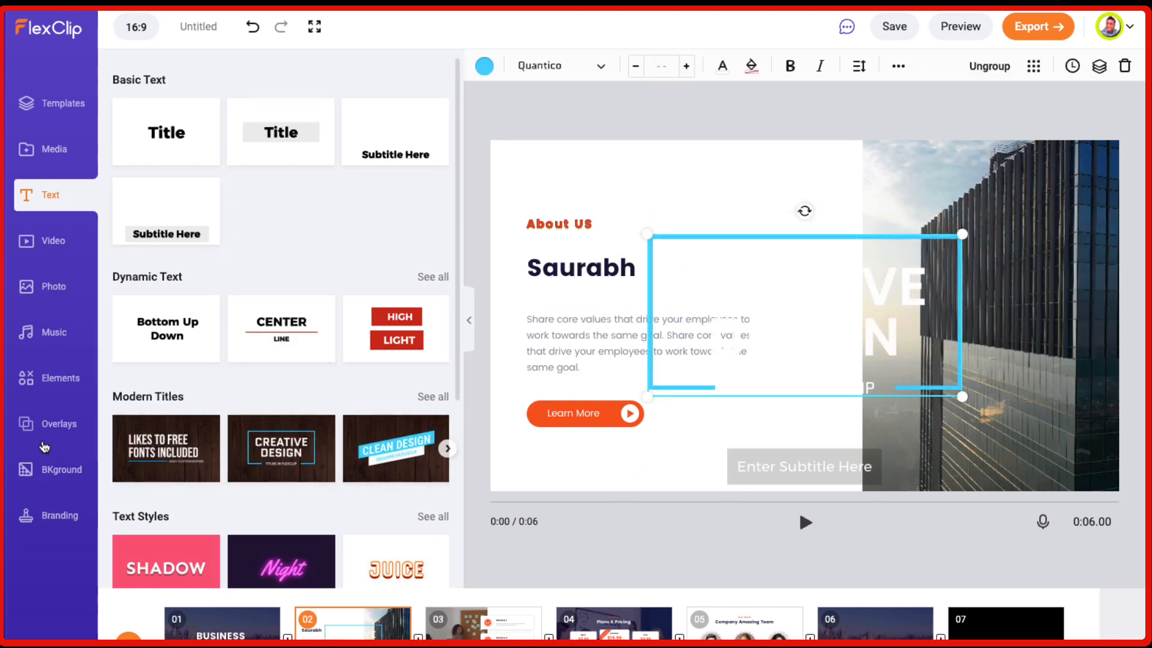
- Browse the stock video categories, then move to the stock photo library
left_click(52, 241)
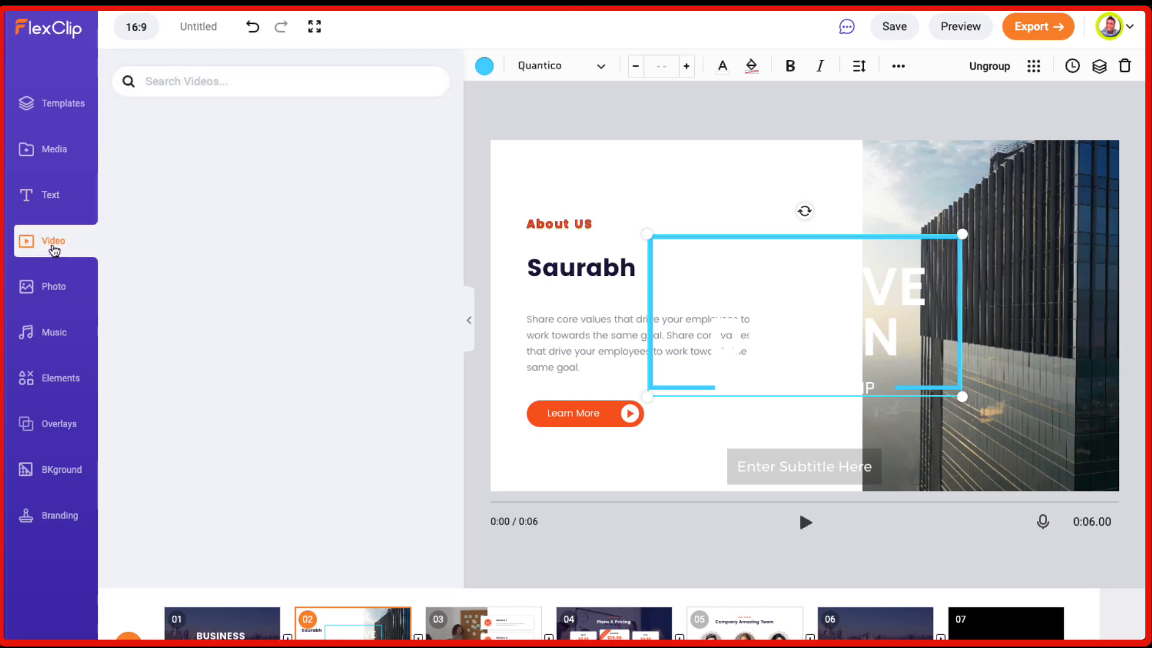
left_click(894, 26)
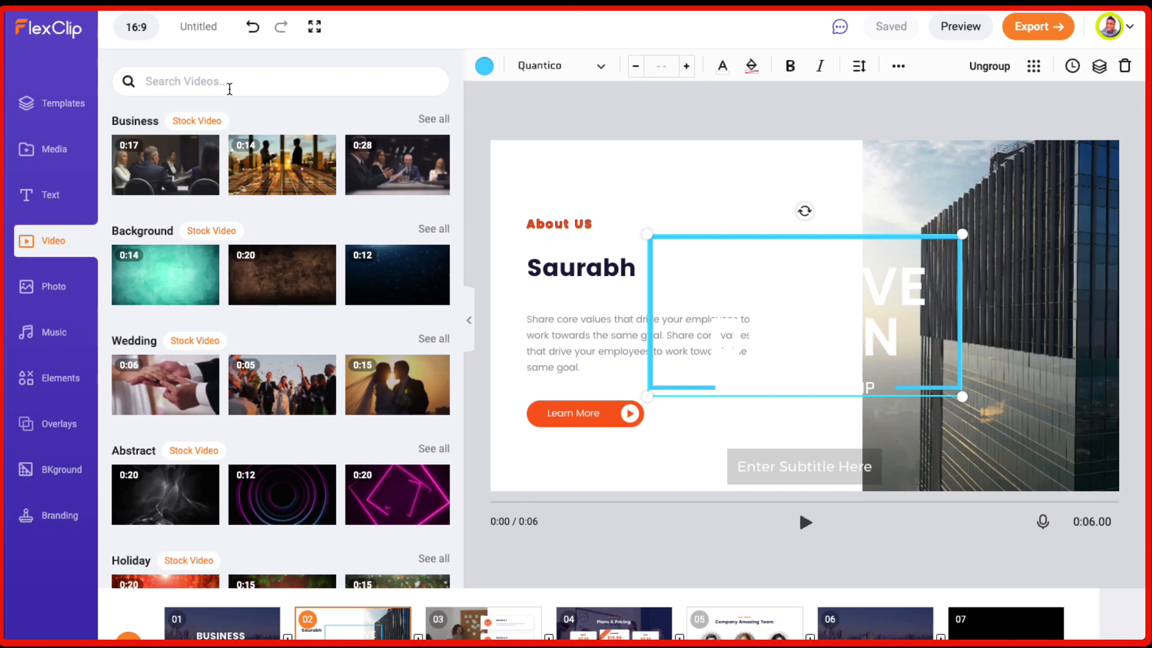
scroll("down", 3)
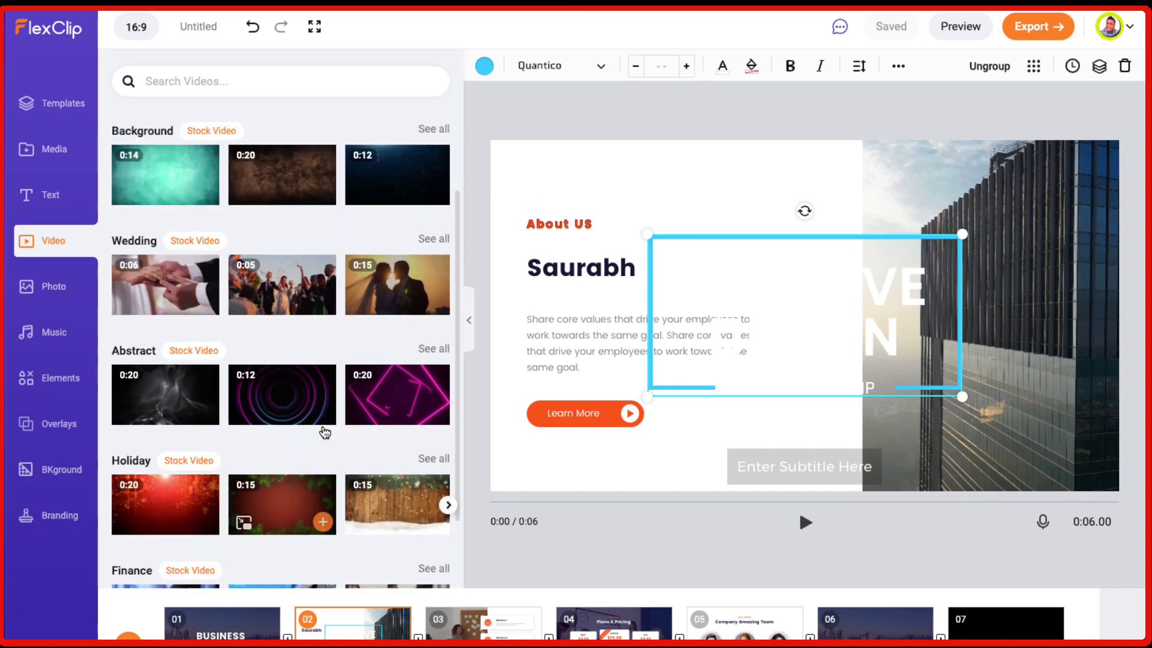
left_click(52, 285)
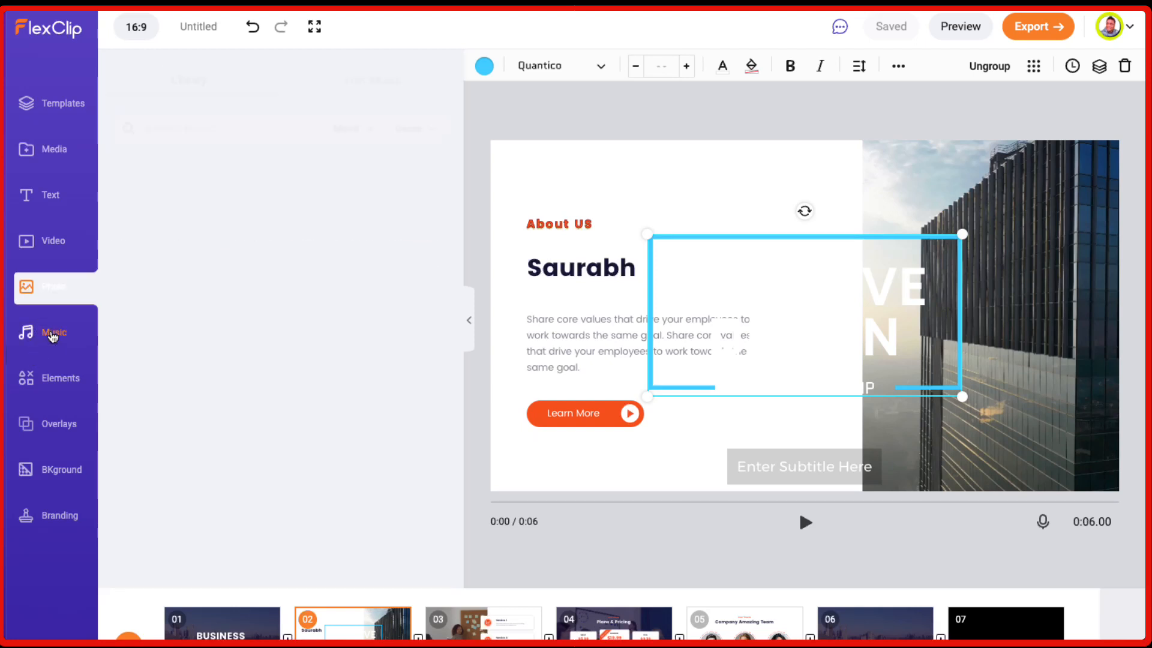
- Add Lucky Day - Instrumental as background music and a YouTube play icon sticker
left_click(53, 332)
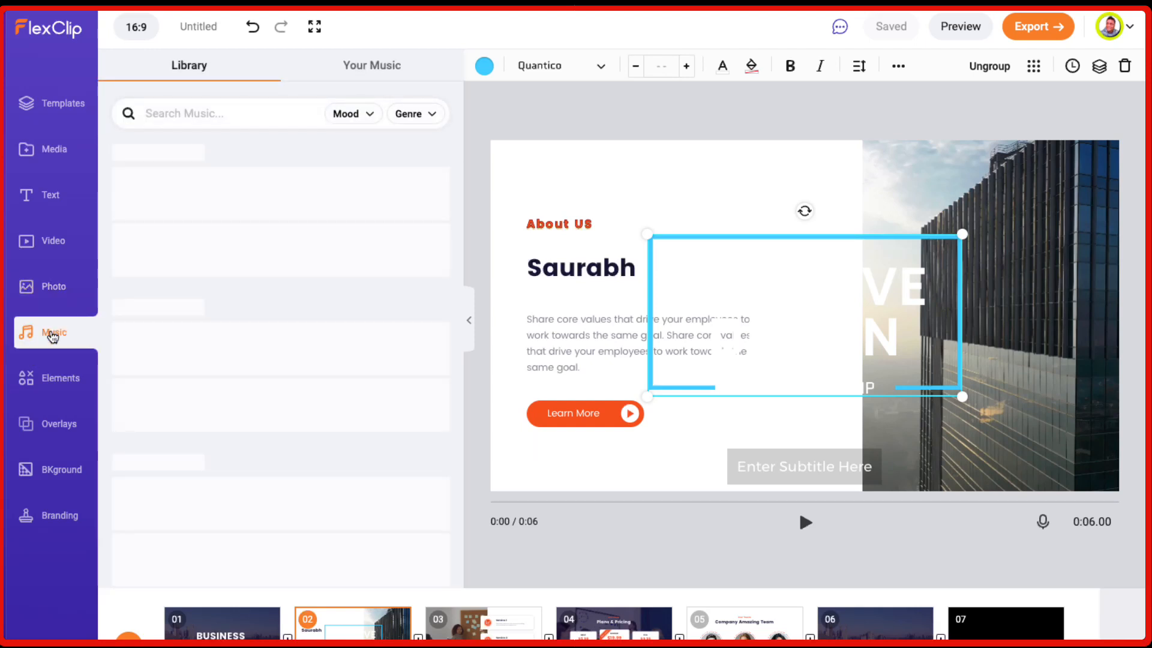
left_click(53, 331)
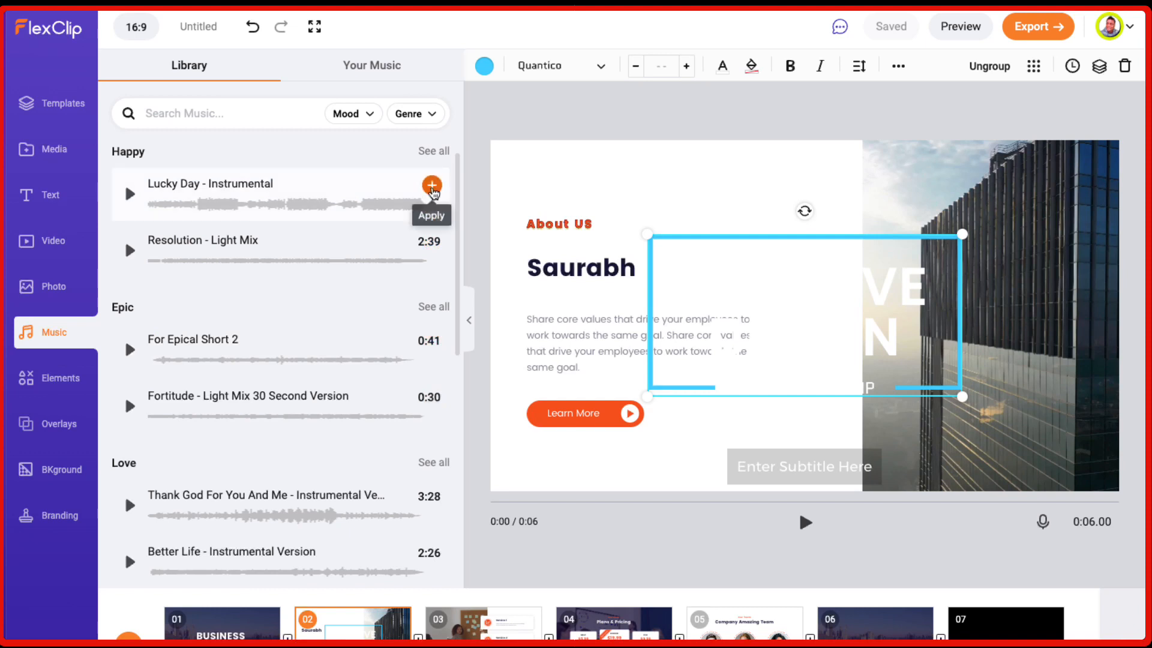
left_click(432, 186)
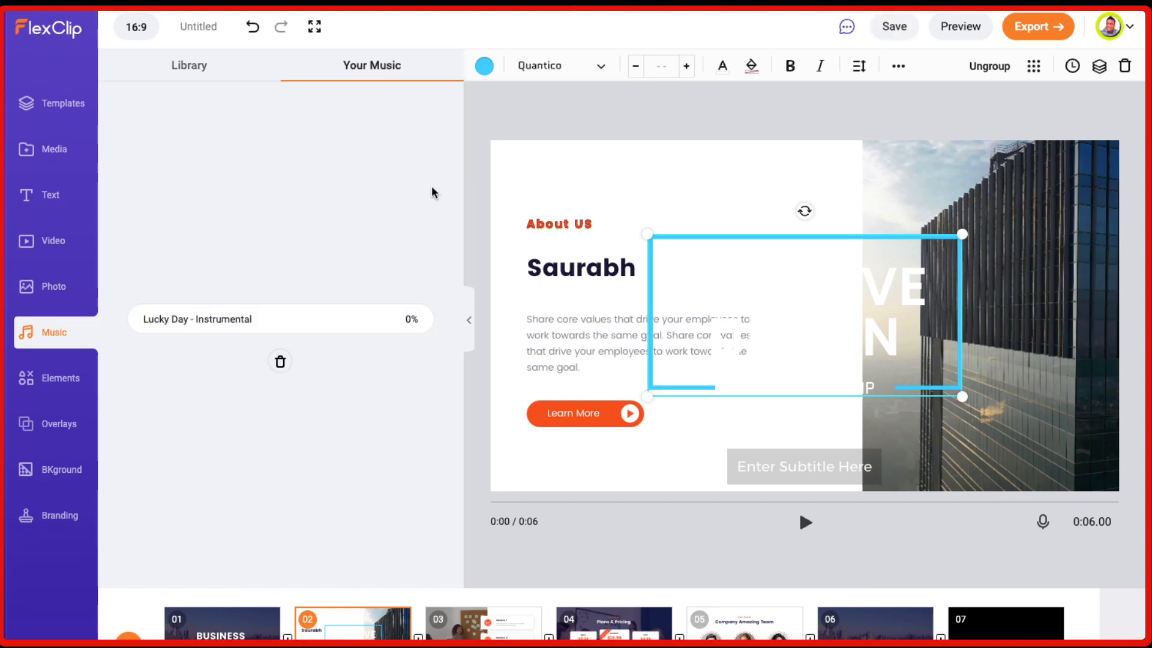
left_click(279, 319)
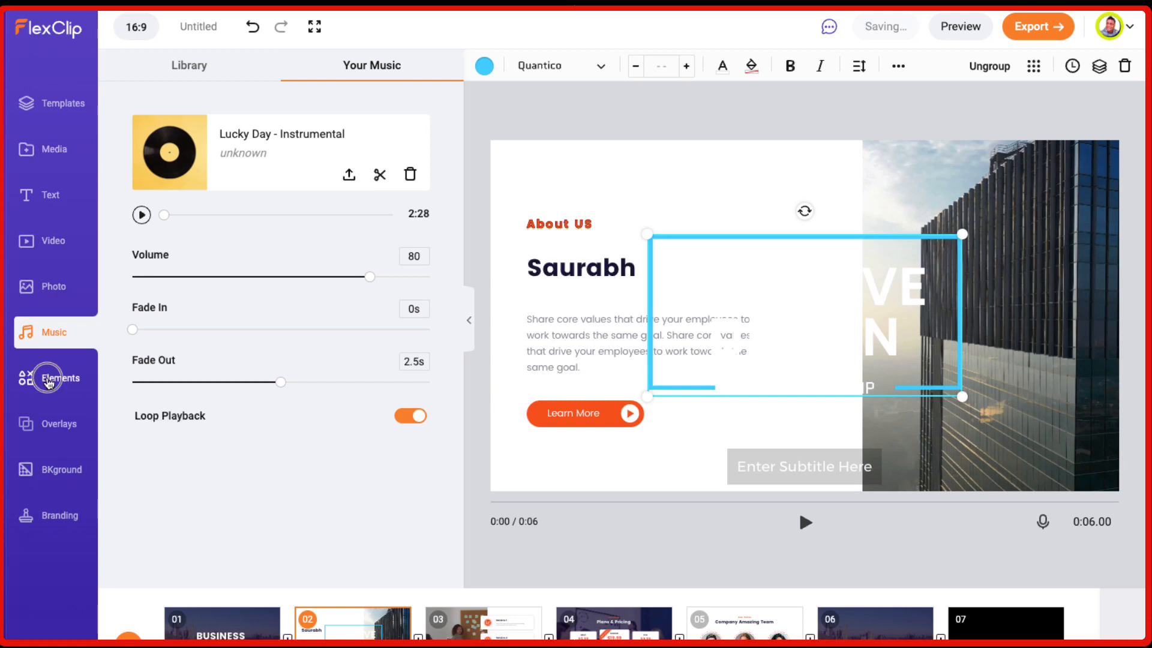
left_click(62, 377)
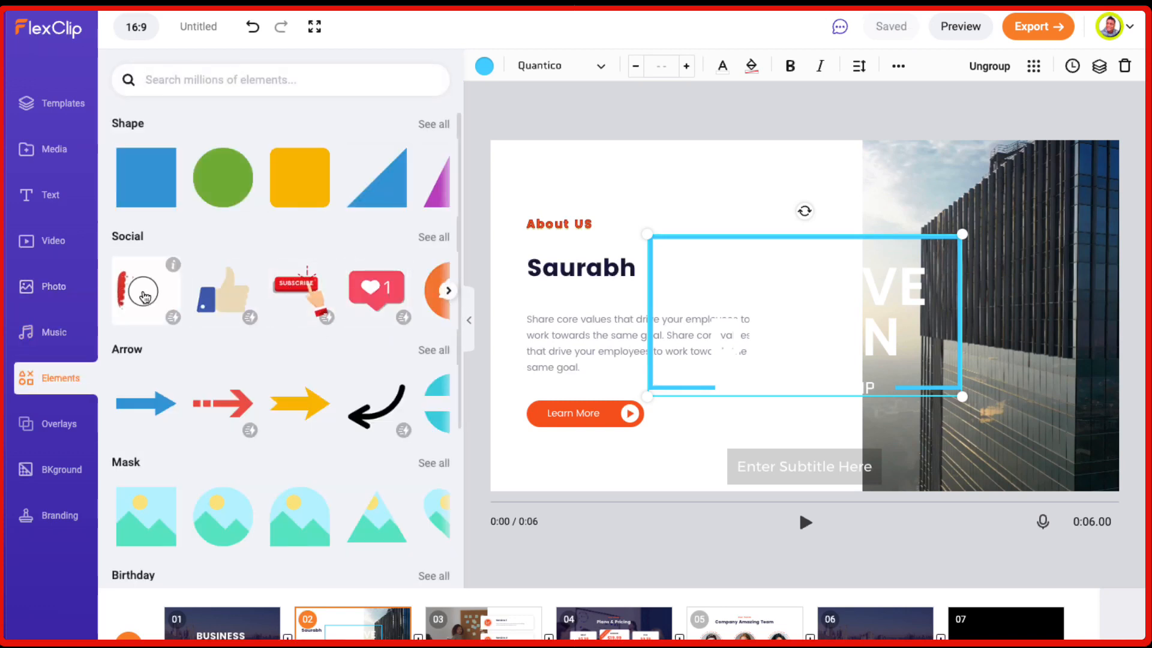
left_click(145, 291)
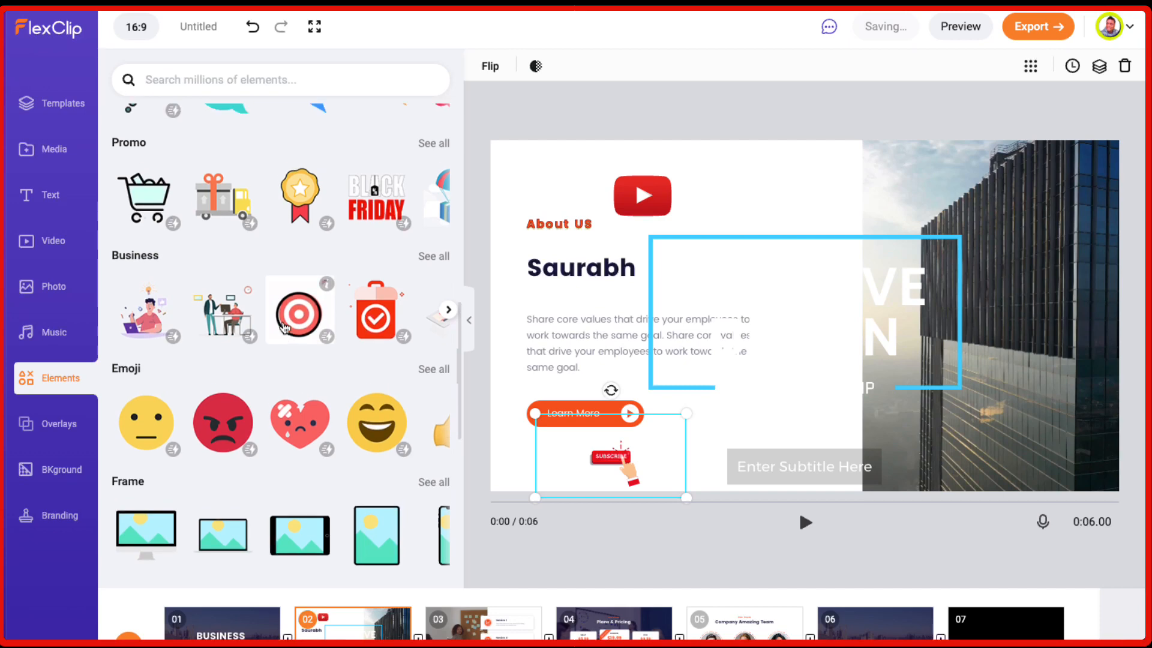
- Scroll the Elements social stickers, then open the Overlays library
scroll("down", 3)
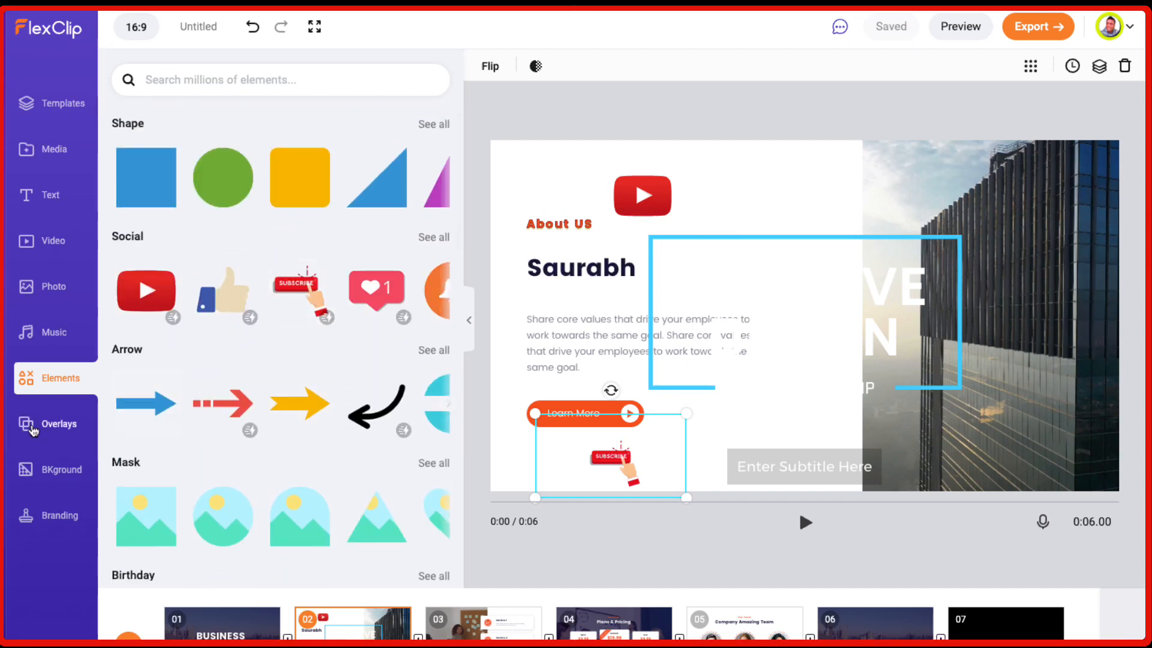
left_click(60, 424)
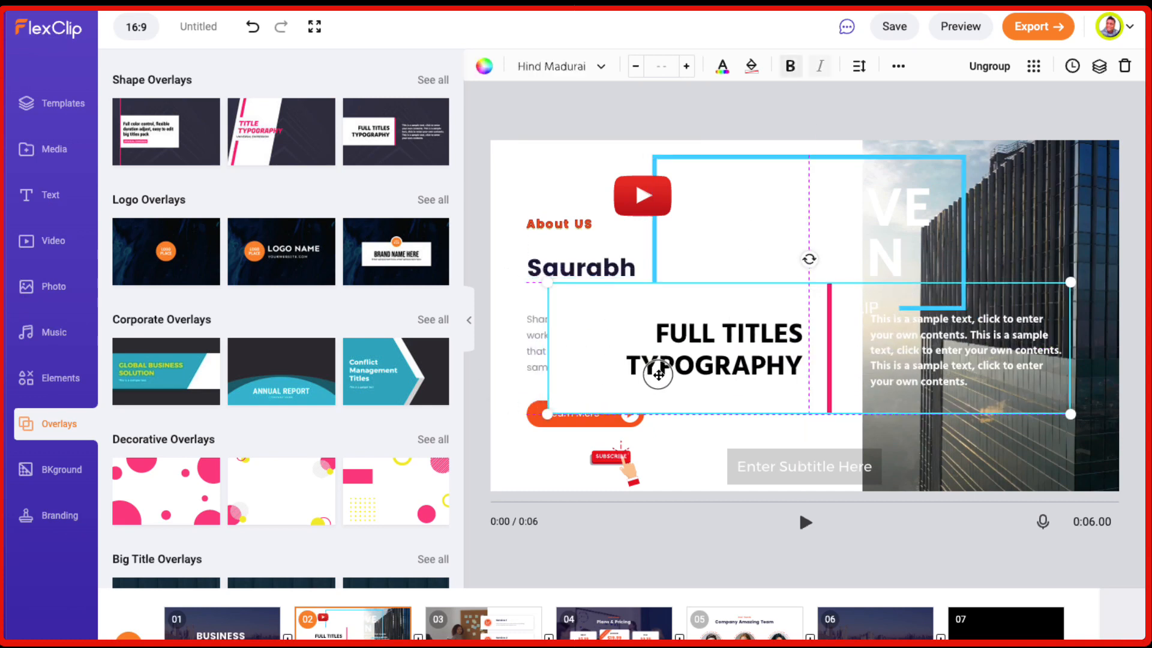
- Open the BKground library of abstract, technology, effect and gradient backgrounds
left_click(57, 469)
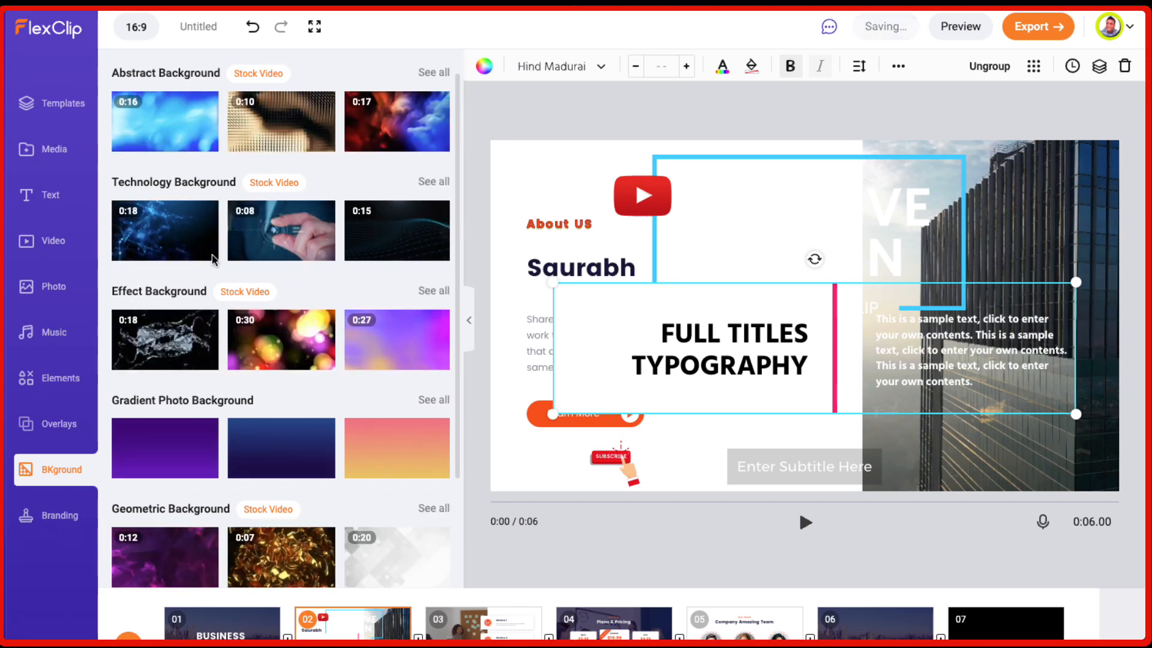
mouse_move(176, 232)
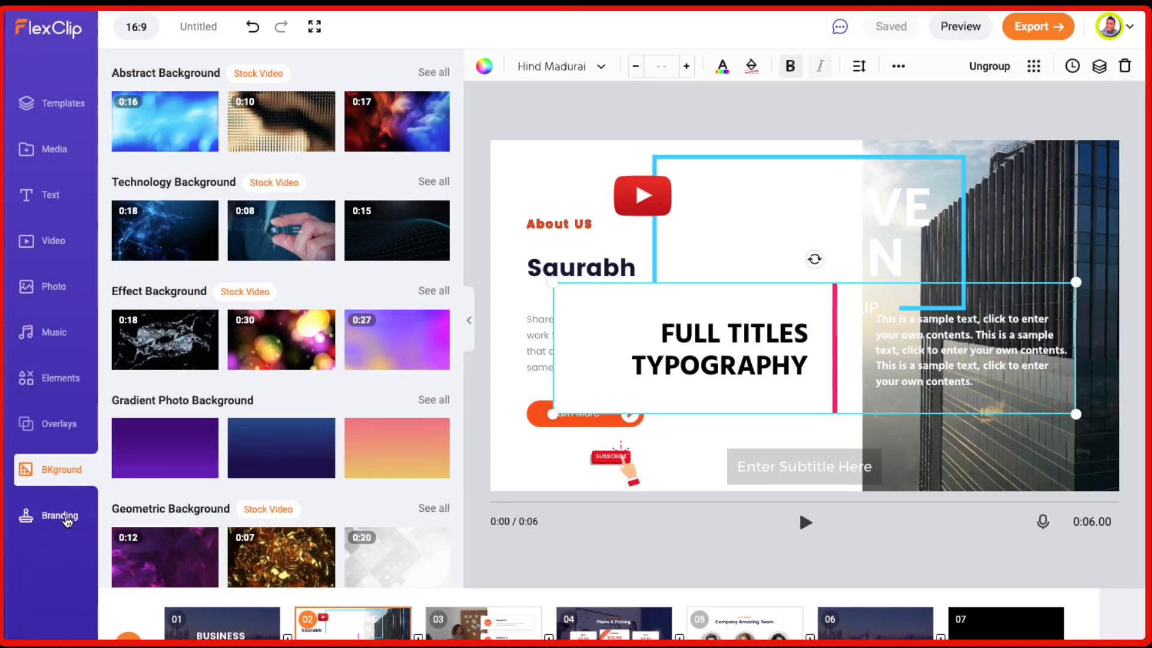
- View the branding text settings and the Sample For Business template pages, then leave the editor
left_click(59, 515)
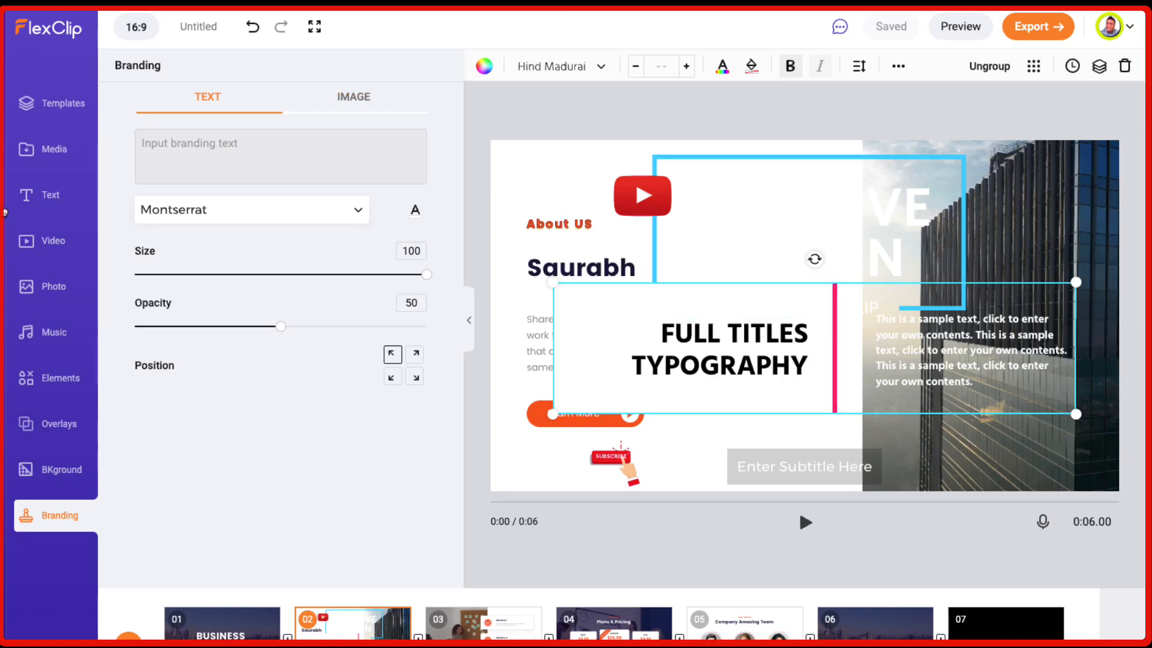
left_click(52, 103)
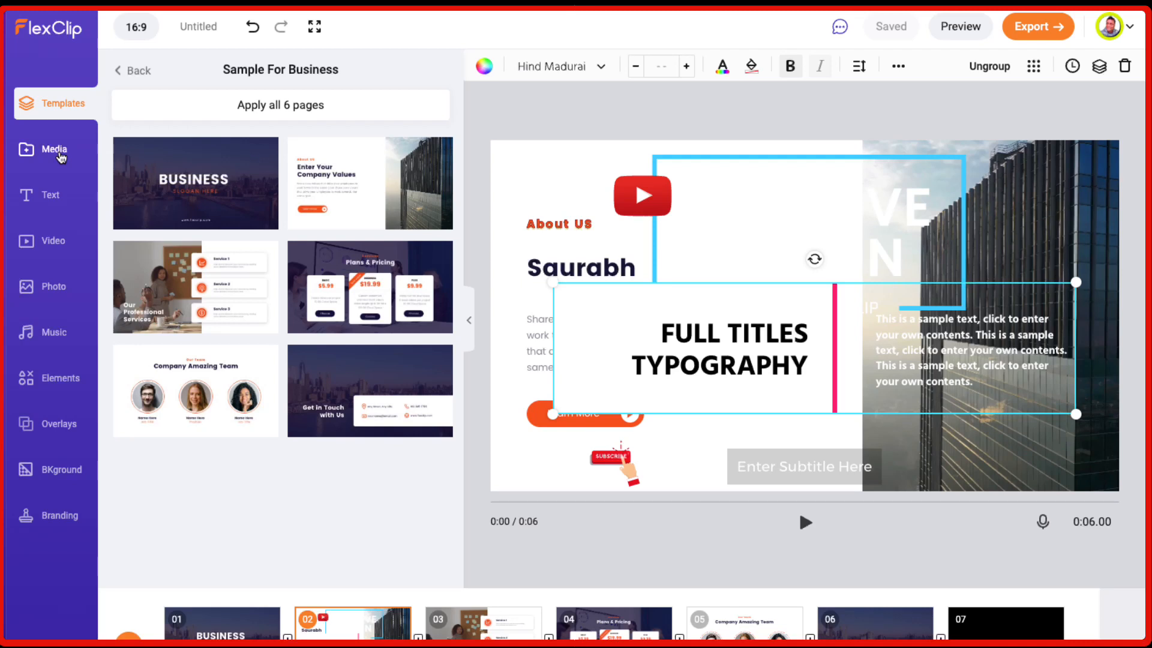
mouse_move(206, 227)
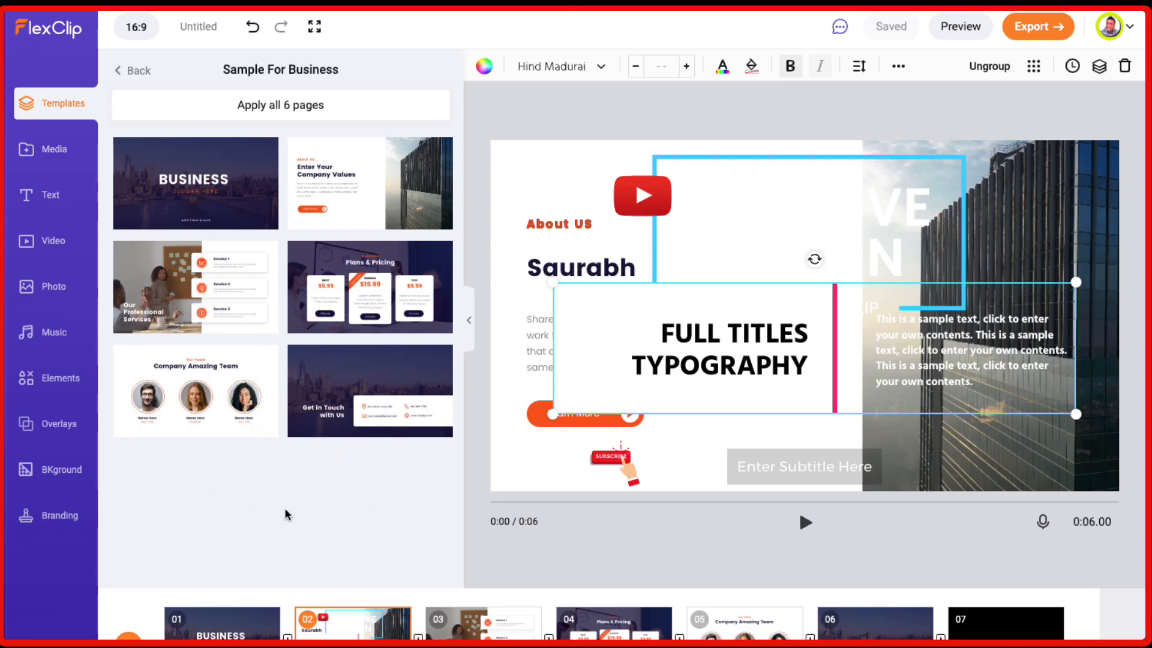
mouse_move(86, 240)
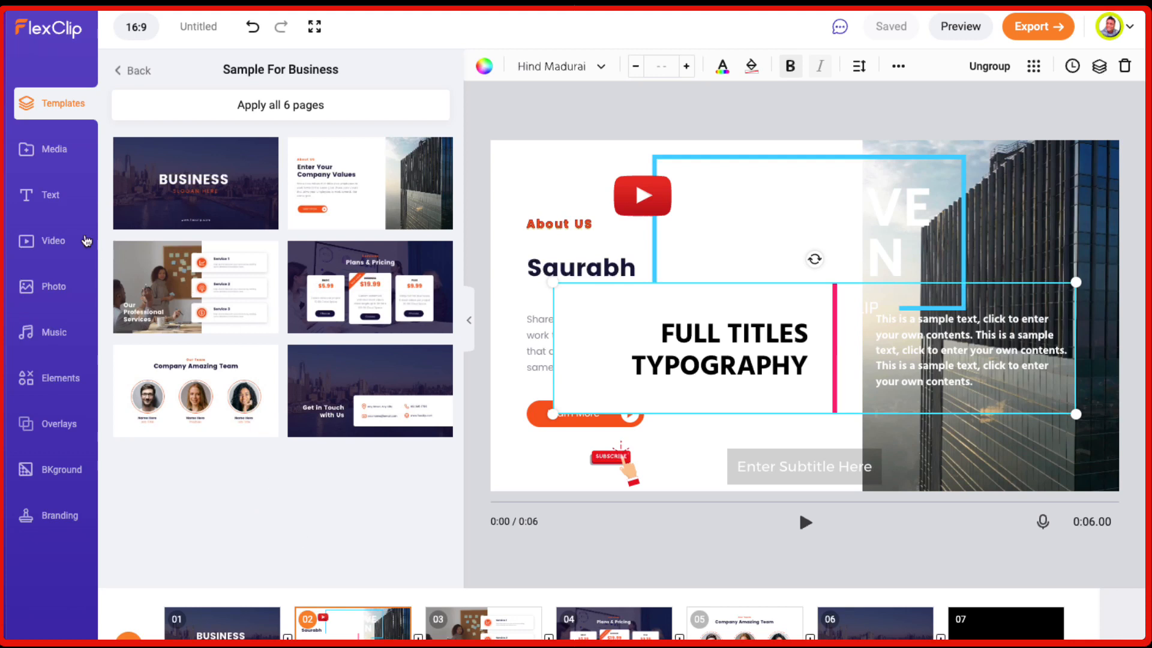
left_click(137, 71)
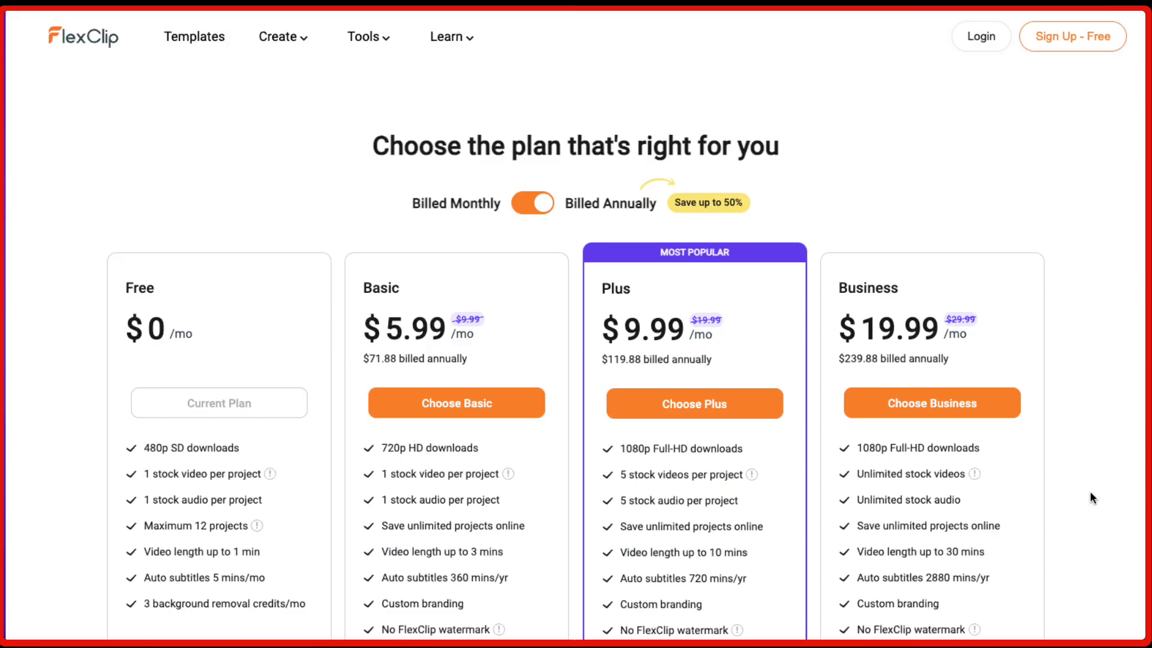
- Scroll the annually billed pricing page to review each plan's features
scroll("down", 3)
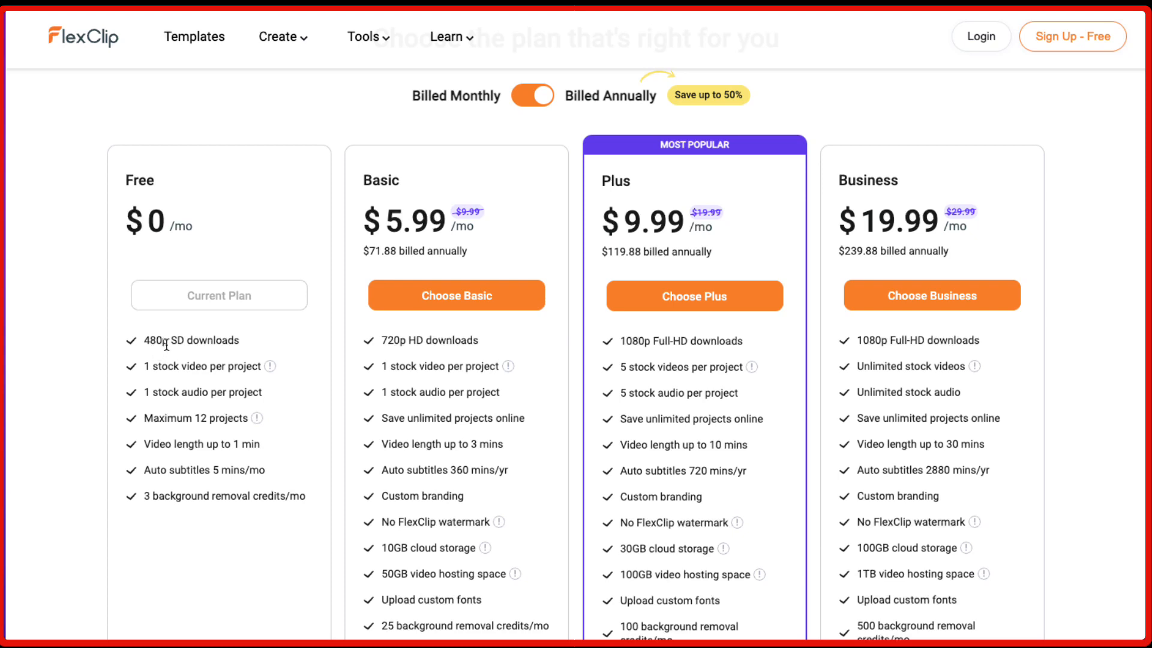
mouse_move(194, 379)
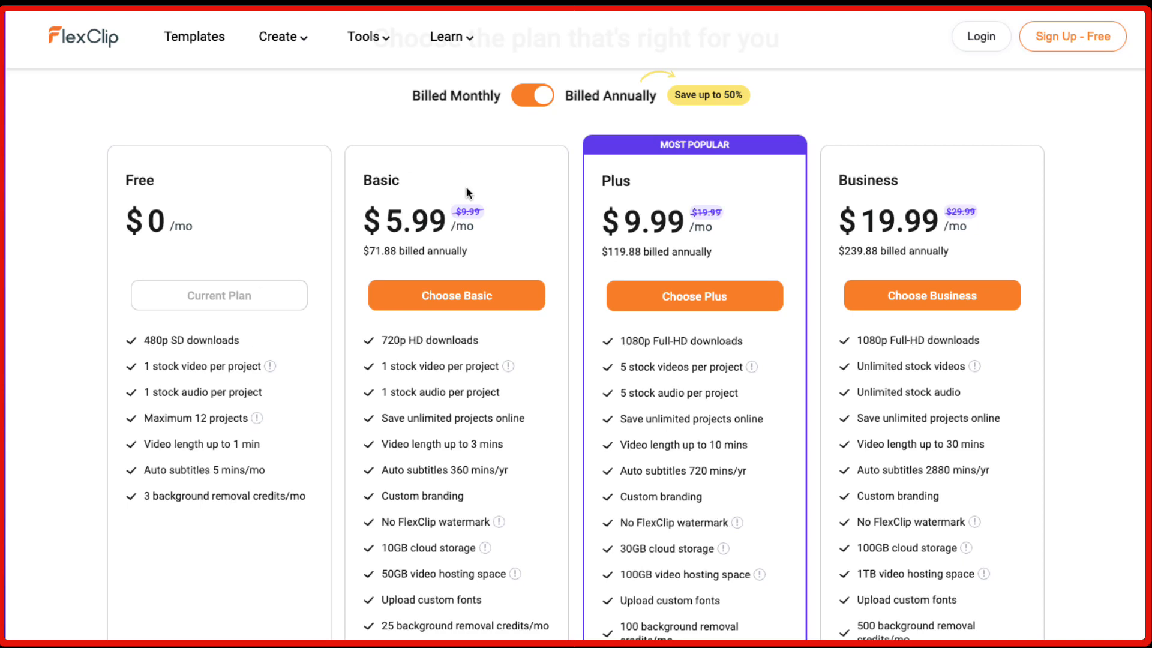
mouse_move(832, 217)
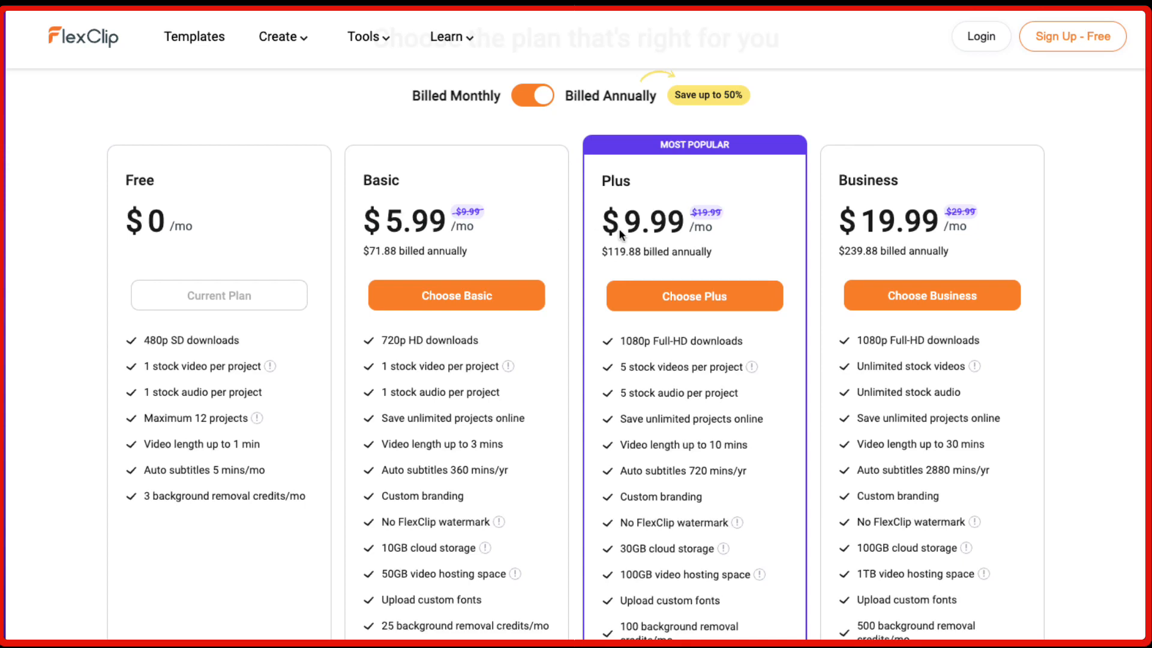
mouse_move(602, 260)
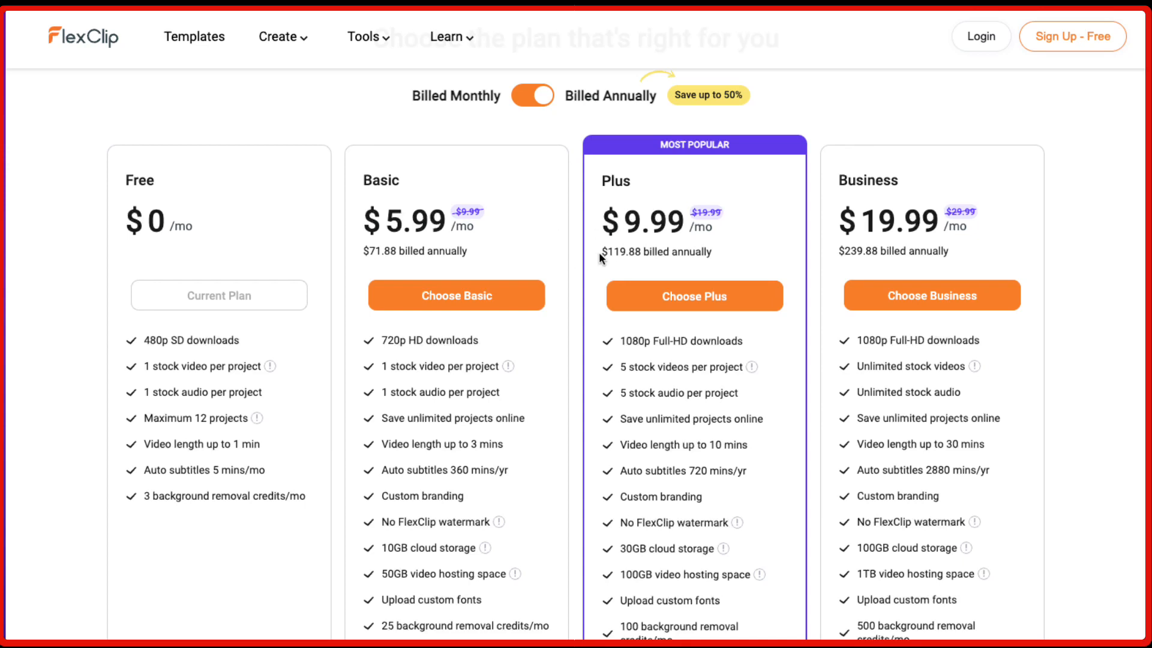
mouse_move(584, 250)
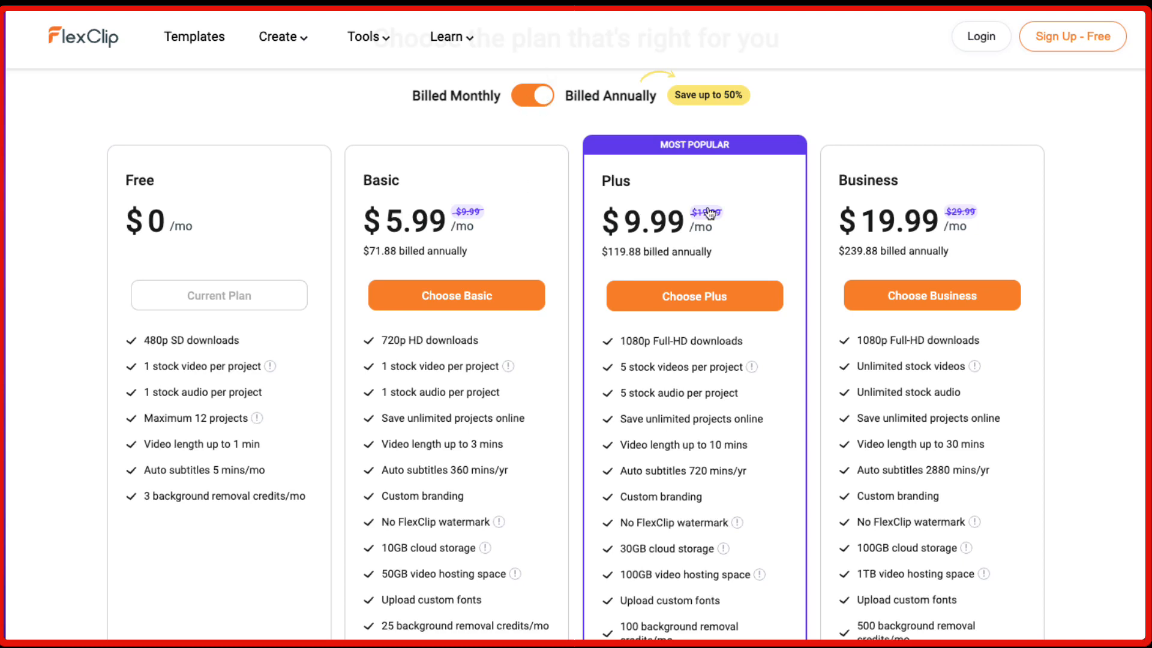
- Switch pricing to monthly billing and scroll through the Free, Basic, Plus and Business plans
left_click(446, 36)
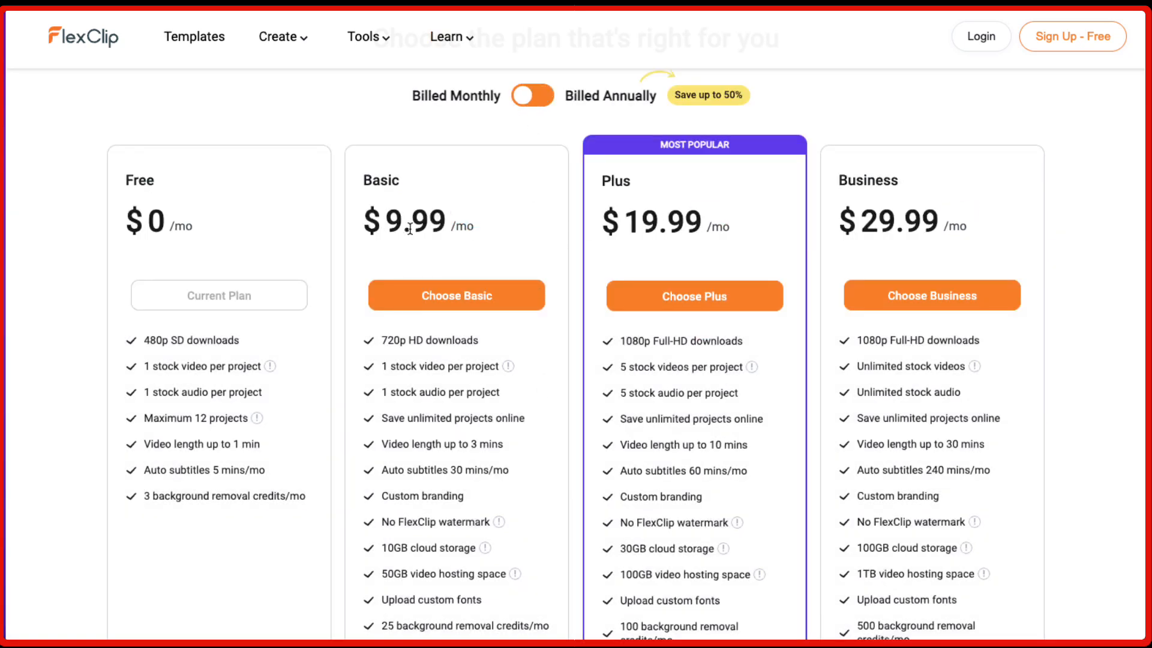
mouse_move(678, 246)
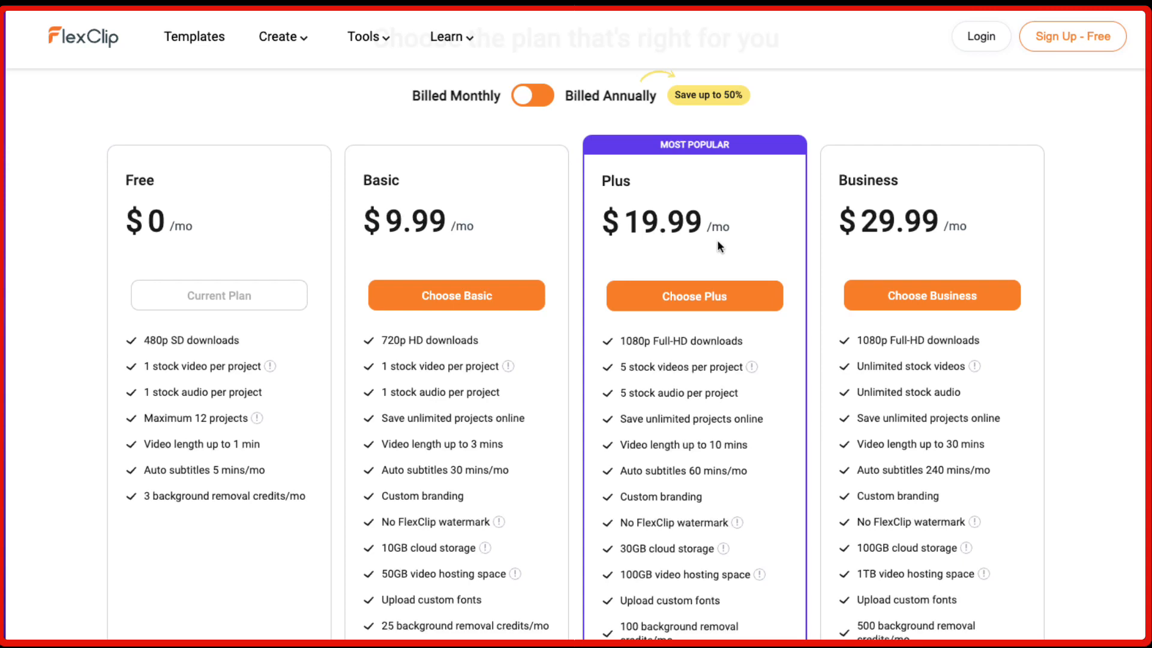
mouse_move(658, 421)
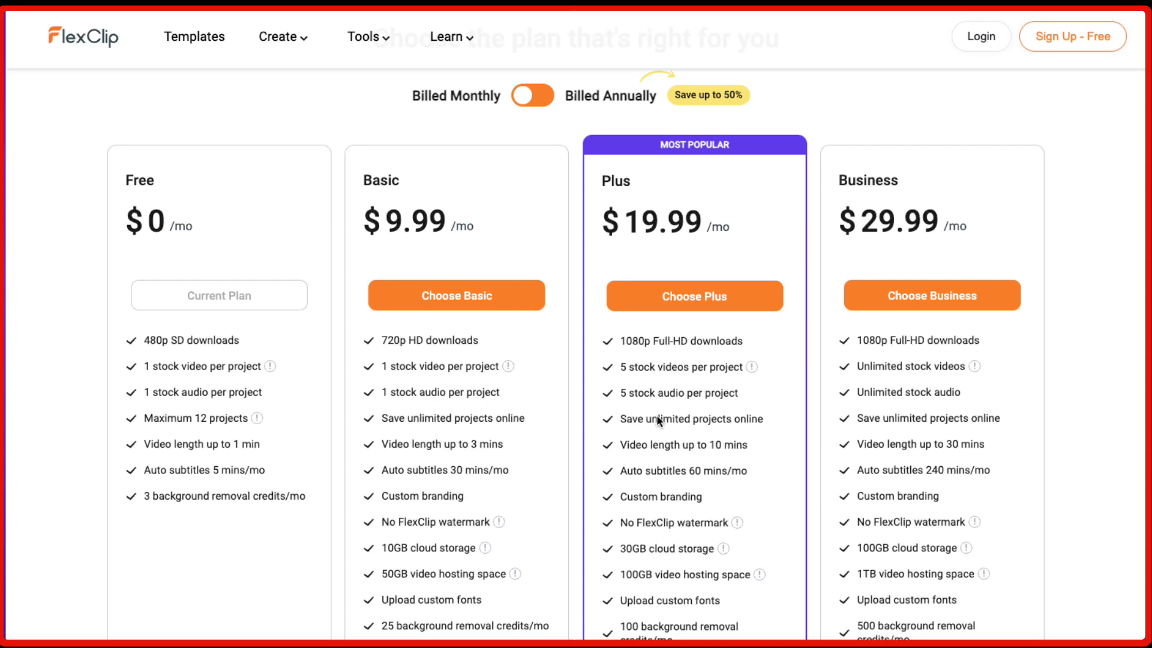
scroll("down", 3)
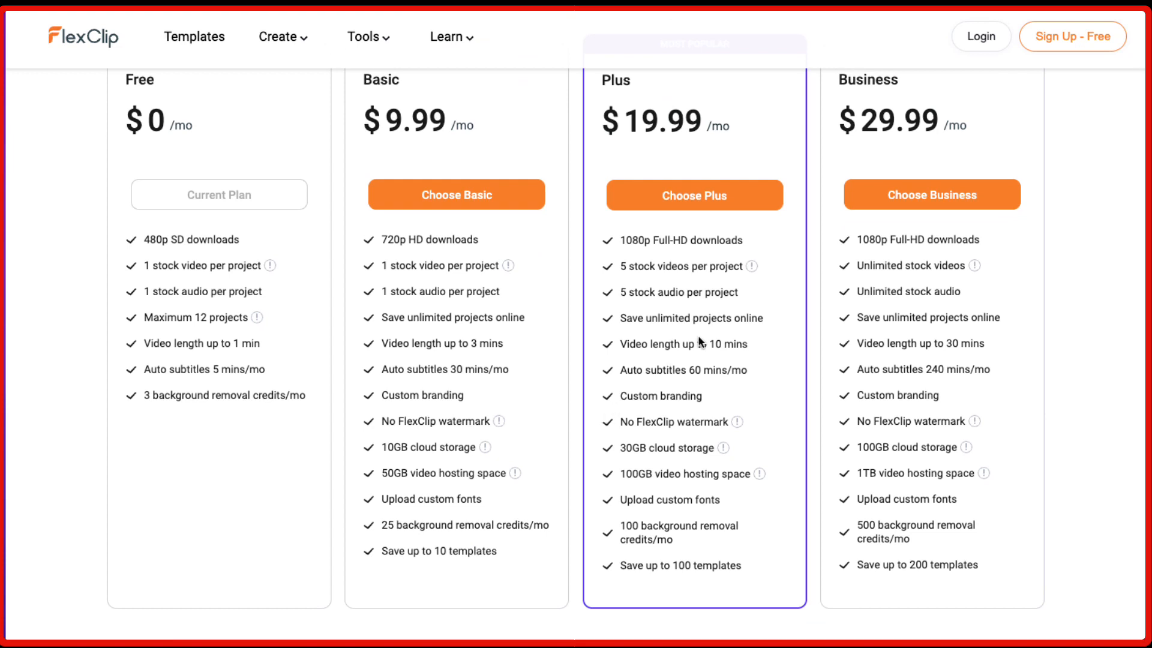
mouse_move(636, 278)
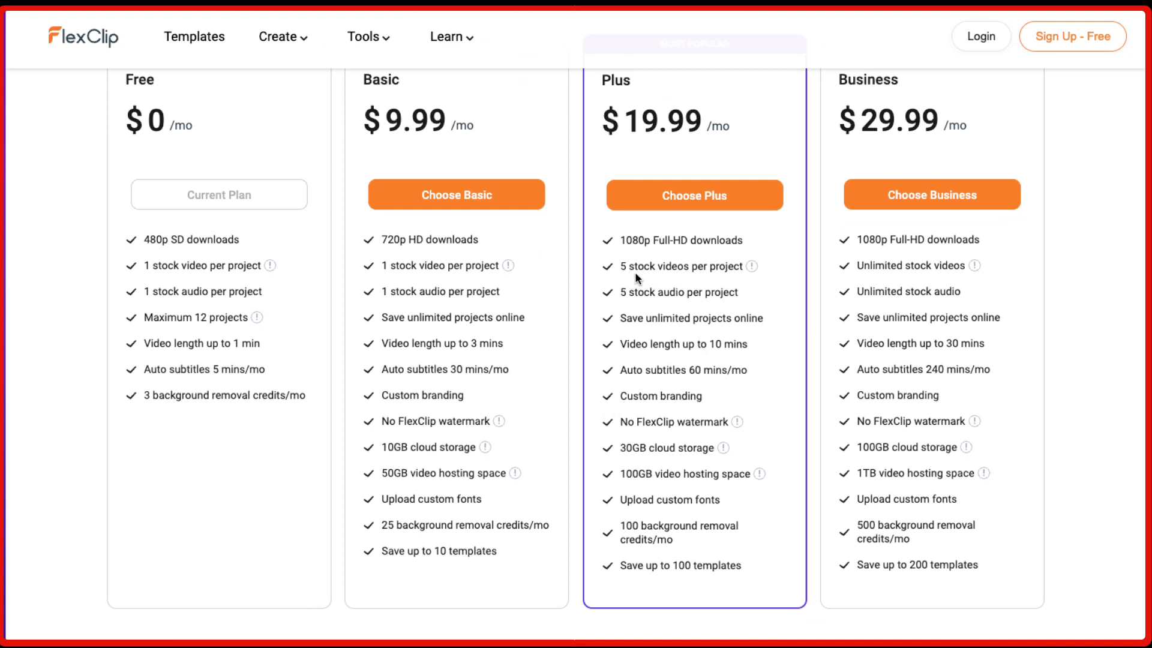
mouse_move(618, 307)
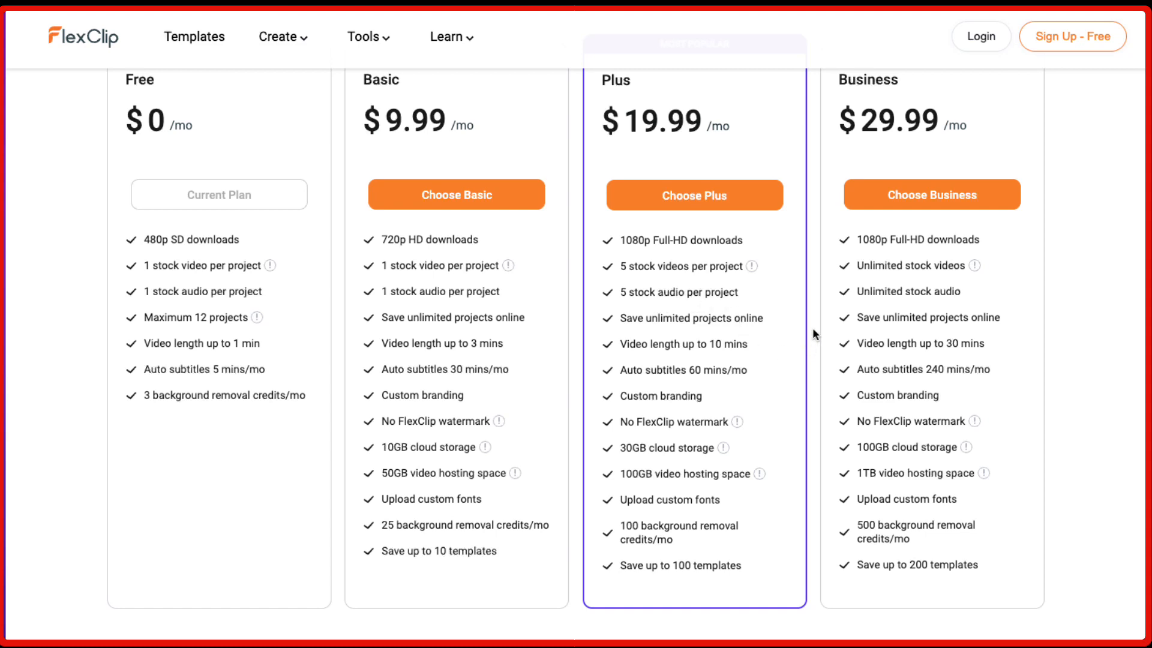
mouse_move(687, 245)
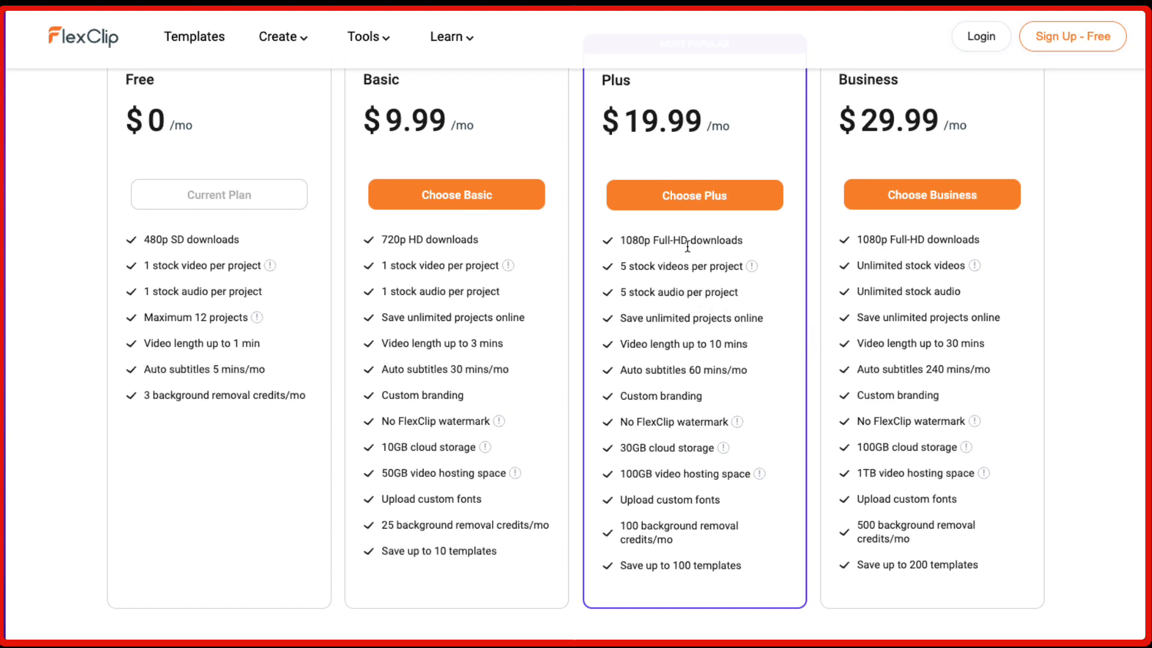
scroll("down", 3)
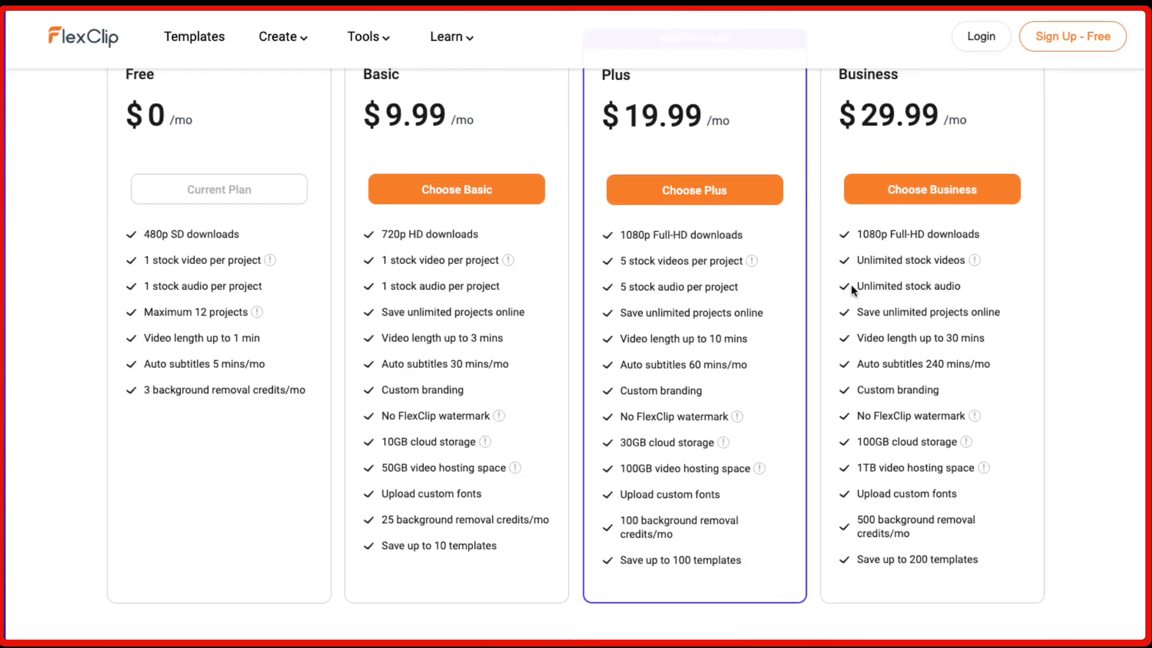
mouse_move(893, 298)
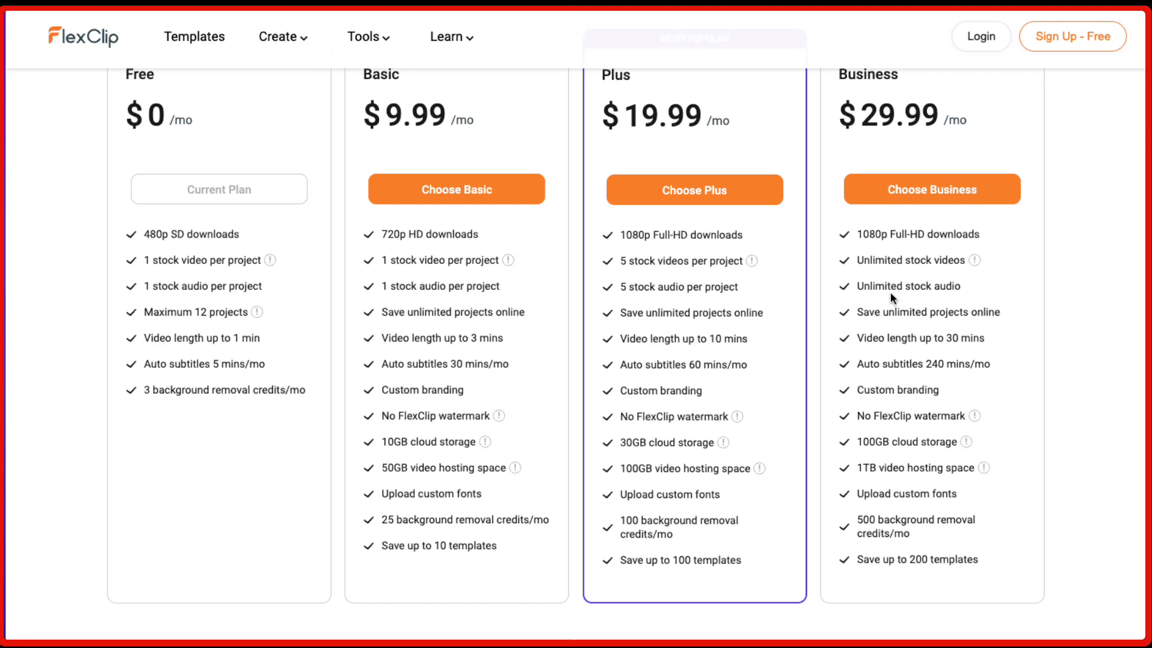
scroll("up", 3)
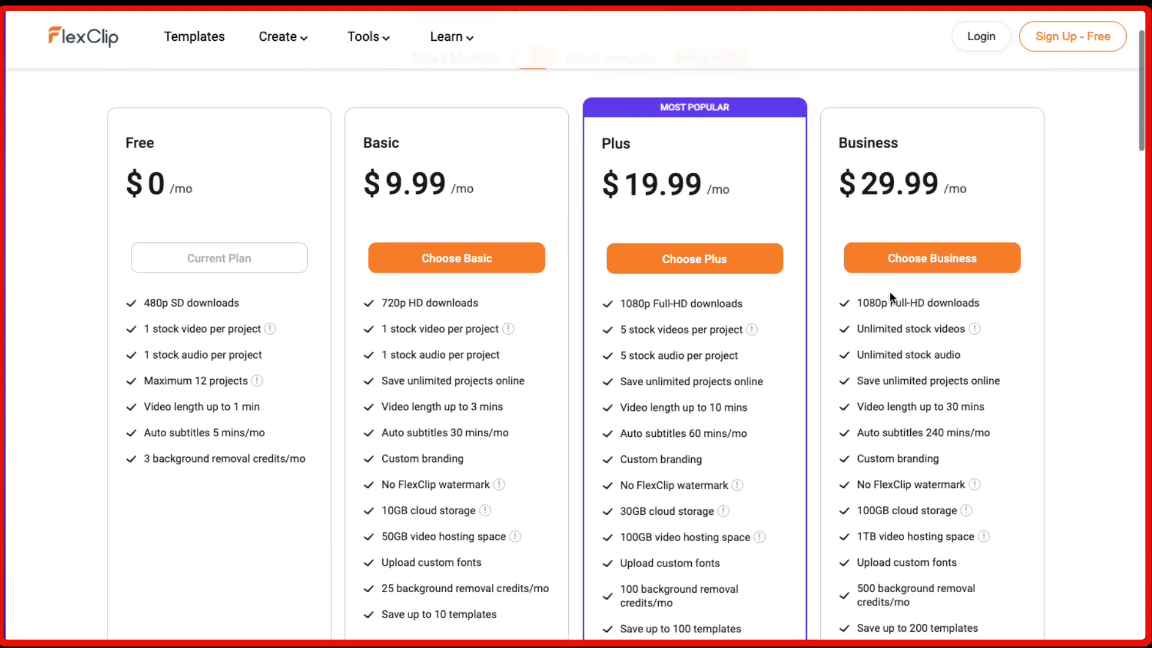
scroll("down", 3)
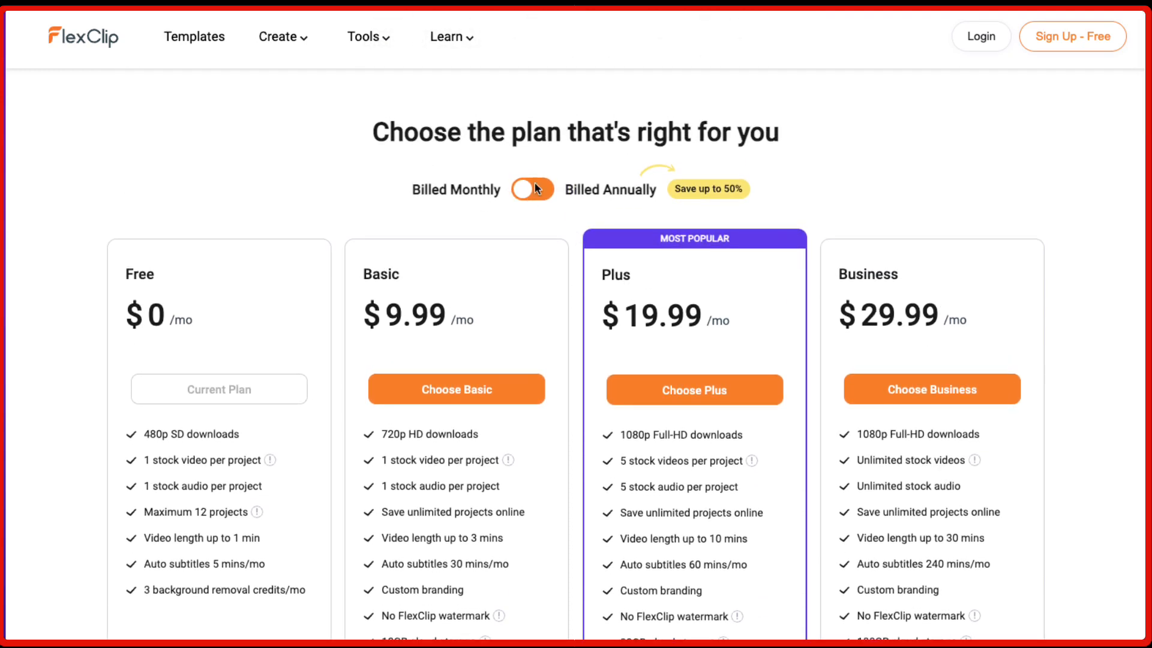
- Switch pricing to annual billing: Basic $5.99, Plus $9.99, Business $19.99 per month
left_click(532, 190)
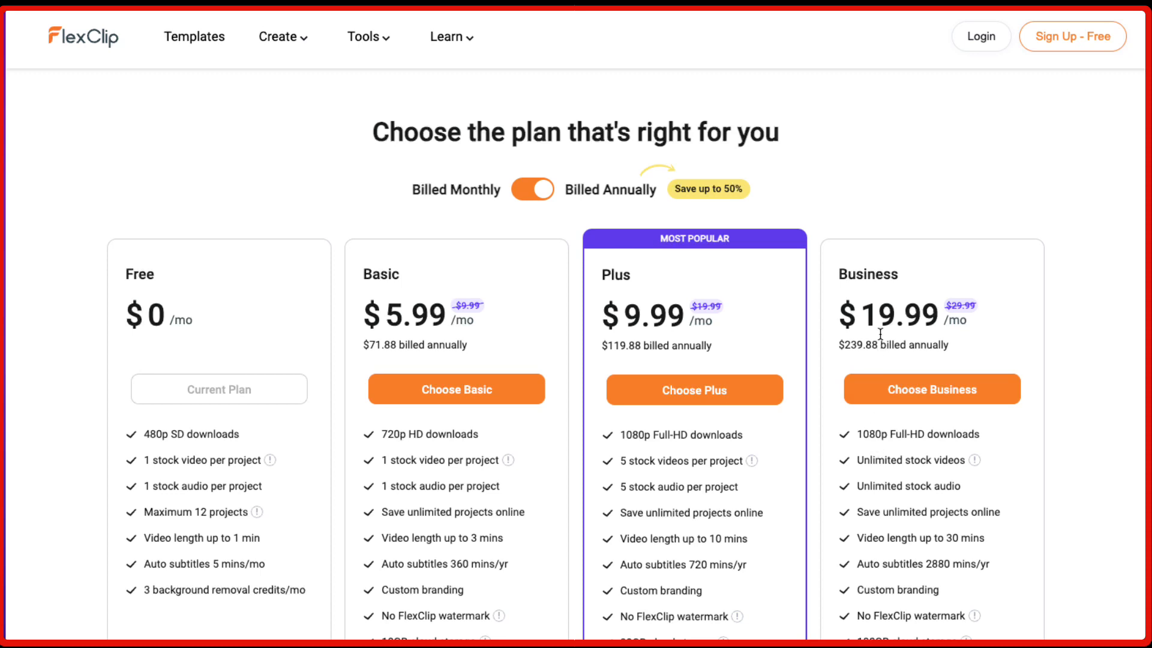
scroll("down", 3)
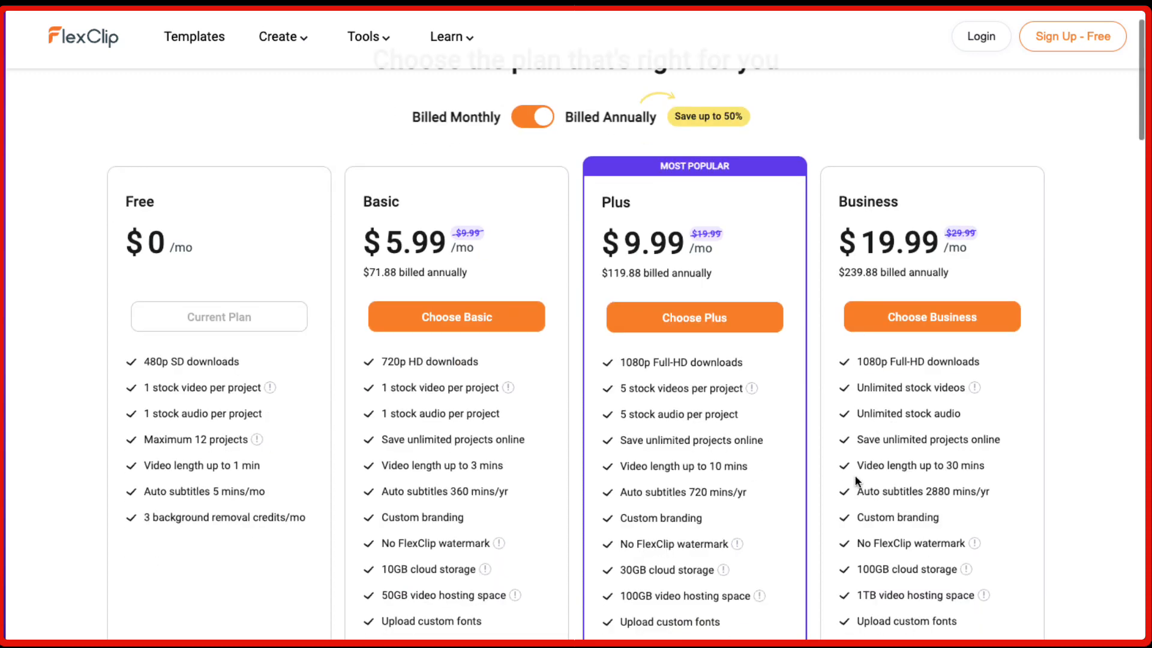
scroll("down", 3)
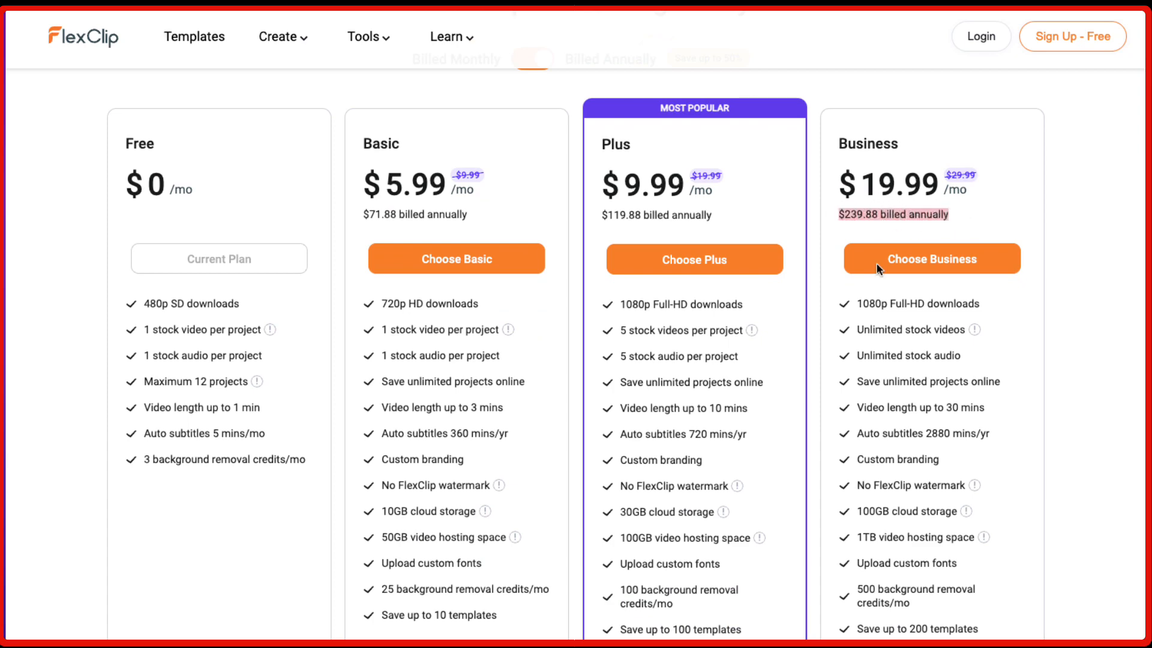
- Scroll through the Compare plans feature rows for Free, Basic, Plus and Business
scroll("down", 3)
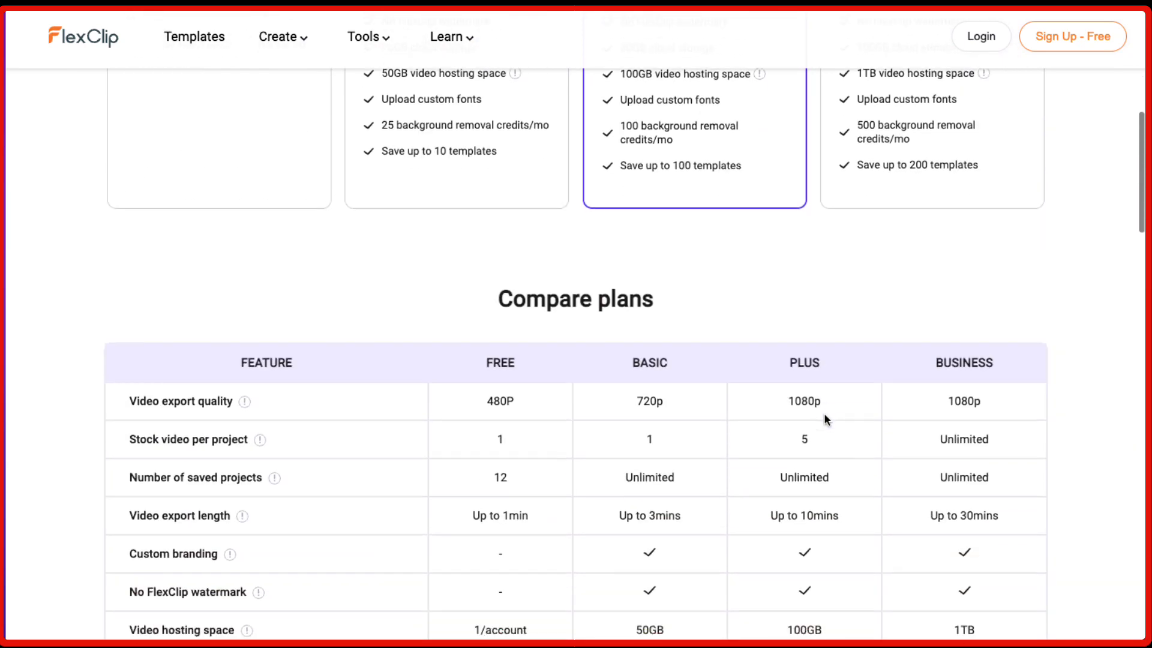
scroll("down", 3)
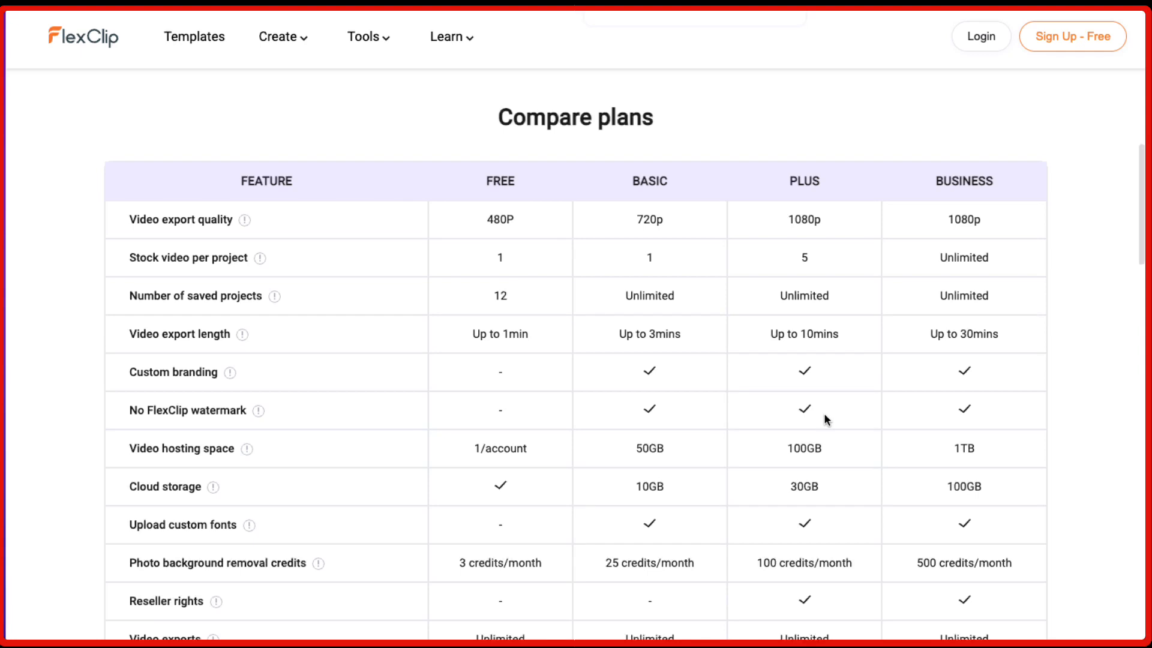
mouse_move(705, 409)
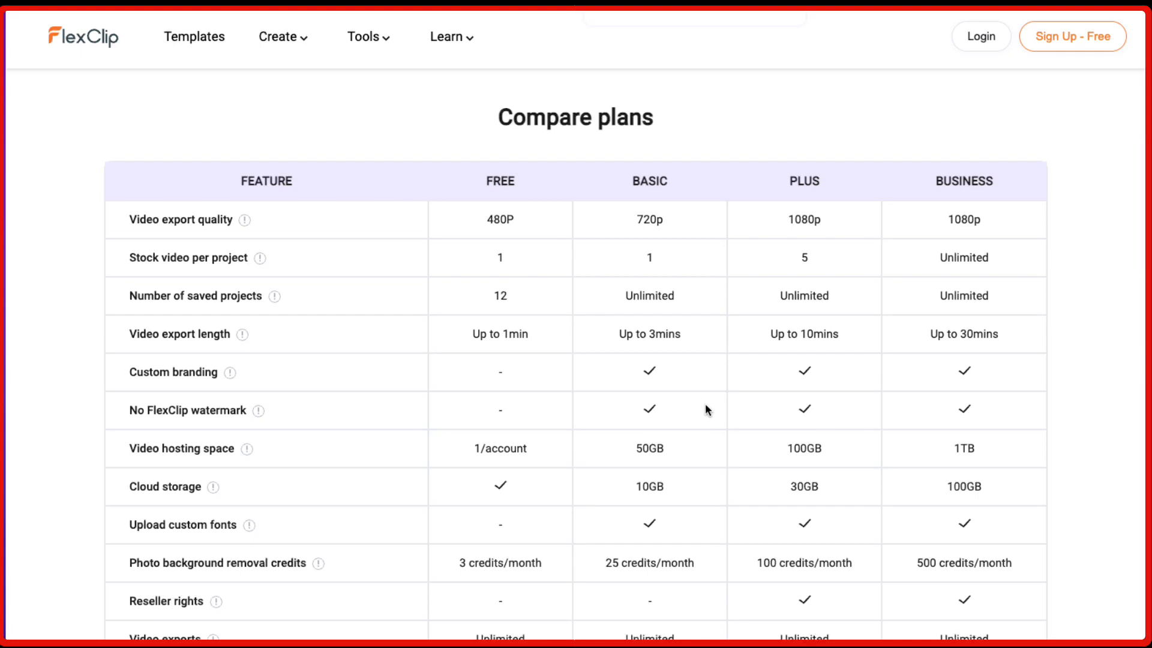
mouse_move(429, 239)
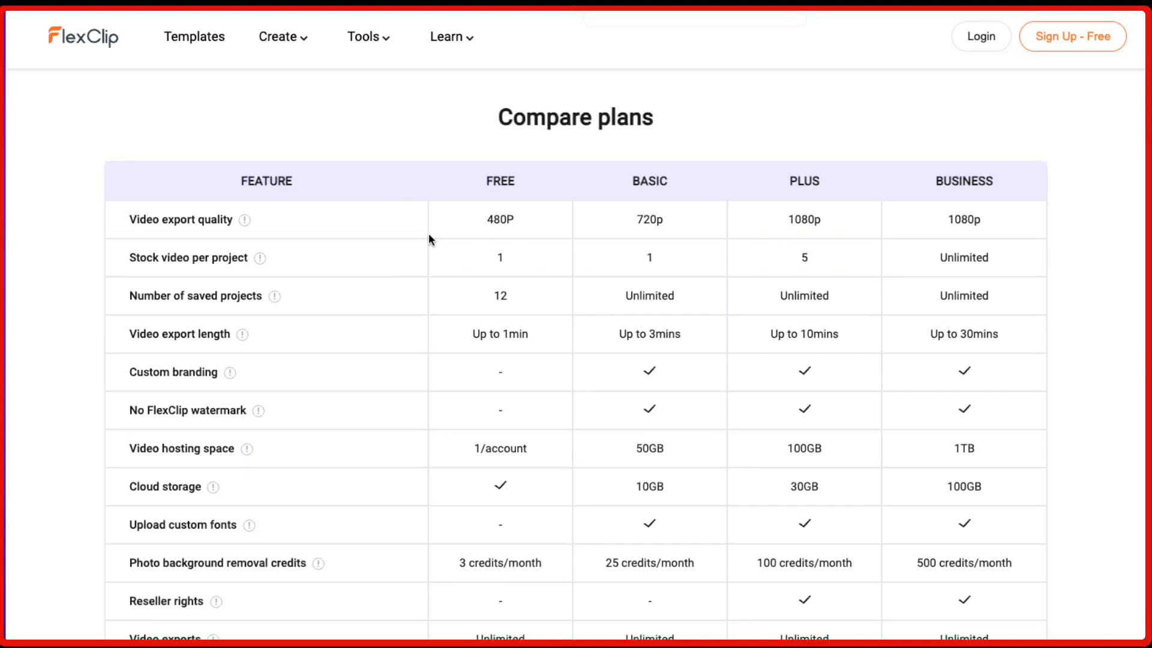
mouse_move(657, 236)
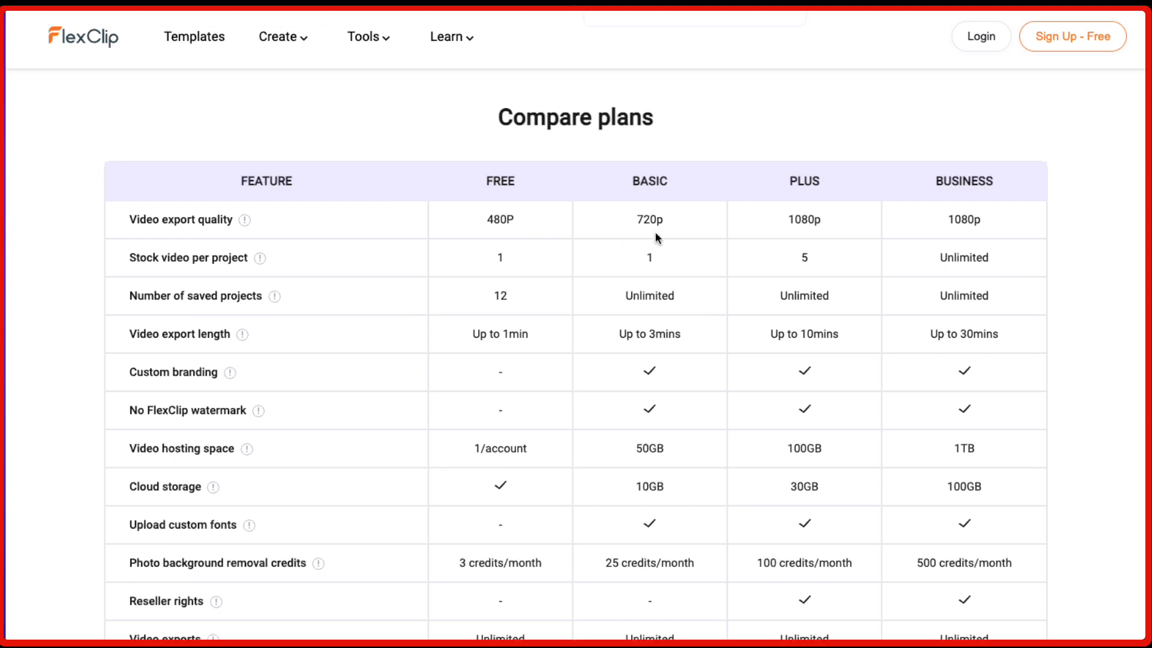
mouse_move(850, 228)
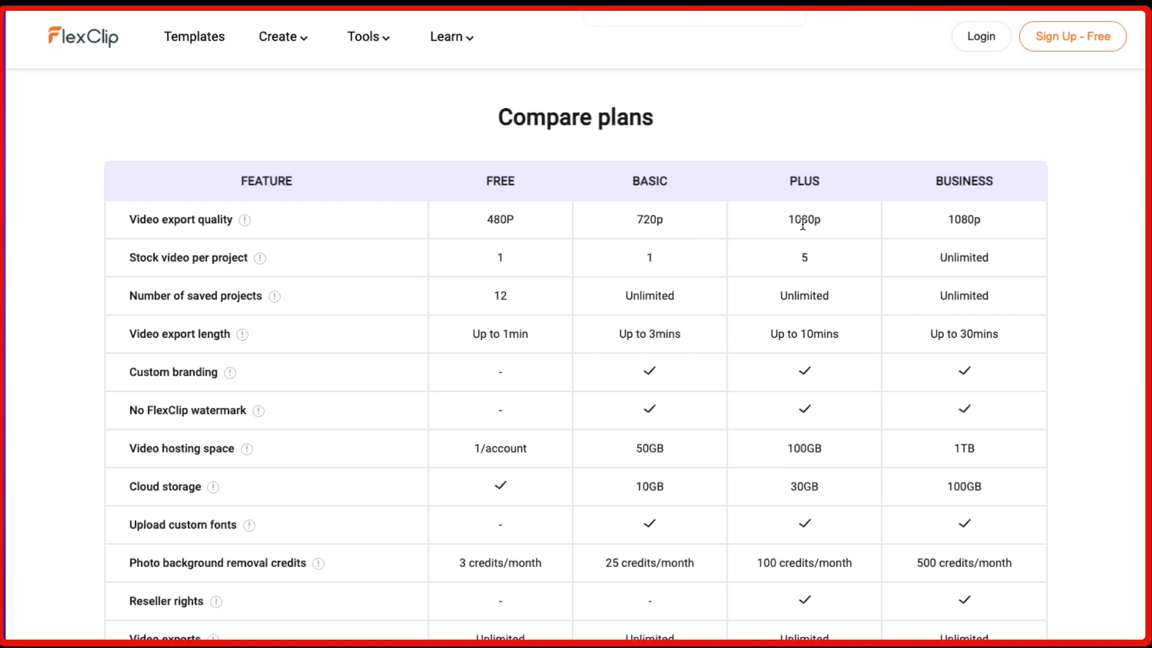
scroll("down", 3)
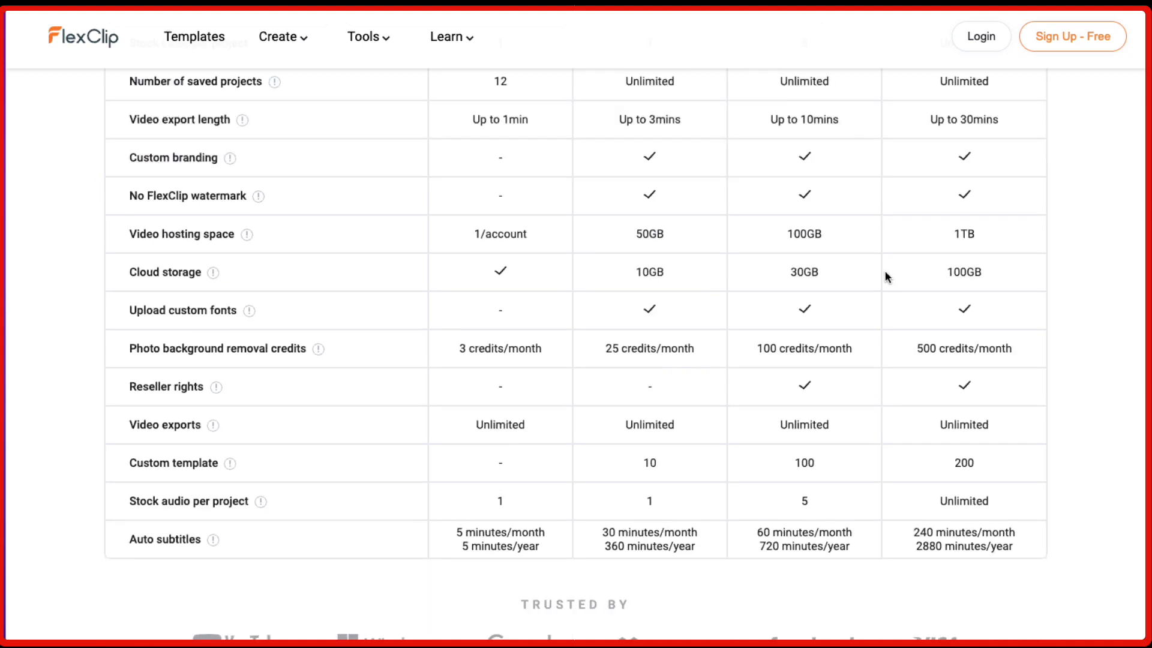
mouse_move(25, 269)
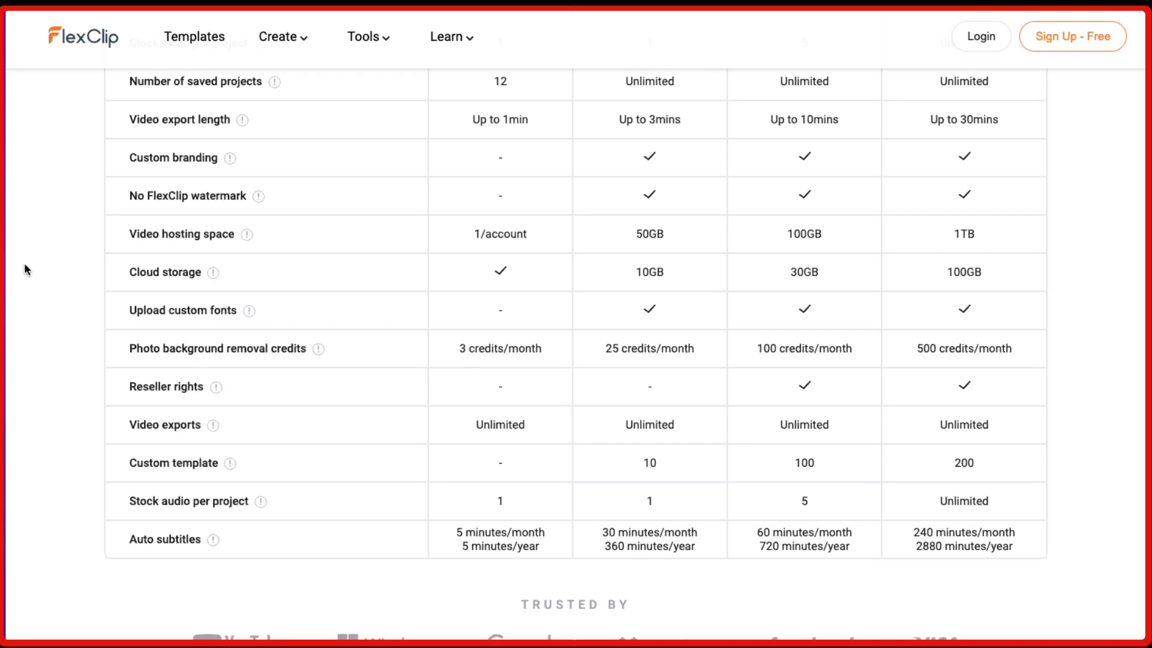
mouse_move(856, 313)
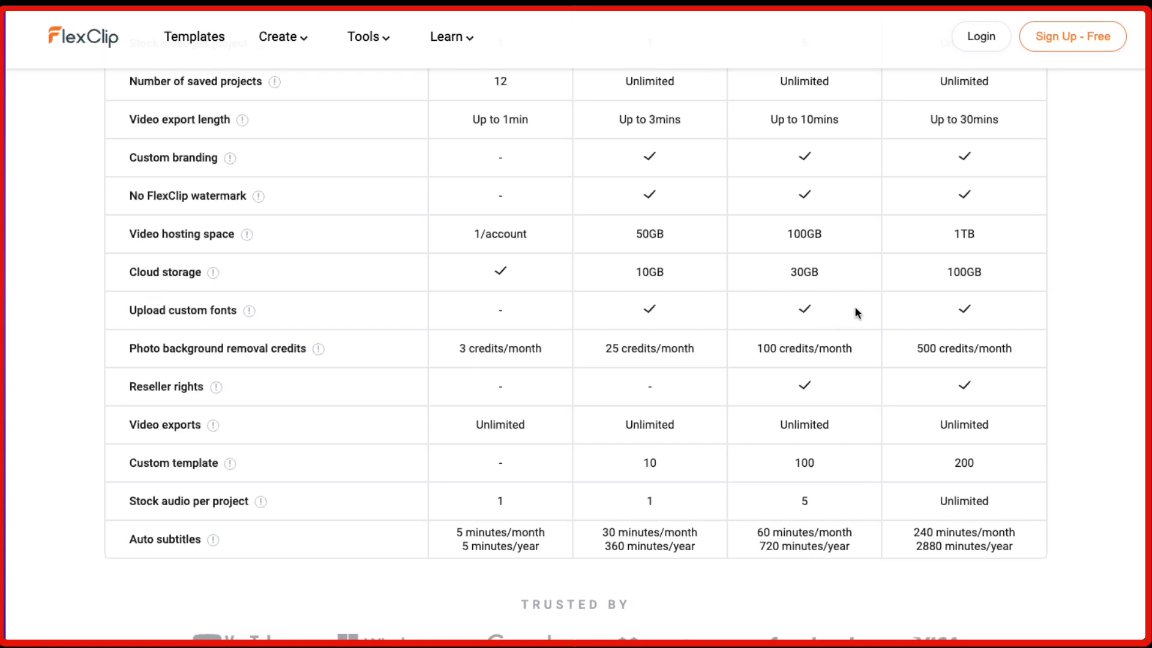
scroll("down", 3)
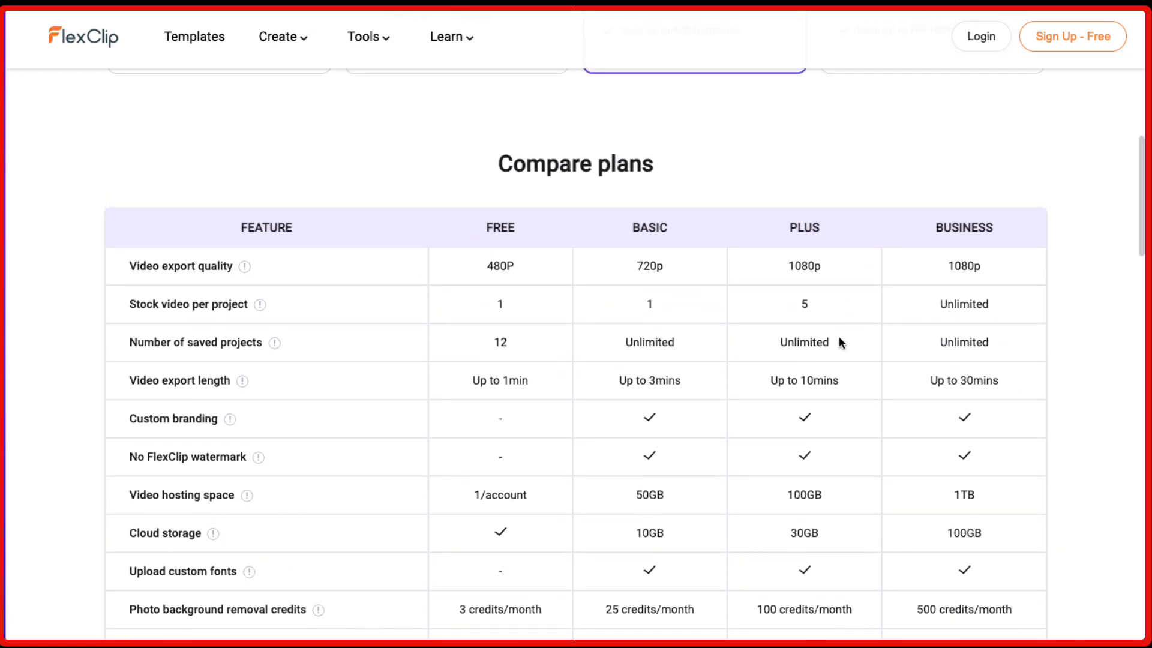
scroll("down", 3)
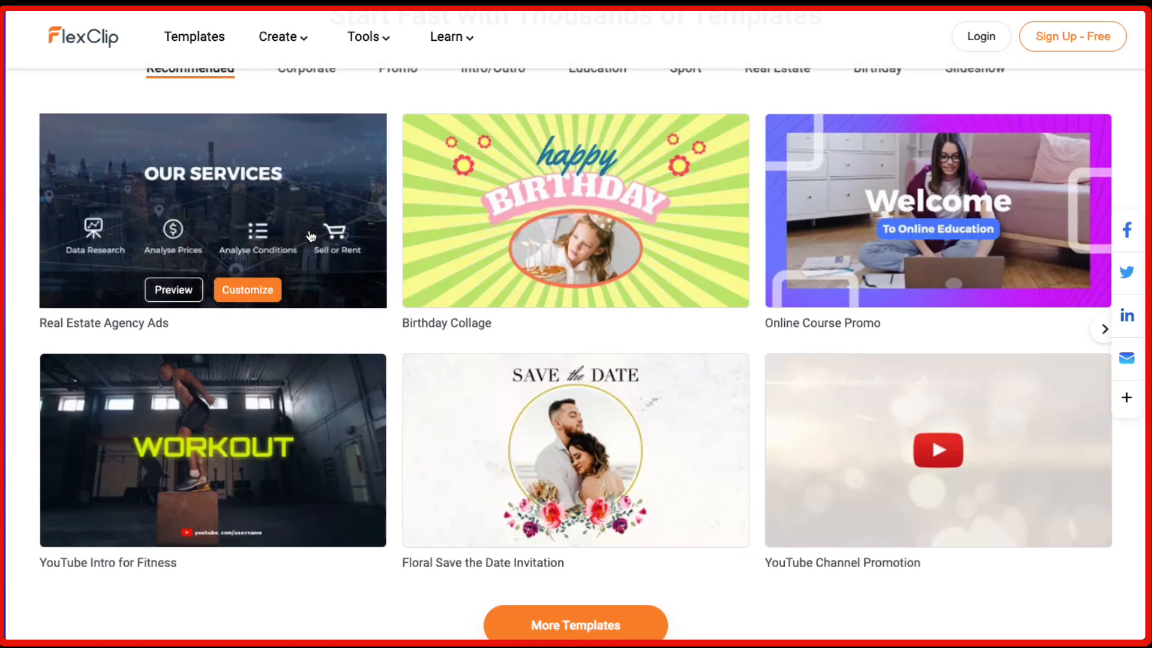
- Scroll the homepage past templates, Level Up Your Video Creation, and YouTube/Google/Dropbox logos
scroll("down", 3)
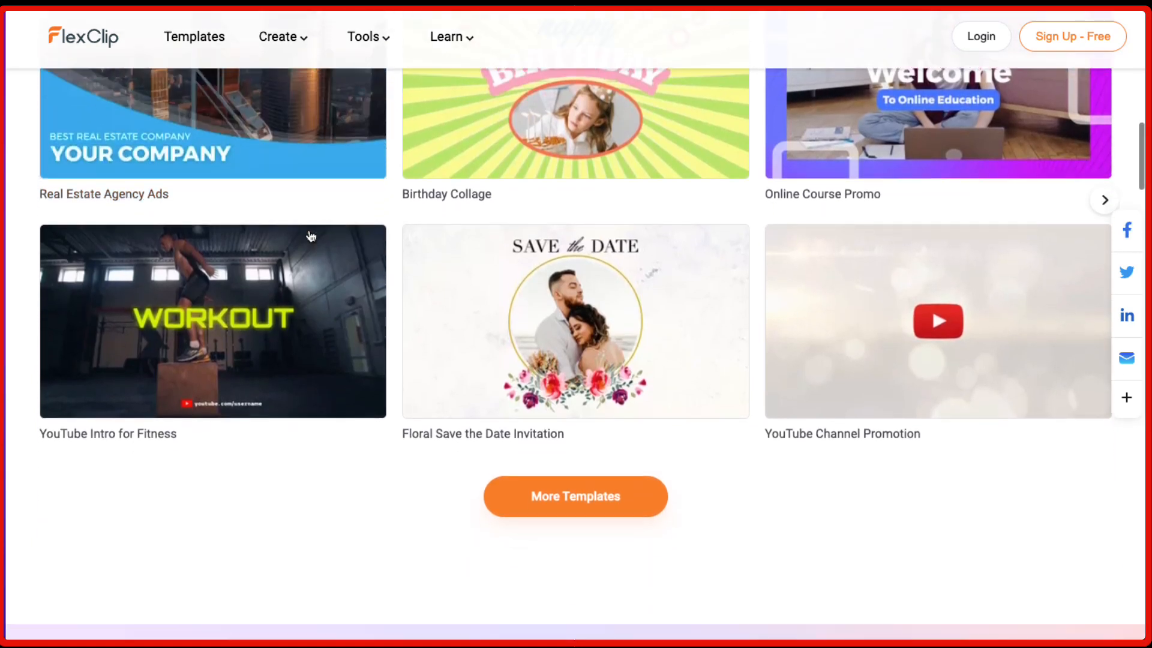
scroll("down", 3)
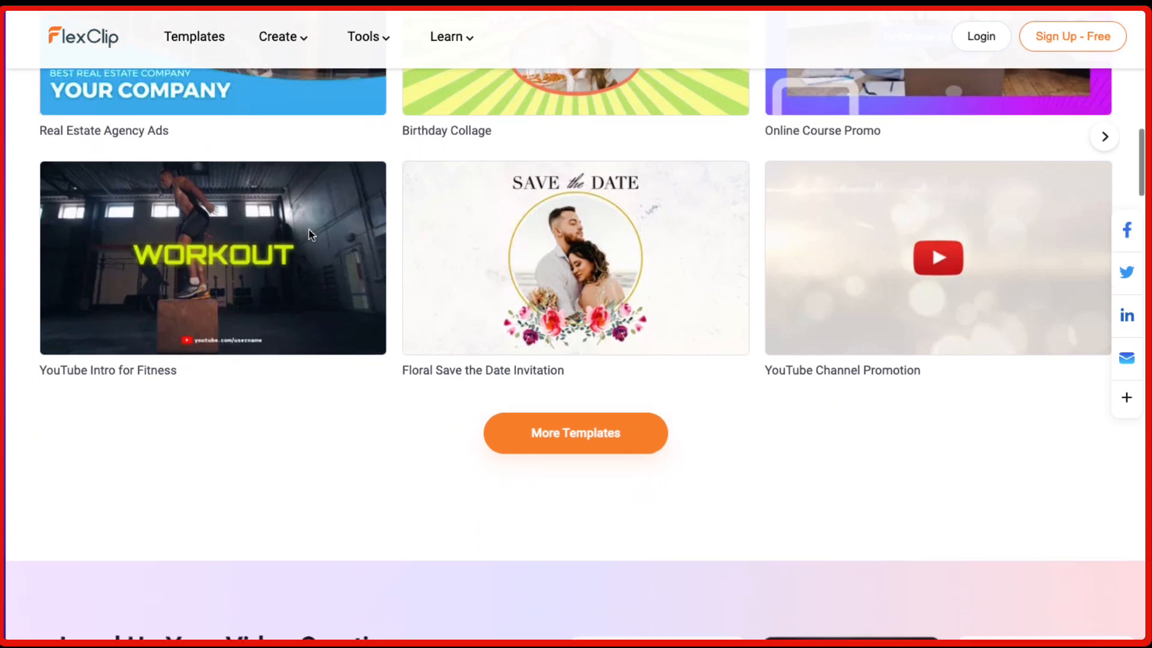
scroll("down", 3)
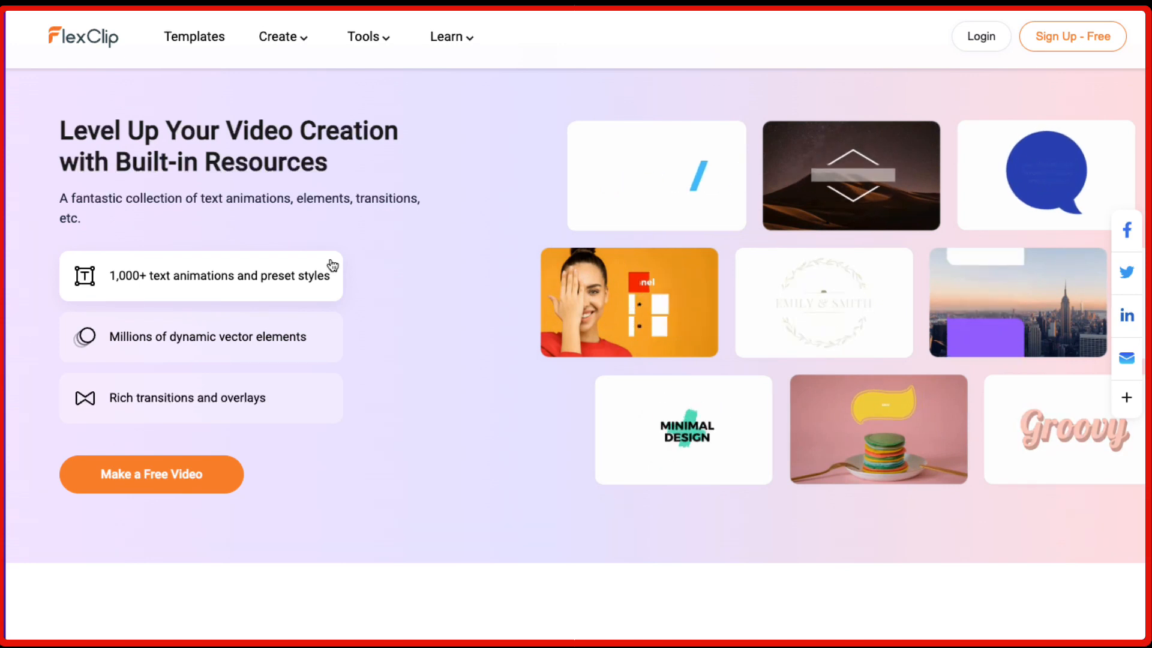
scroll("down", 3)
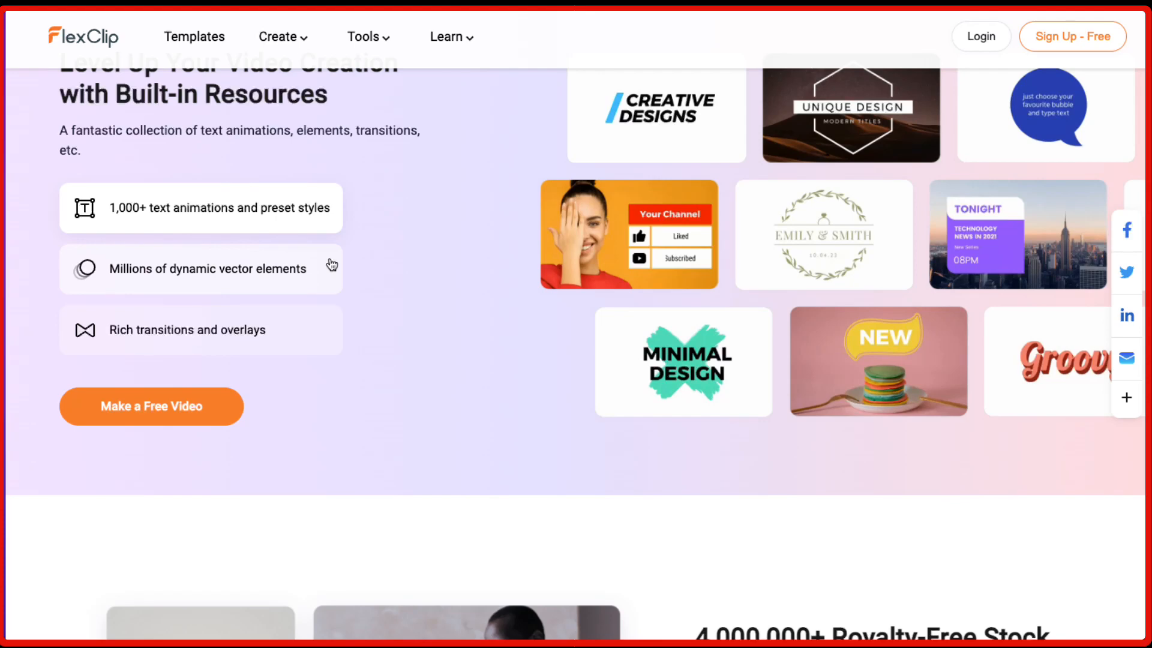
scroll("down", 3)
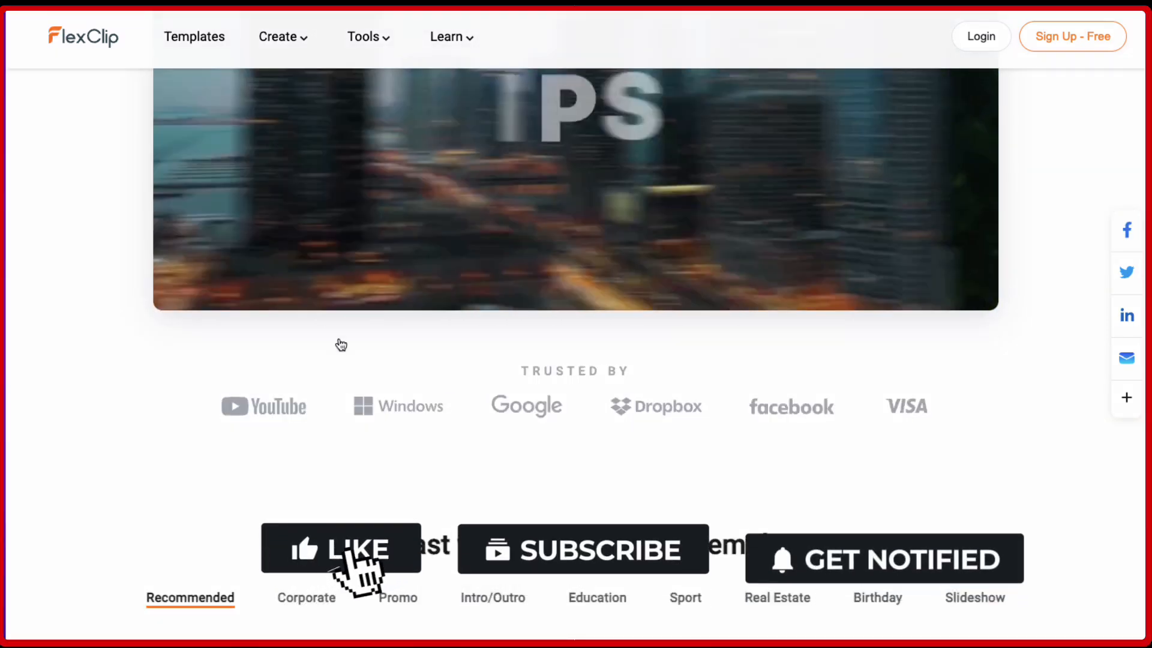
left_click(340, 548)
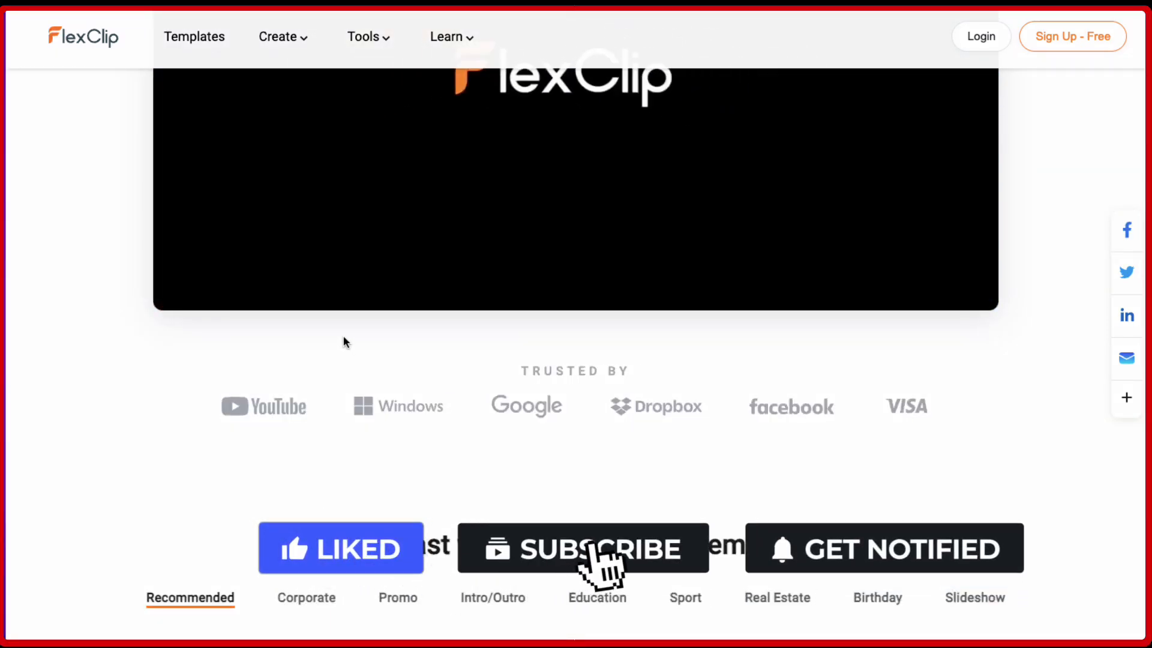